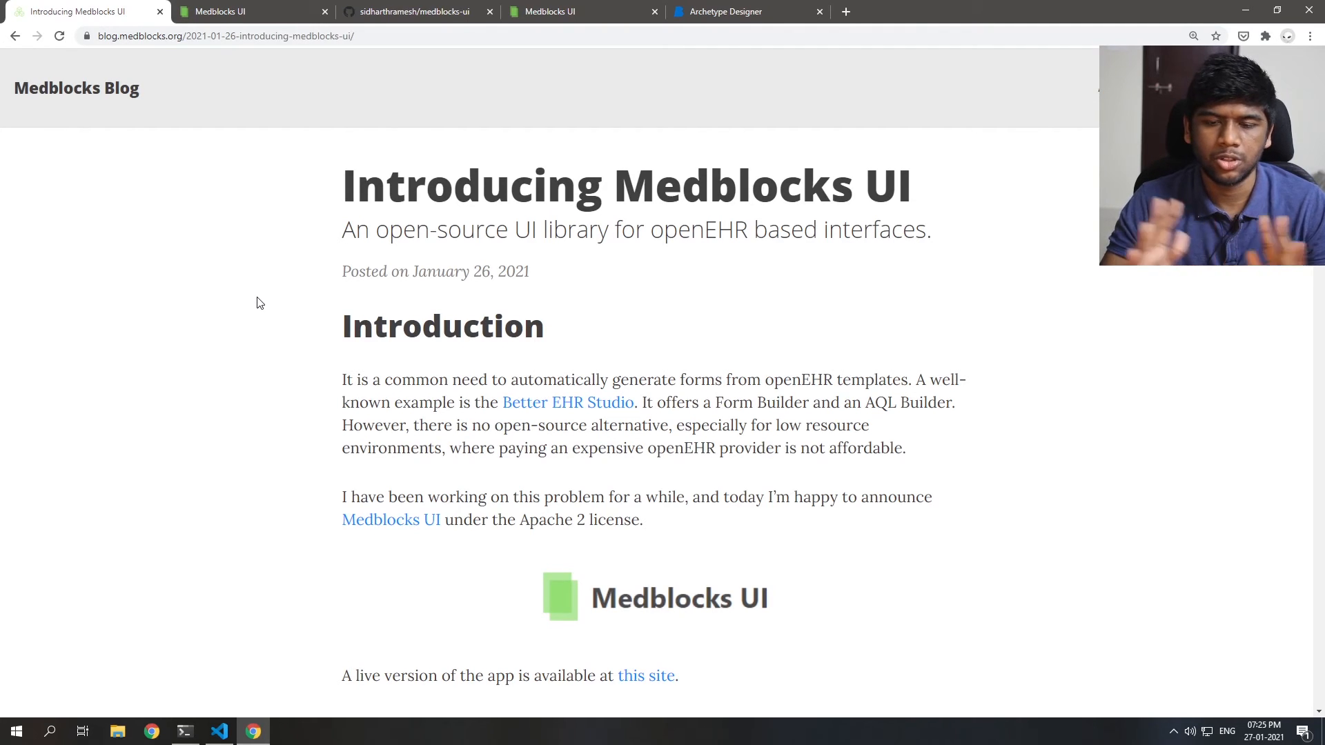
Step: Scroll the blog to '2. Upload web template' and open the Medblocks UI website in a new tab
scroll("down", 3)
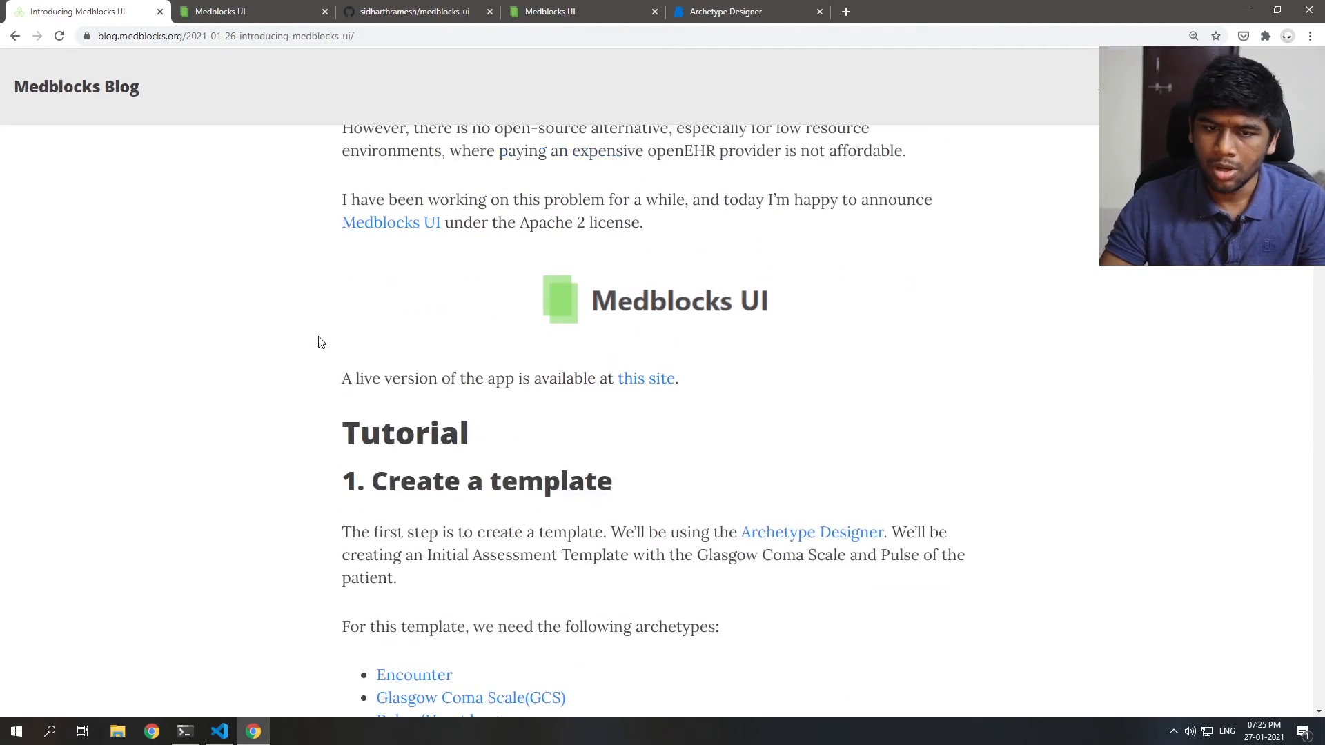
scroll("down", 3)
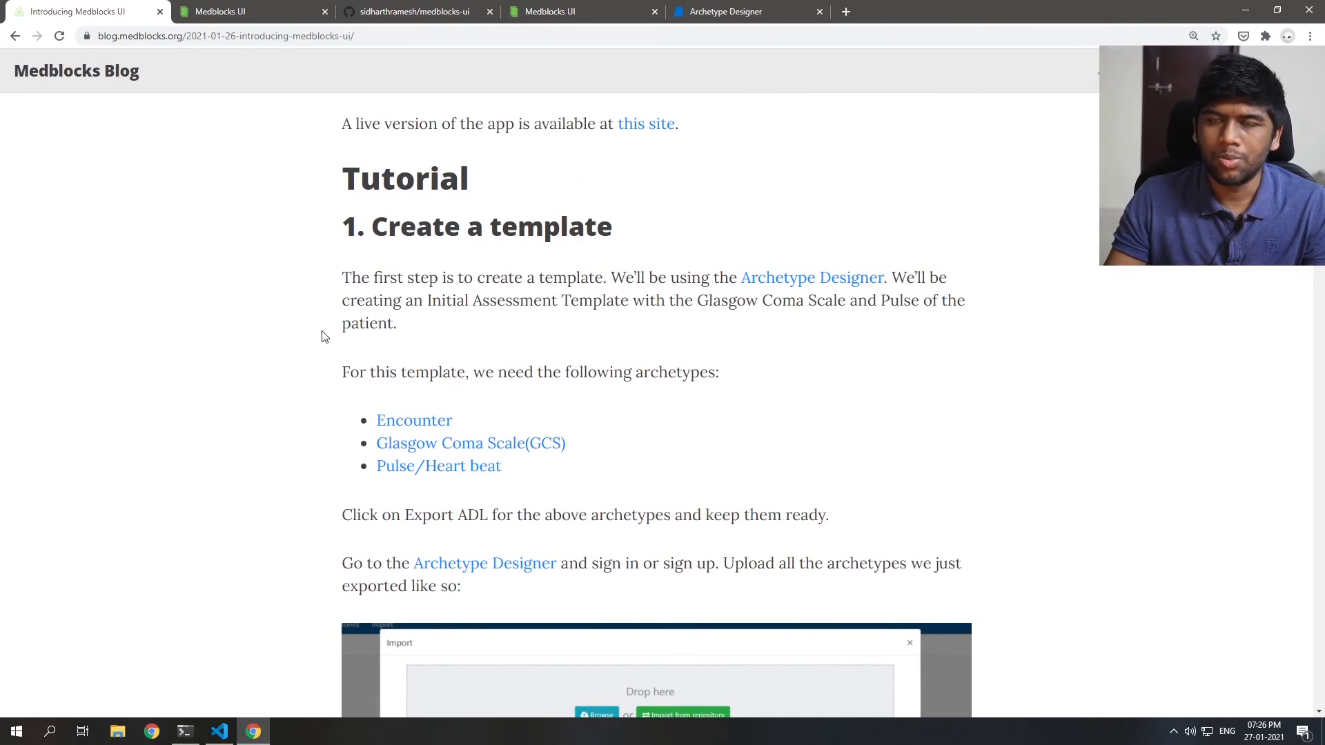
scroll("down", 3)
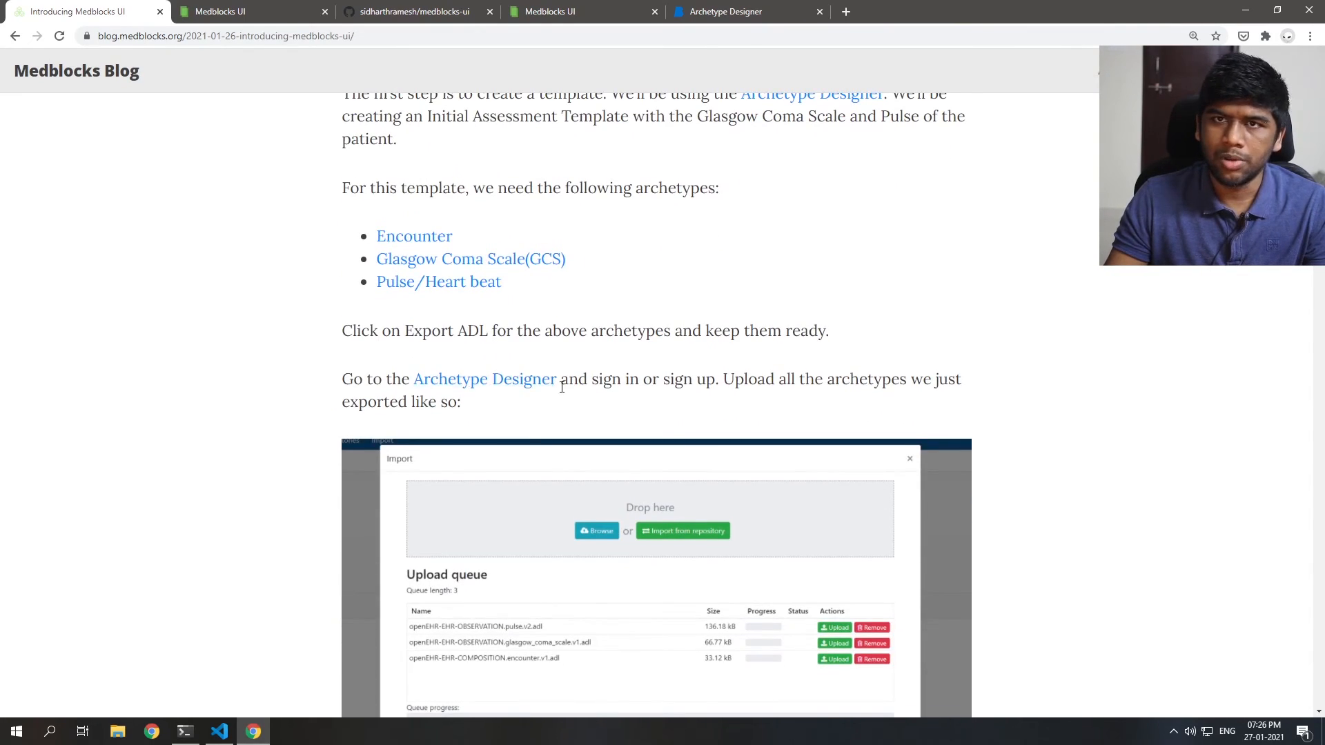
scroll("down", 3)
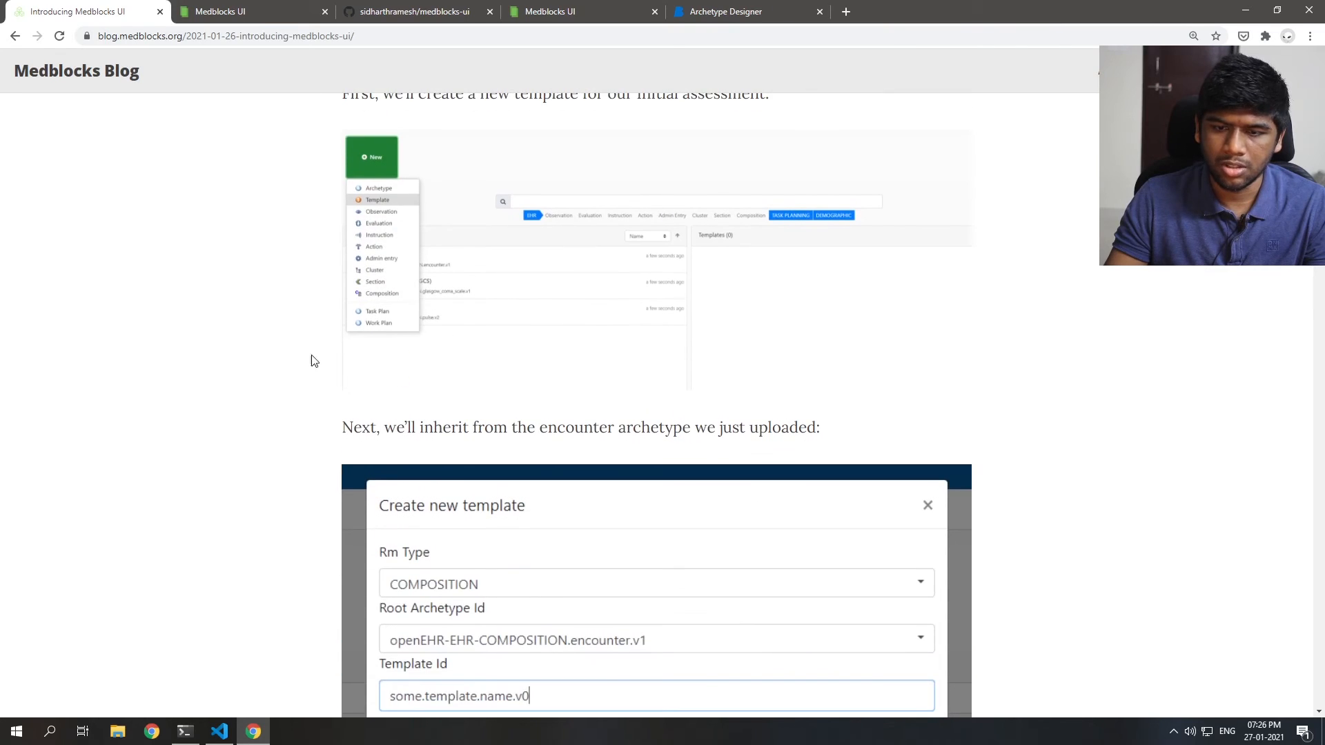
scroll("down", 3)
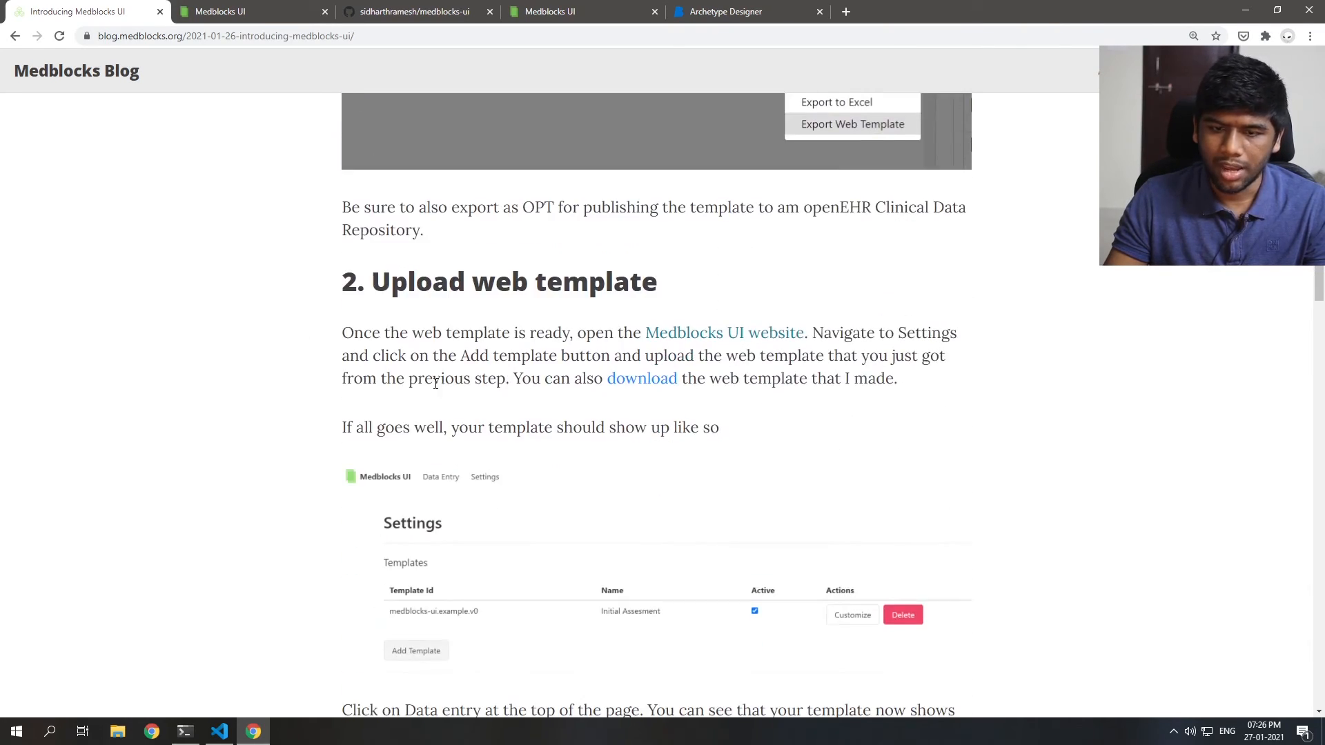
right_click(641, 377)
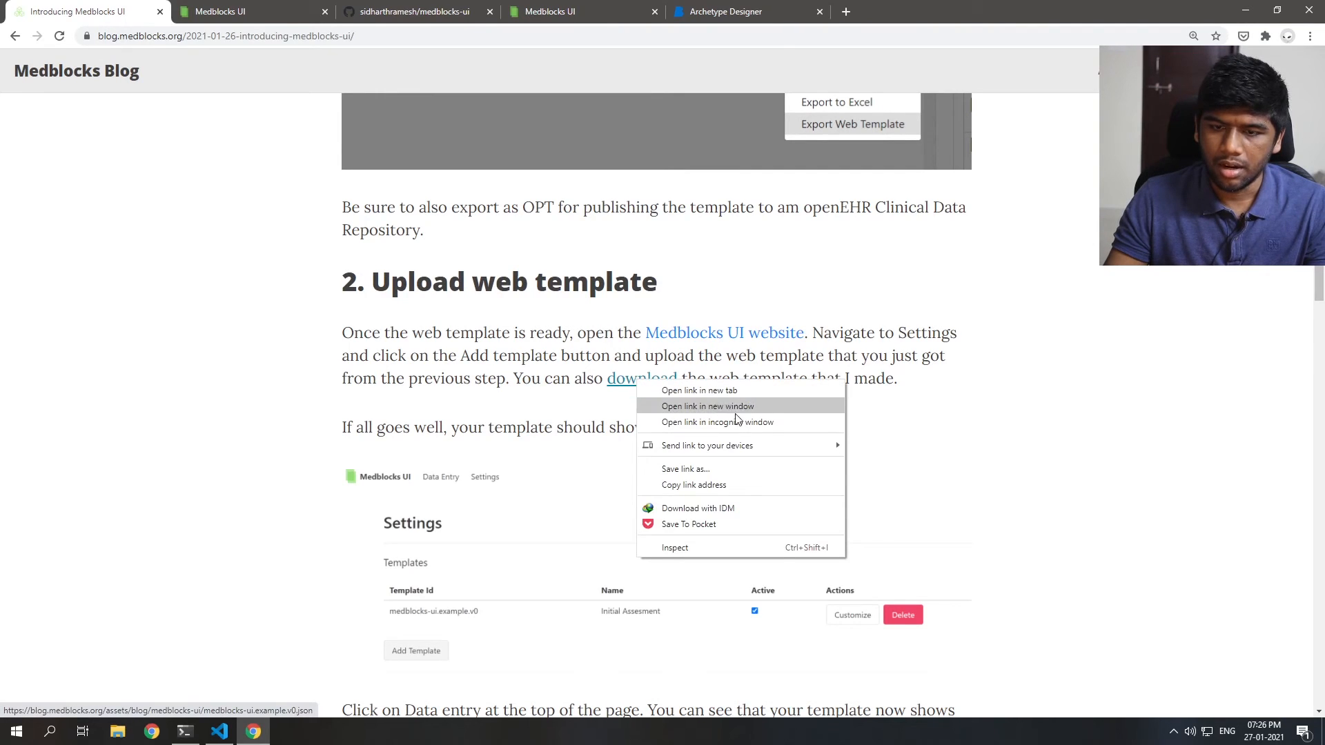
left_click(498, 410)
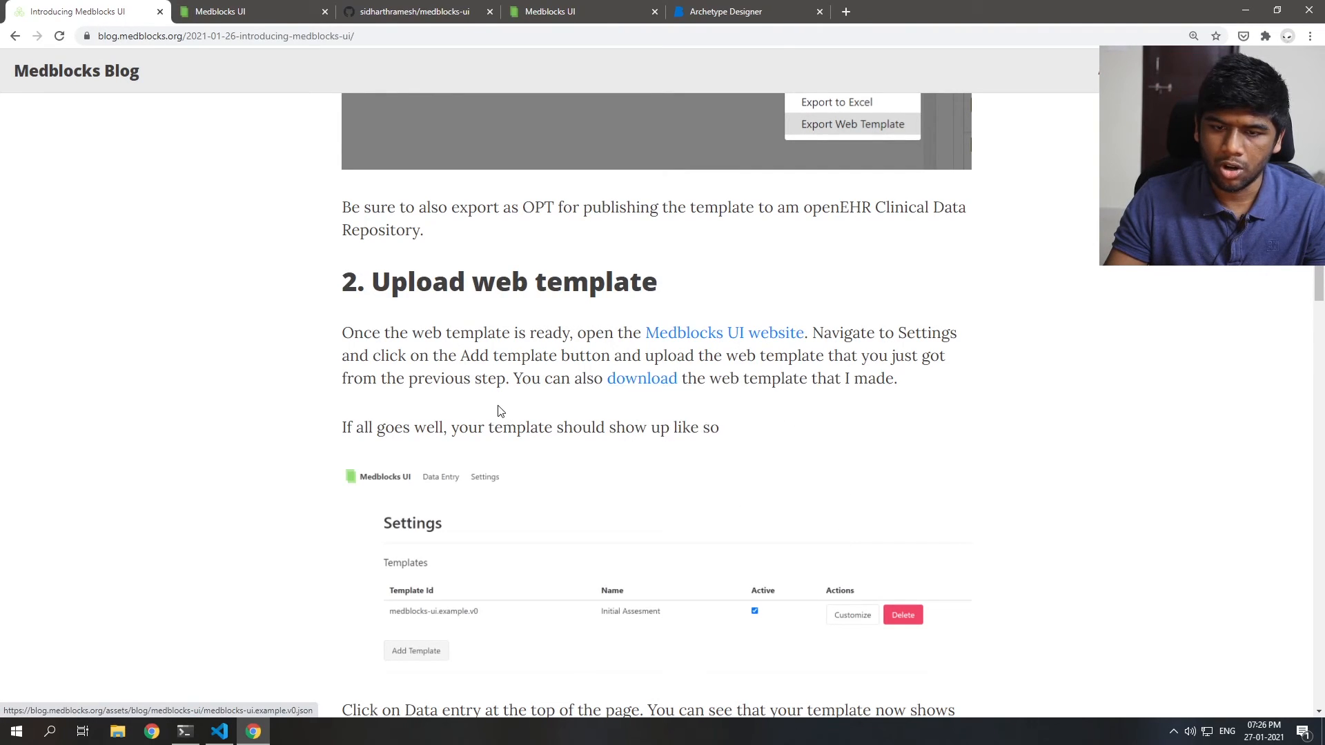
mouse_move(695, 338)
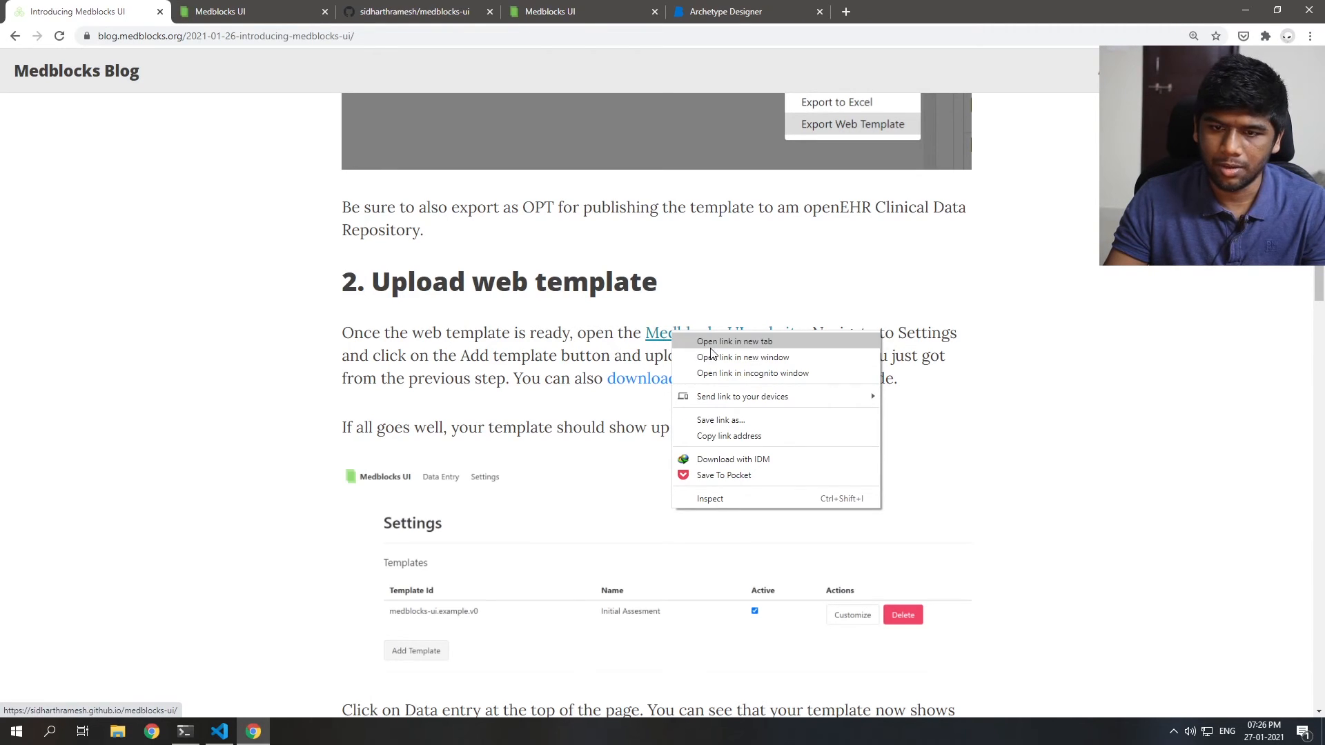
left_click(534, 65)
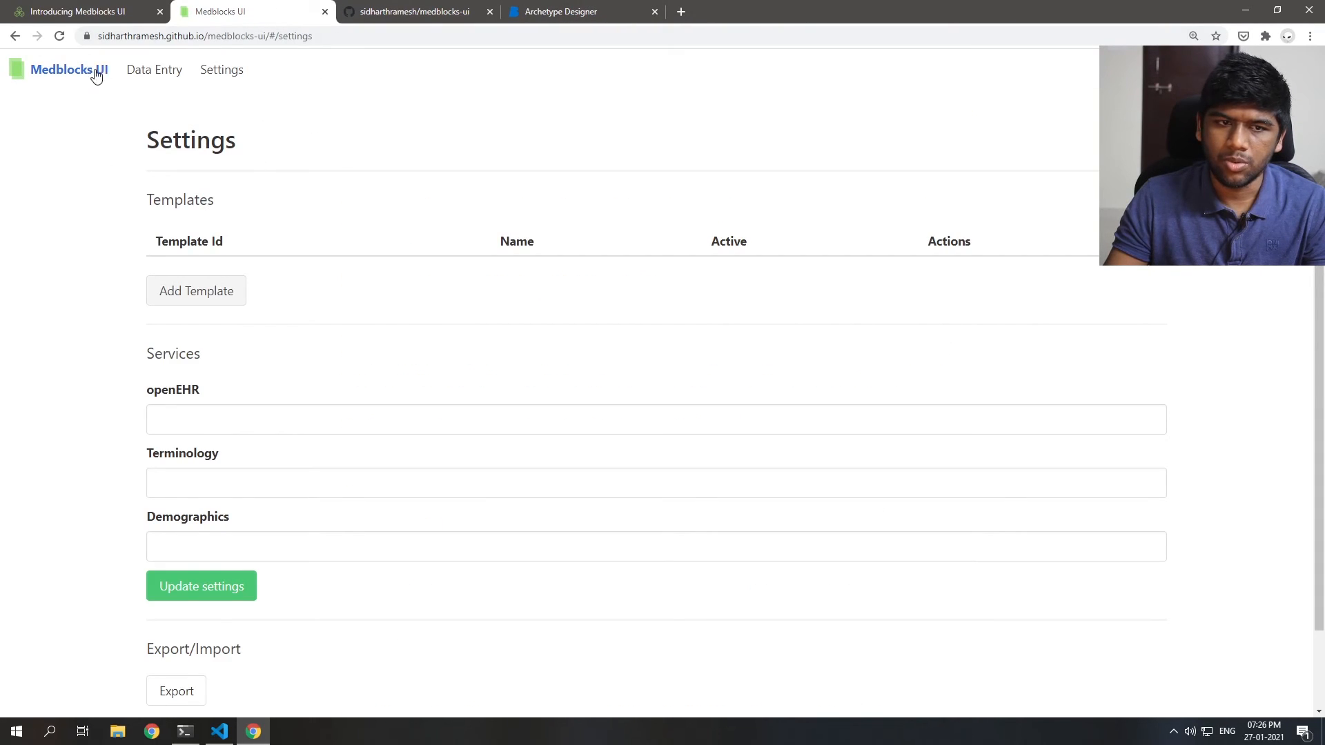
Step: Upload medblocks-ui.example.v0.json through Add Template on the Settings page
left_click(69, 69)
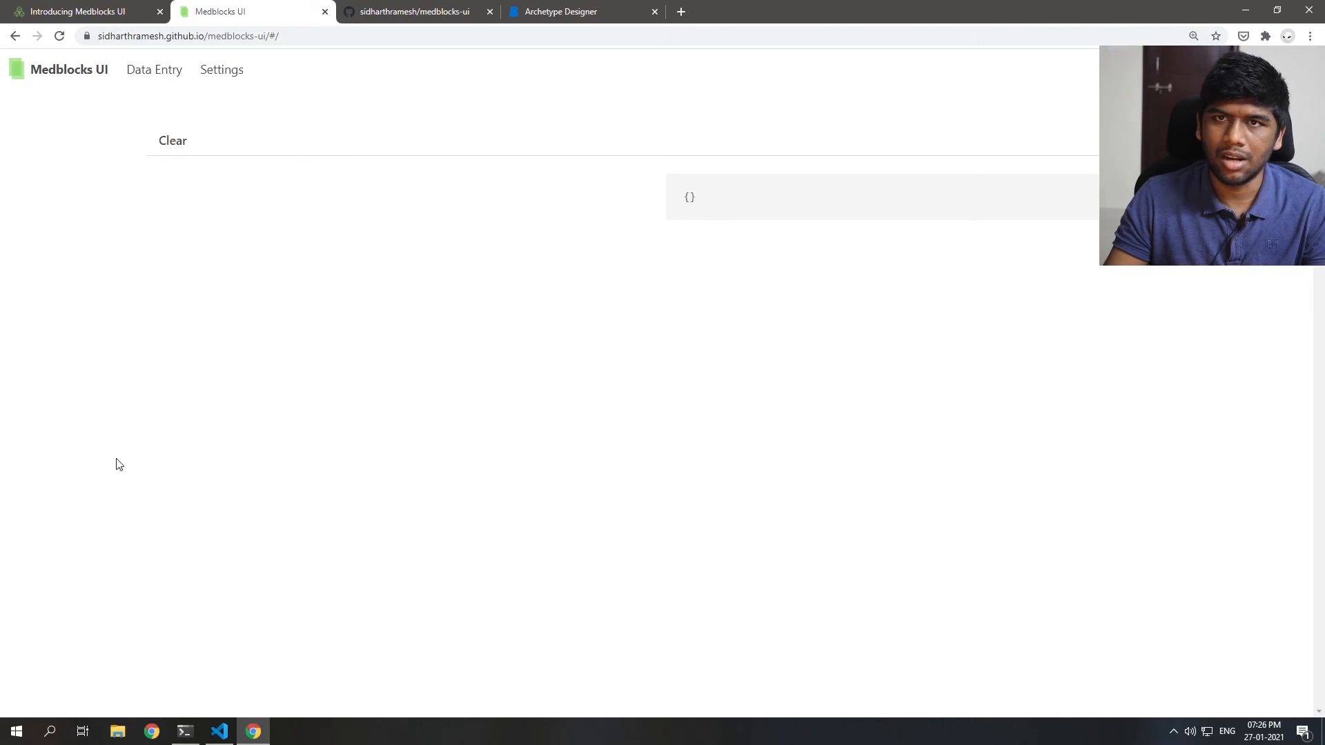
left_click(221, 69)
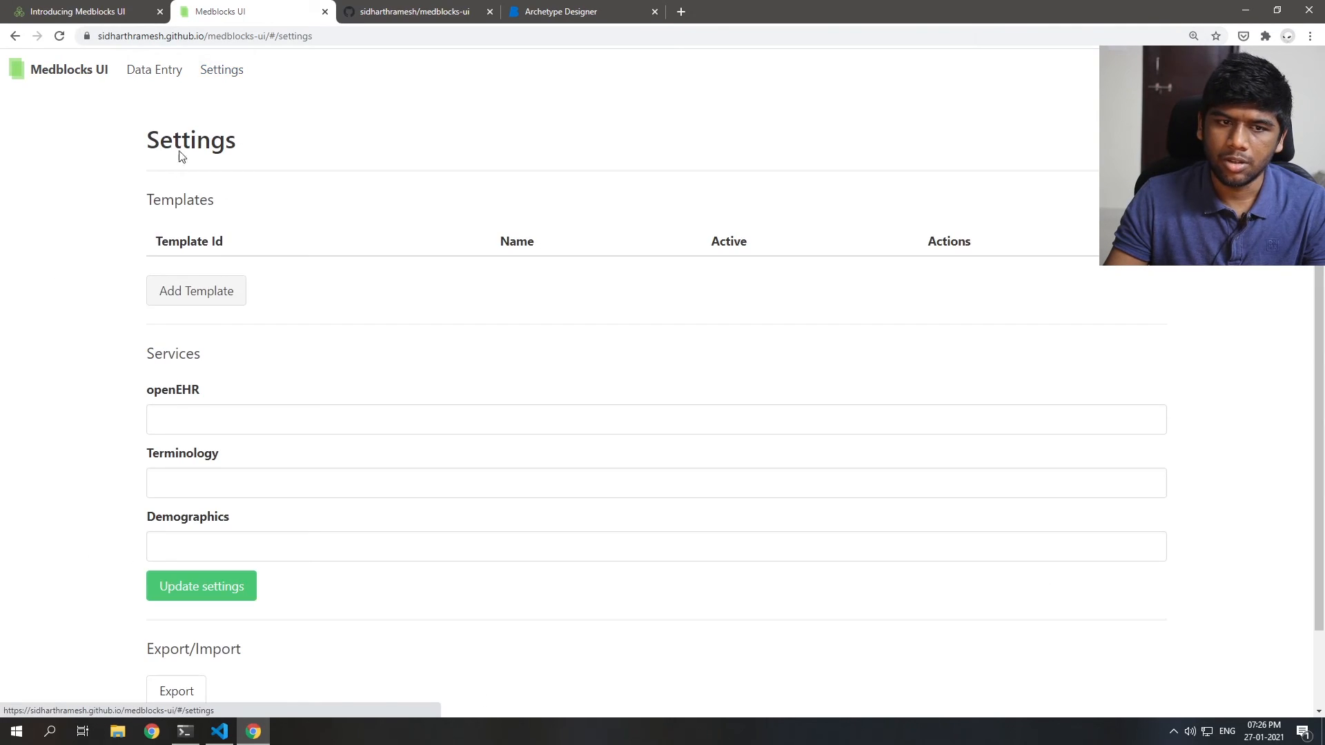
left_click(196, 289)
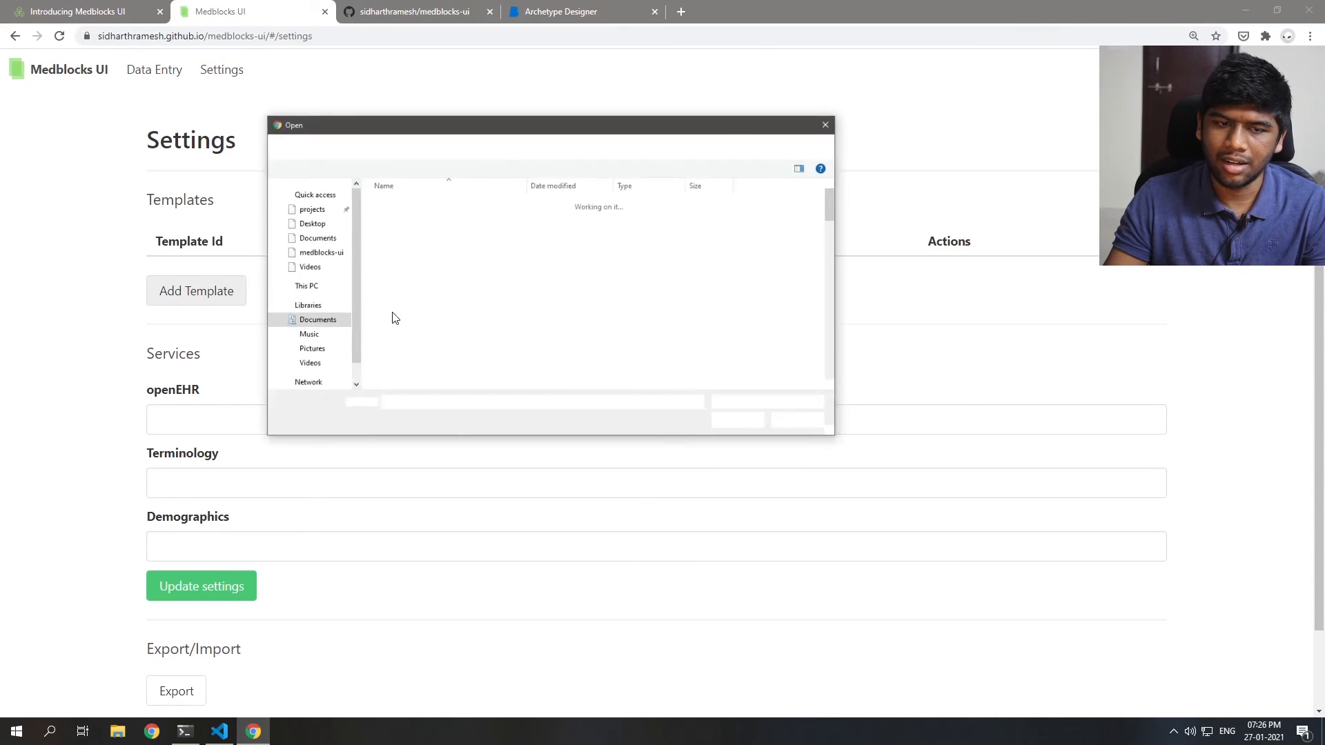
type("med")
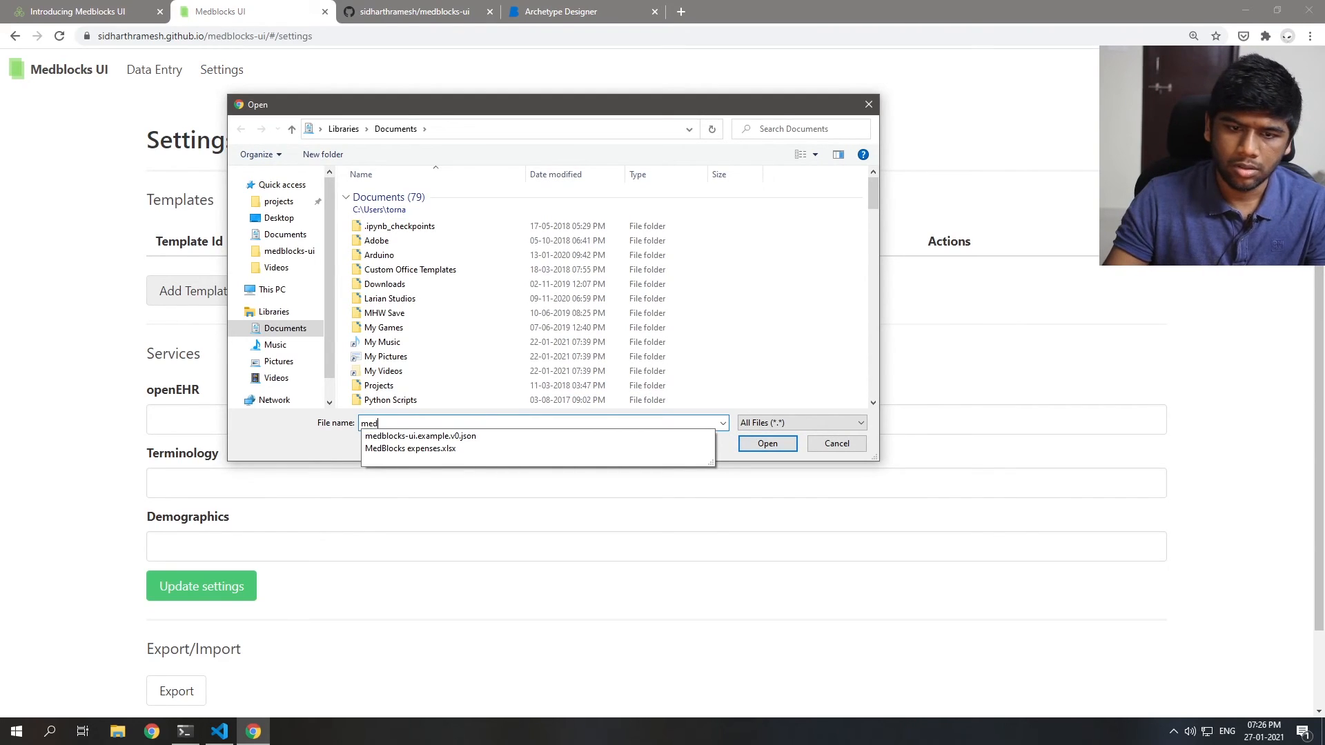
left_click(420, 436)
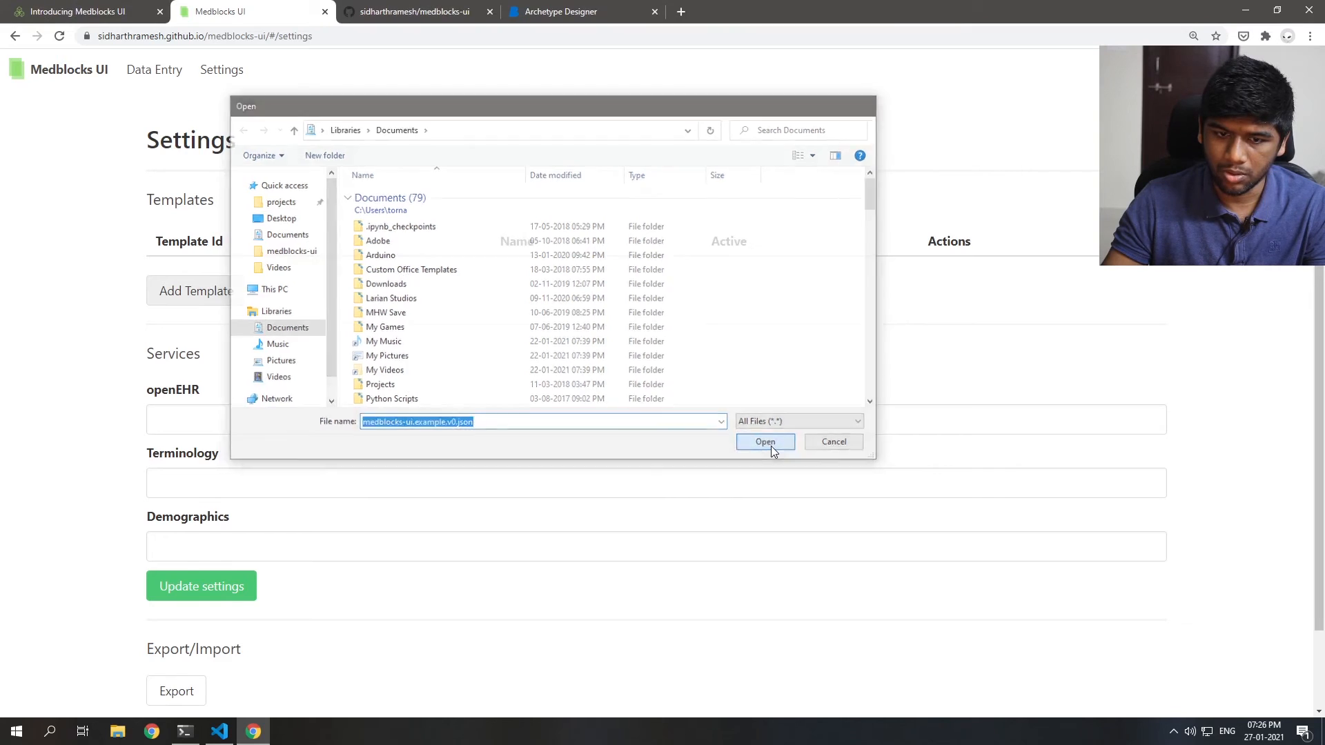
left_click(764, 441)
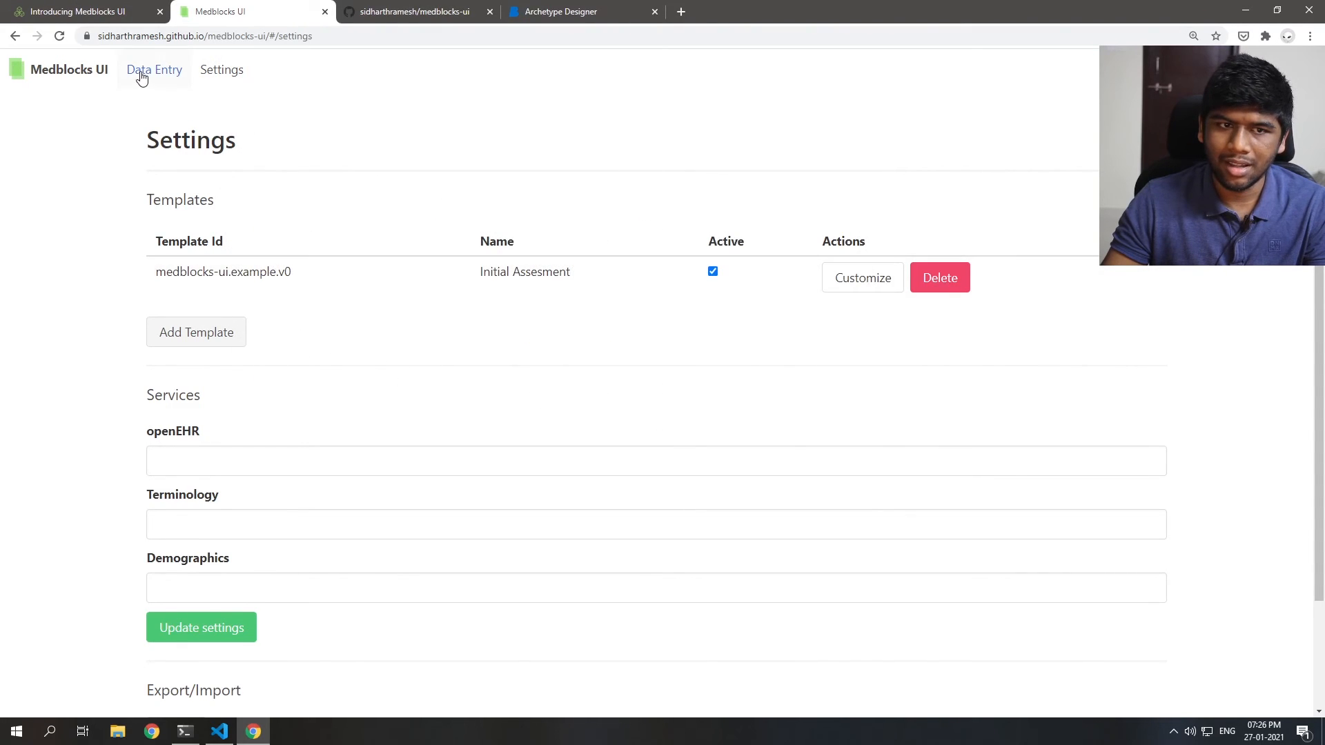
left_click(154, 69)
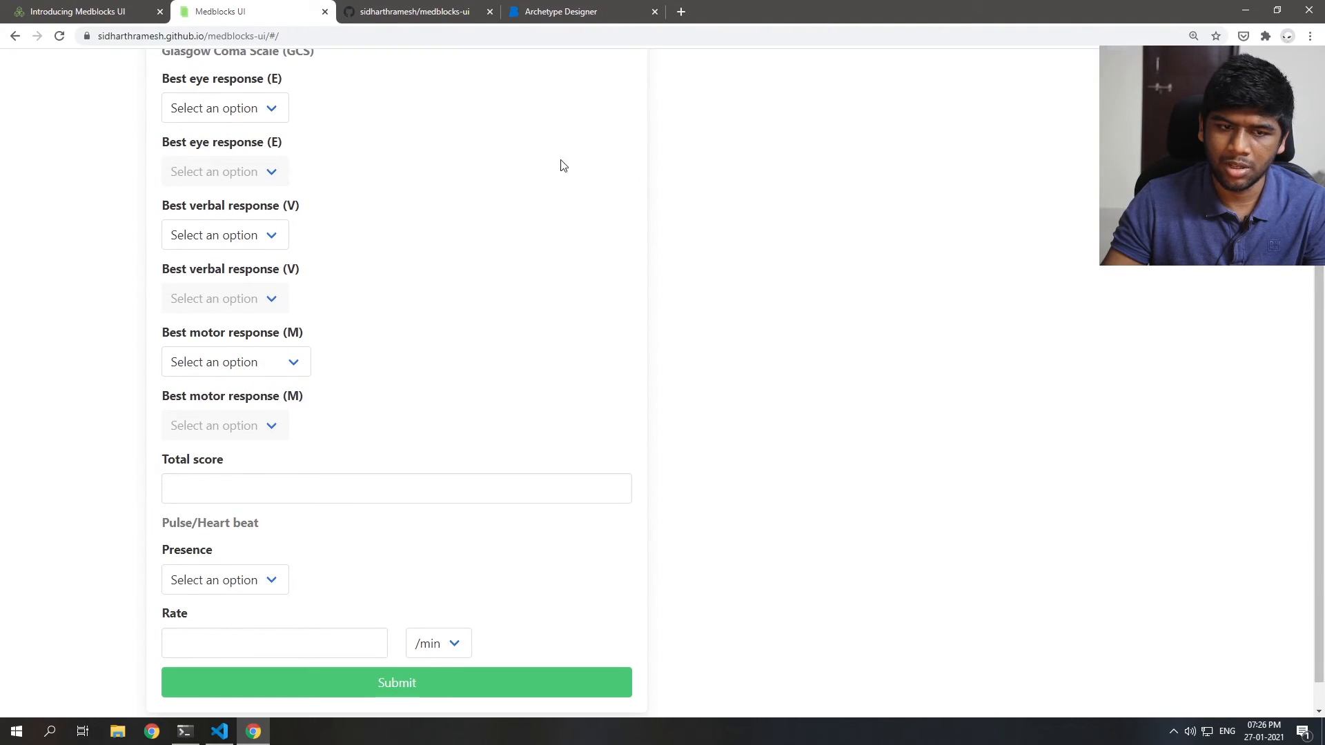
scroll("up", 3)
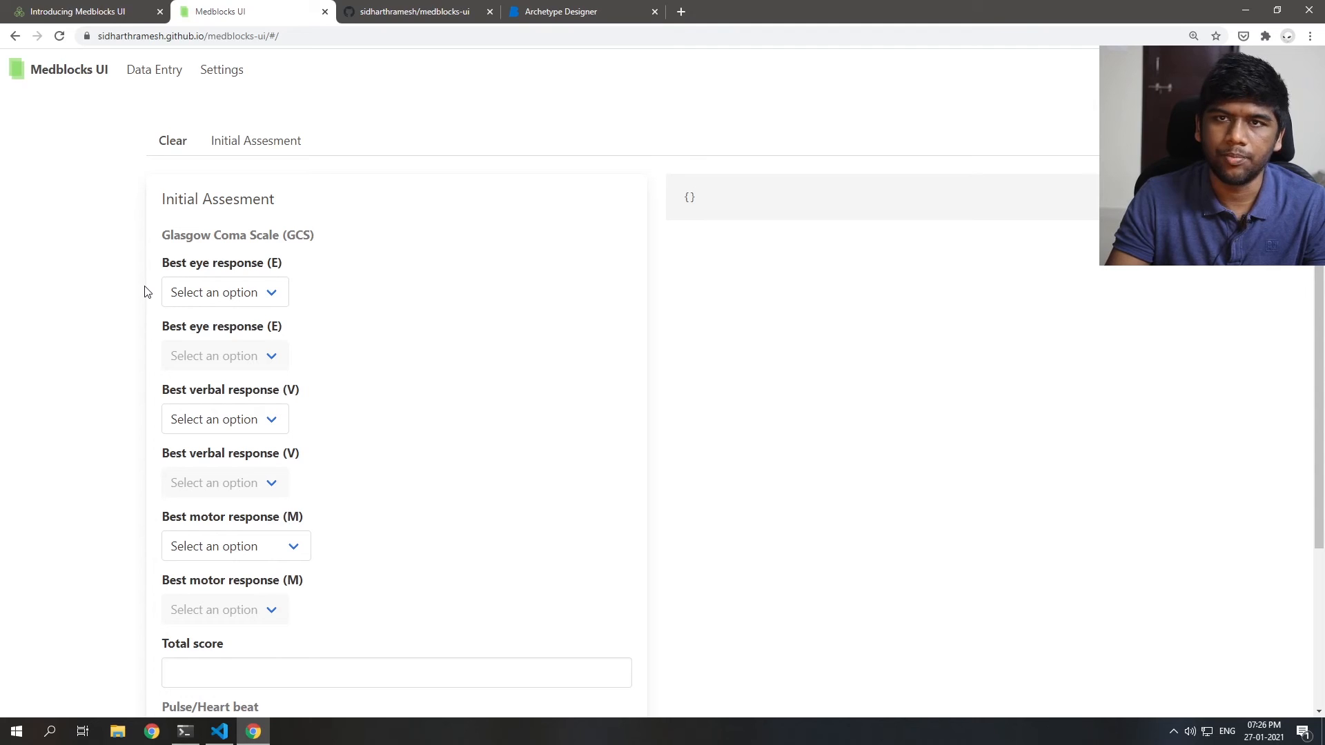
mouse_move(221, 69)
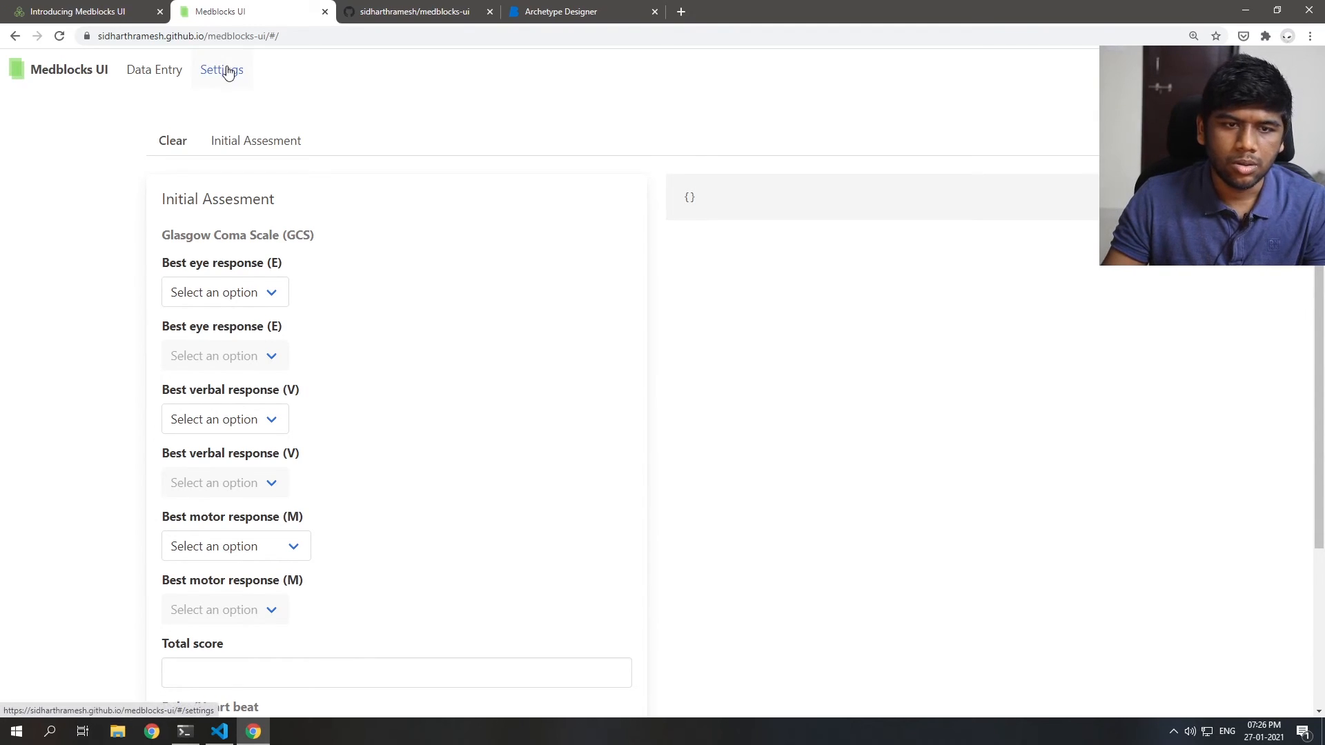
left_click(222, 69)
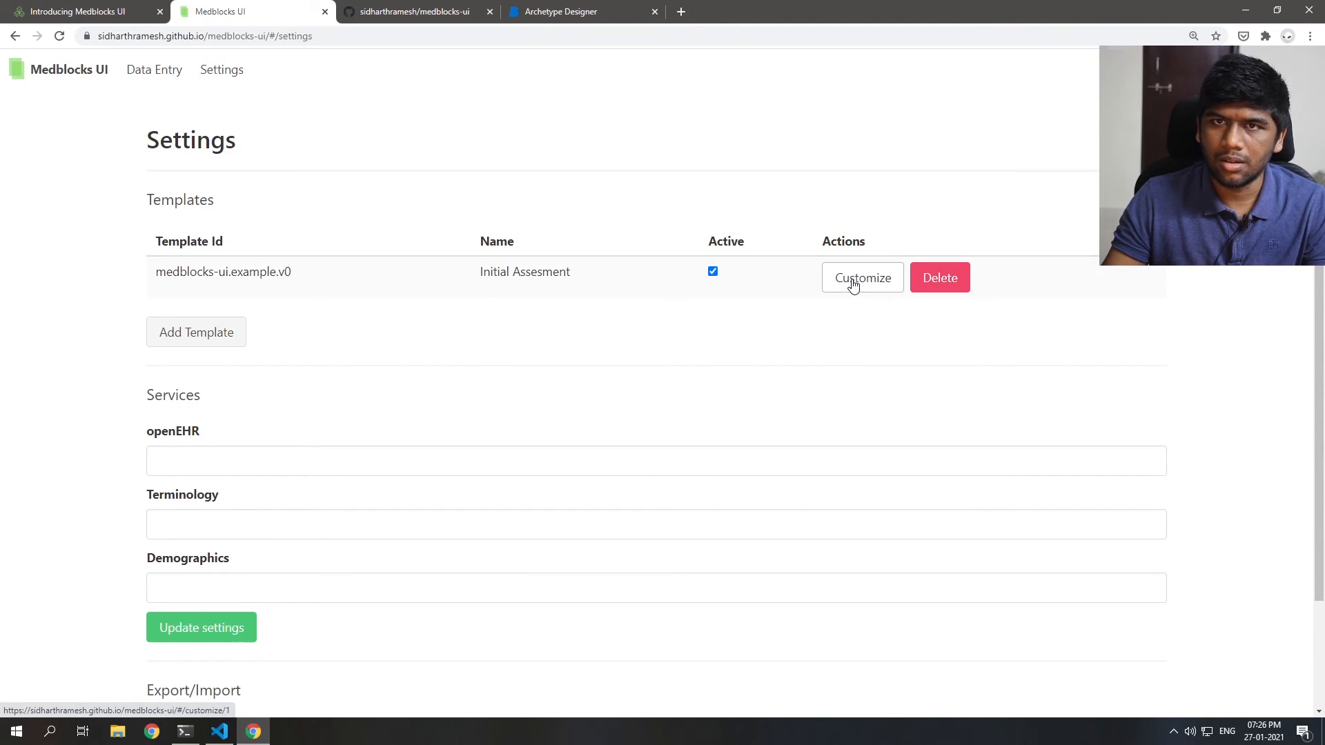
left_click(862, 277)
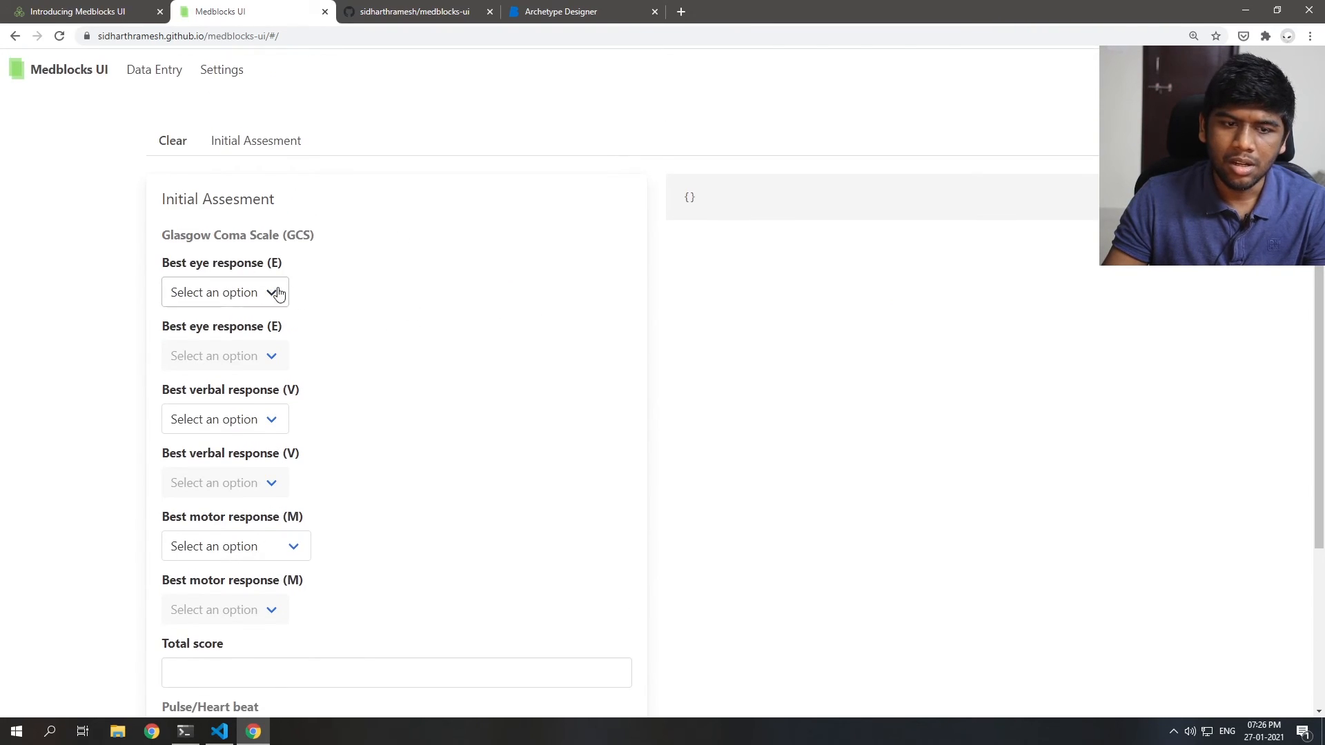
mouse_move(393, 391)
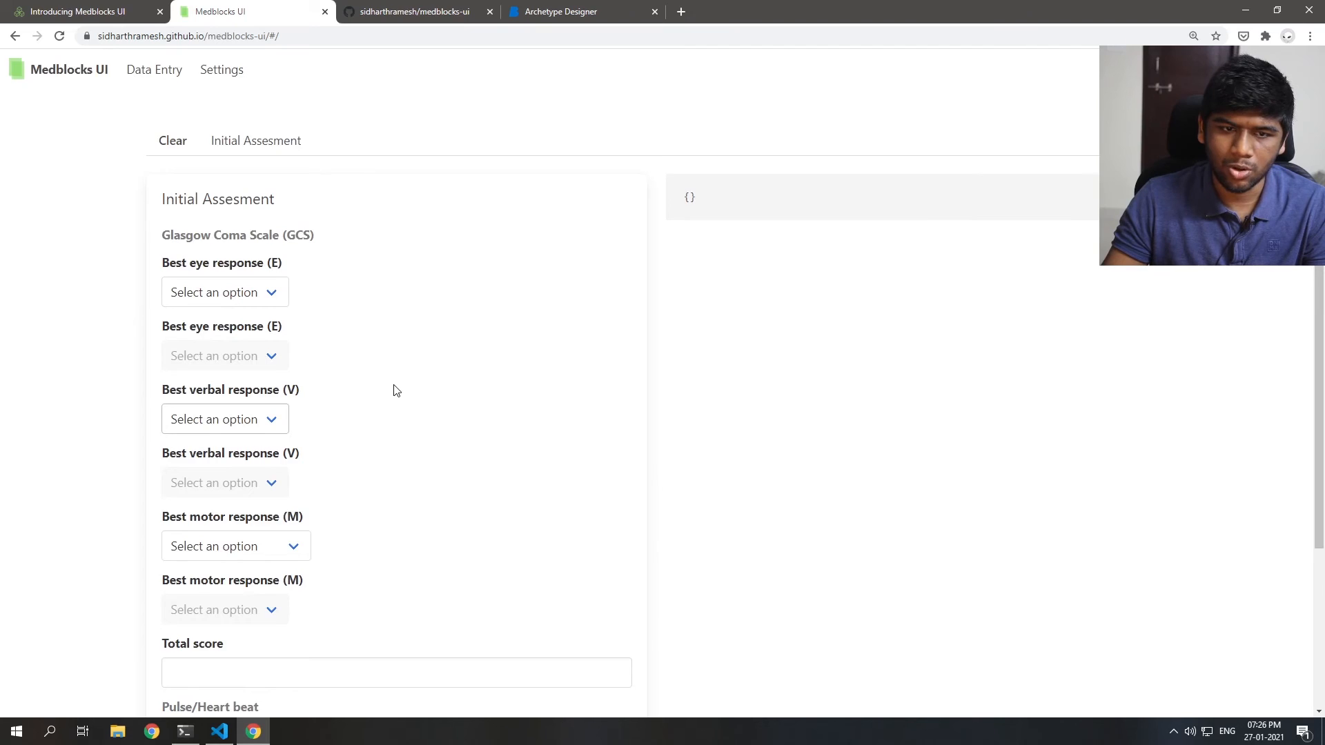
scroll("down", 3)
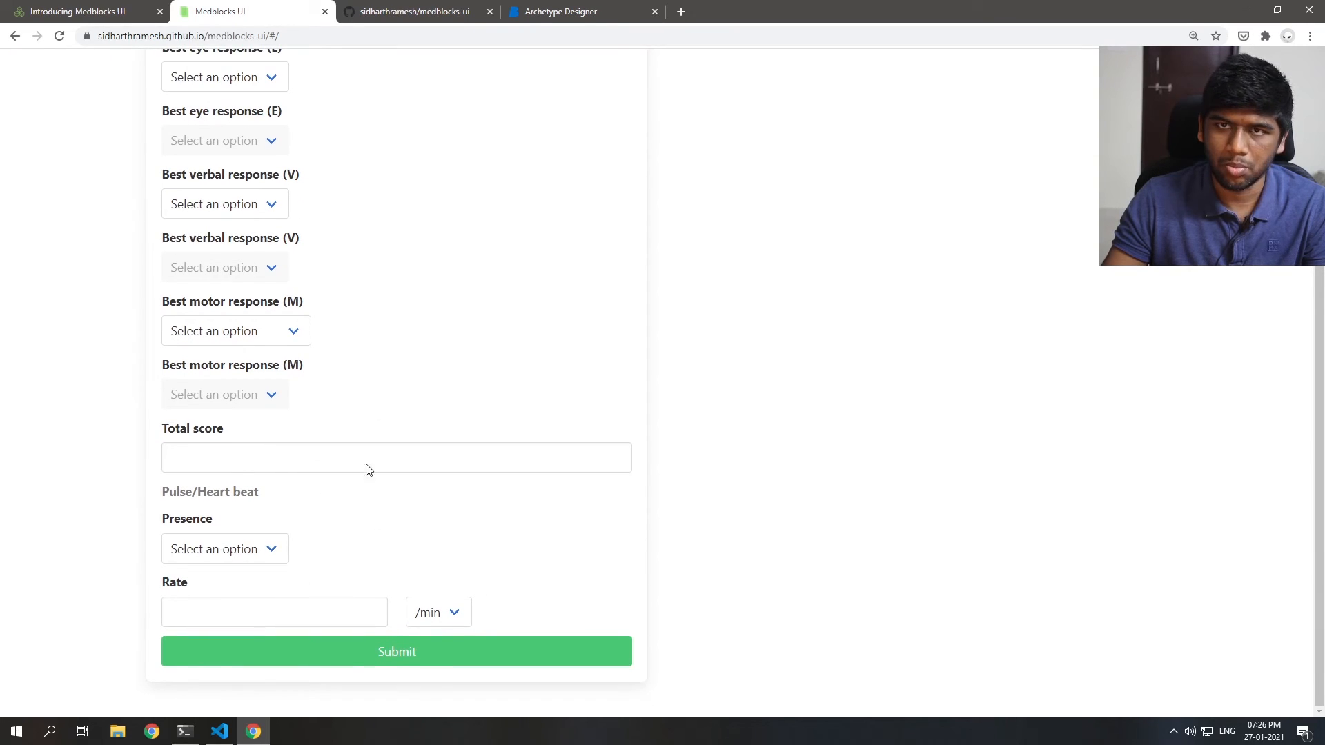
left_click(222, 69)
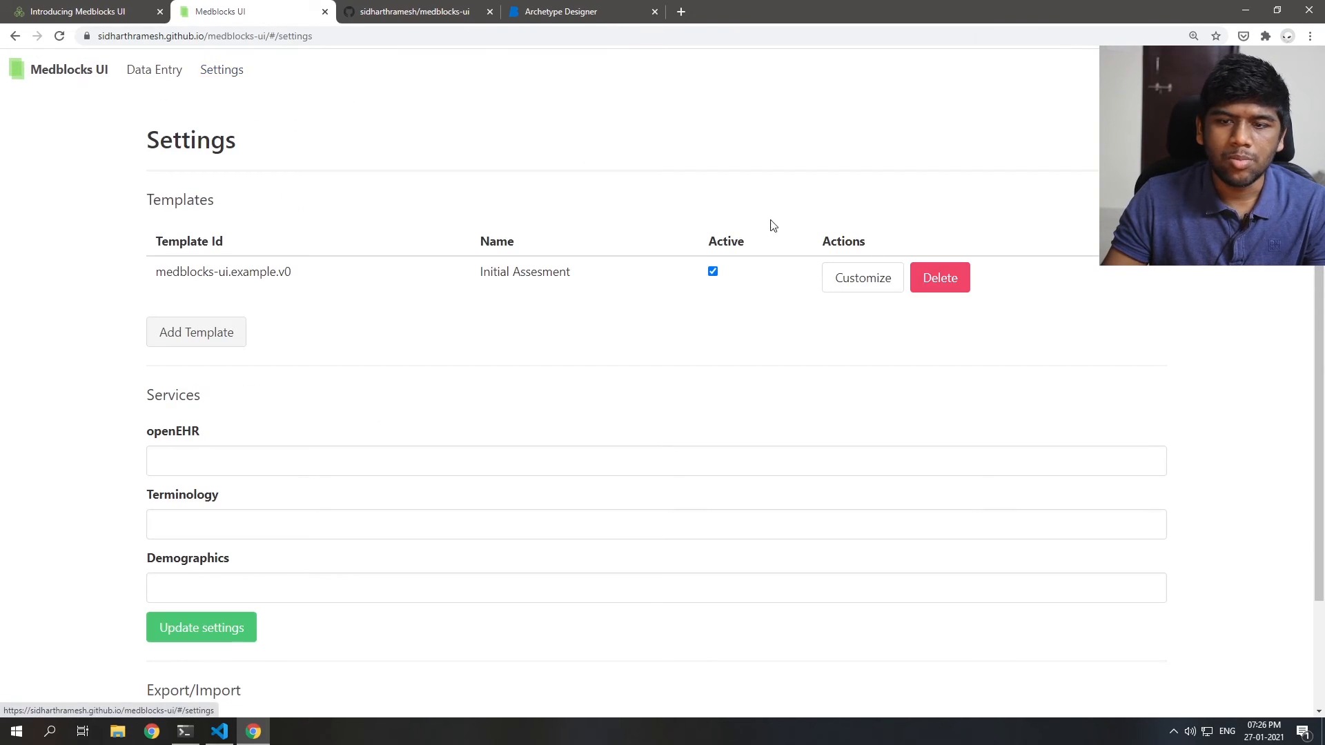
Step: Set render to false on the coded-text eye, verbal and motor response elements, then preview the form
left_click(861, 278)
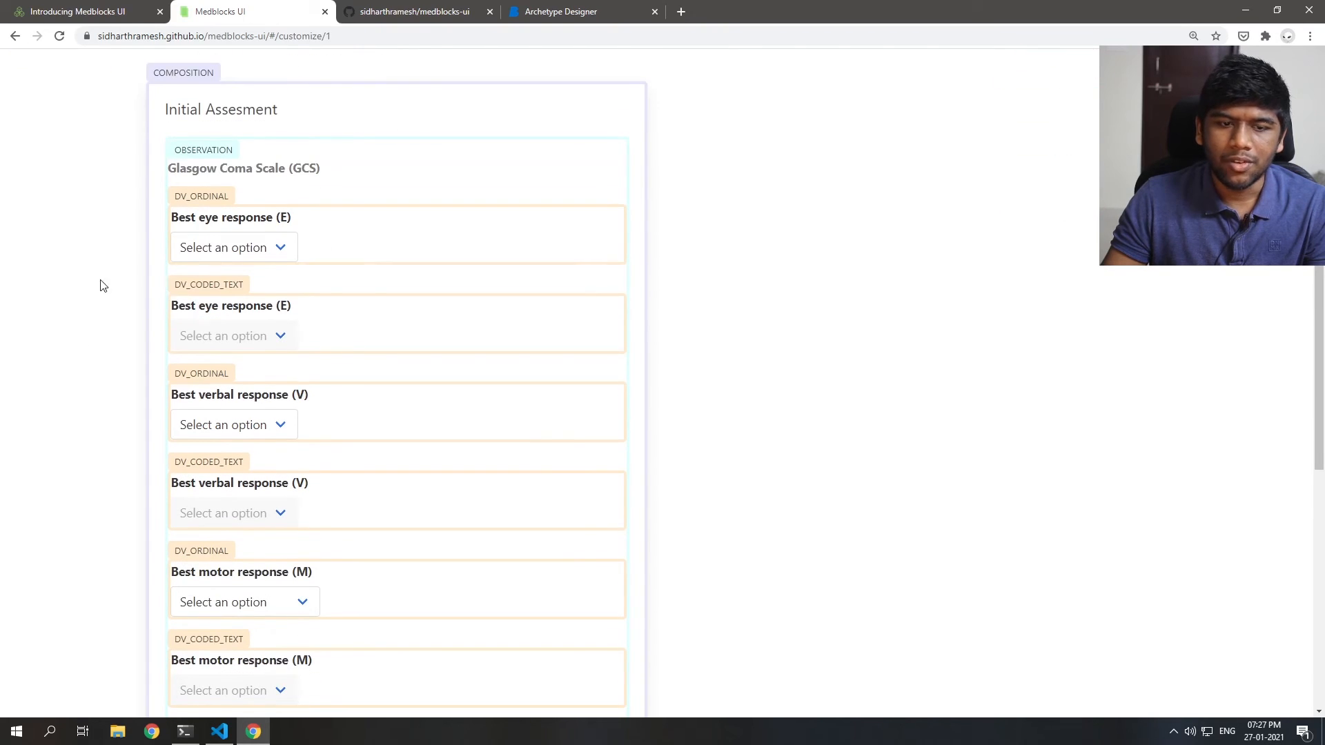
mouse_move(215, 291)
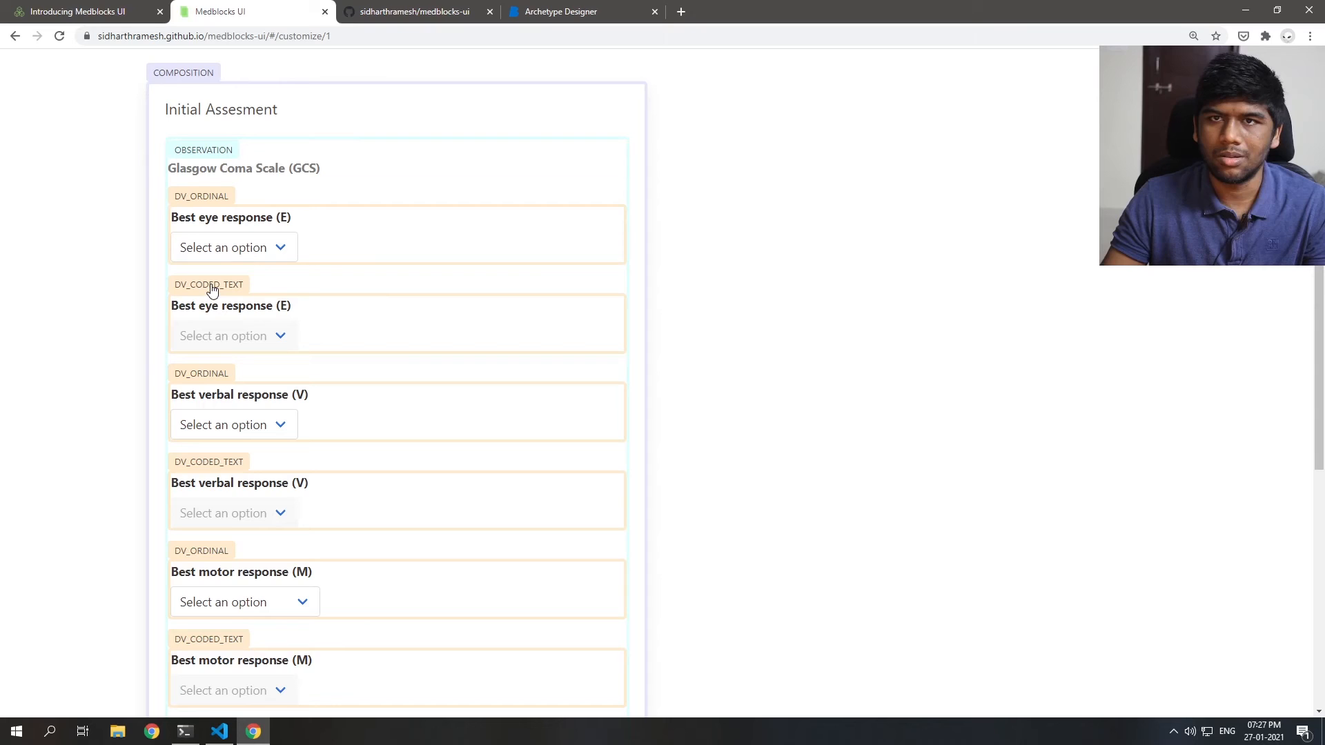
left_click(209, 285)
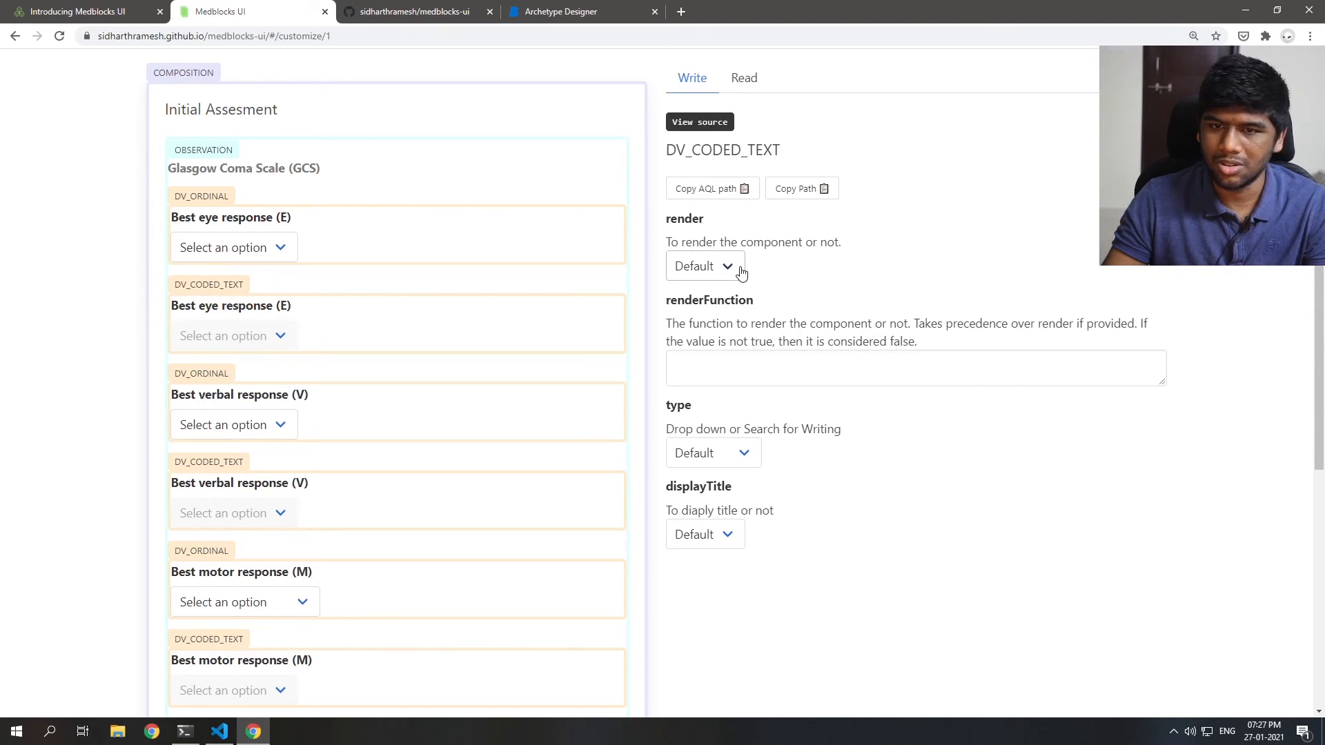
left_click(704, 265)
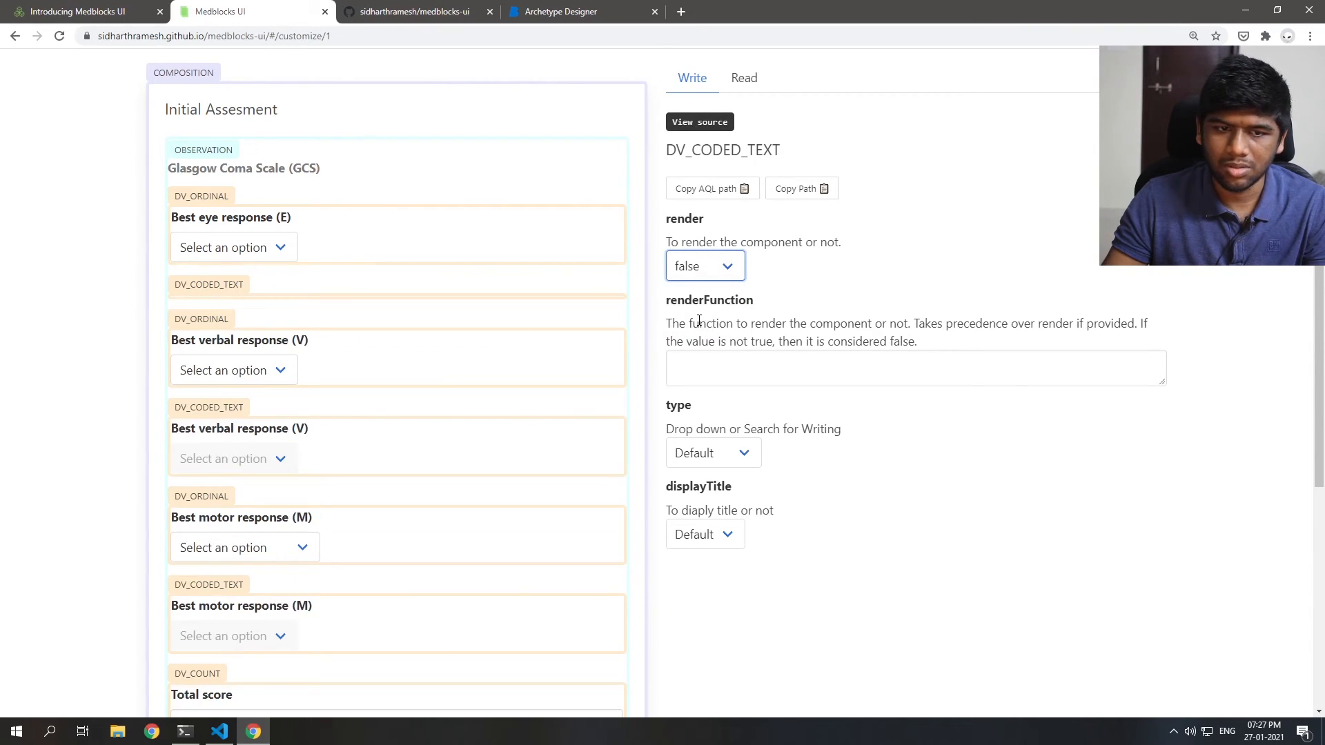
scroll("down", 3)
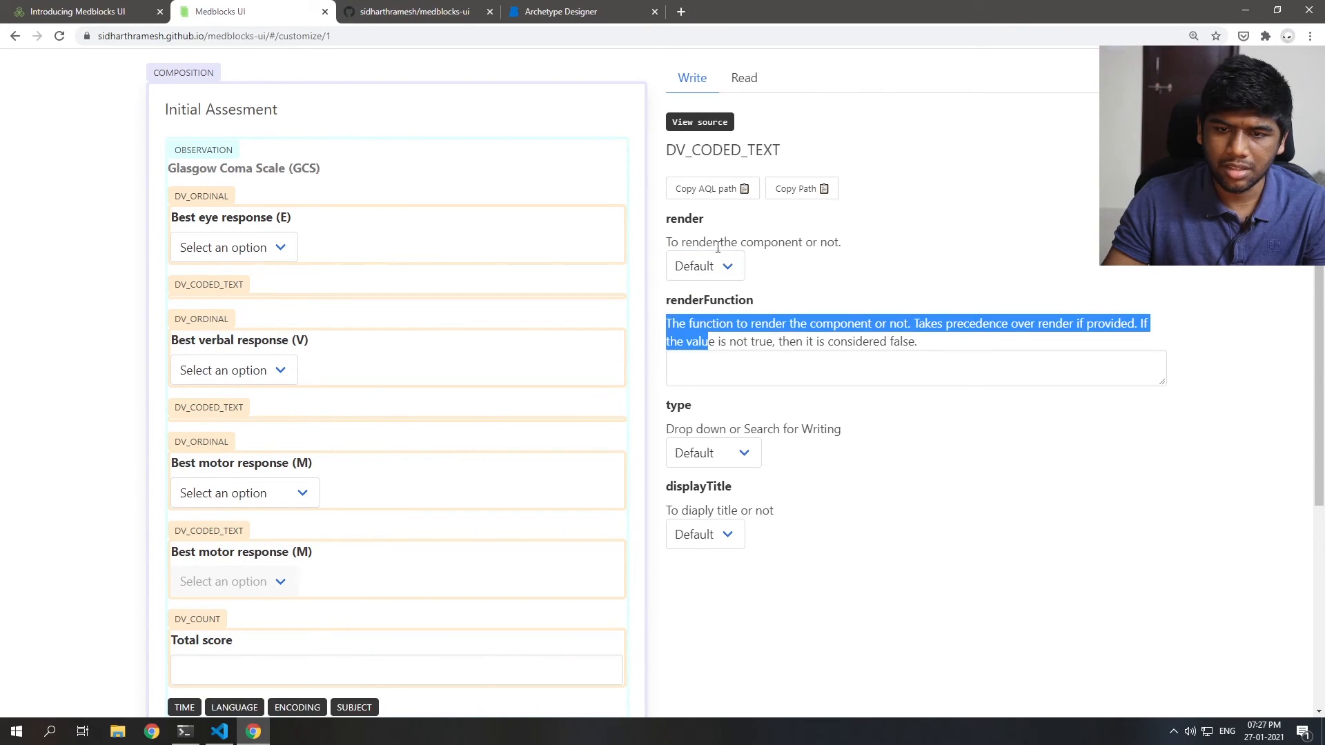
left_click(703, 265)
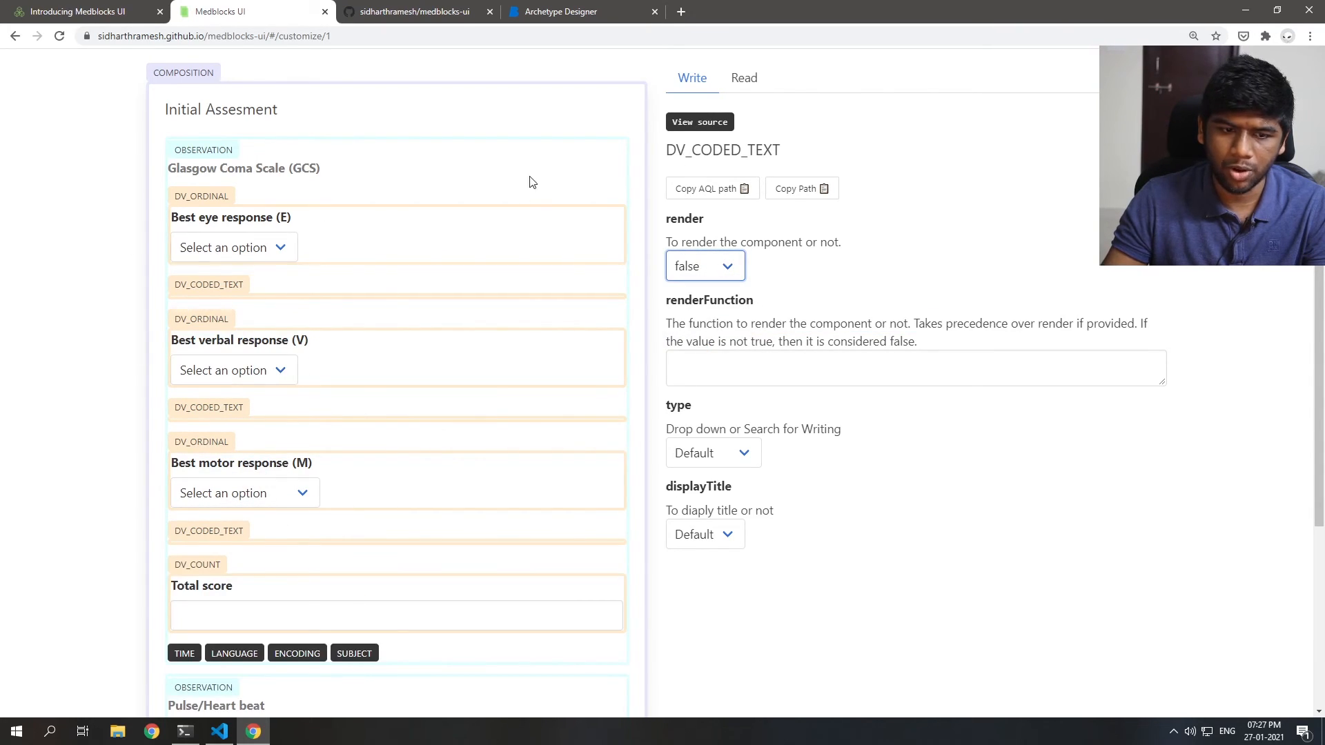
left_click(742, 78)
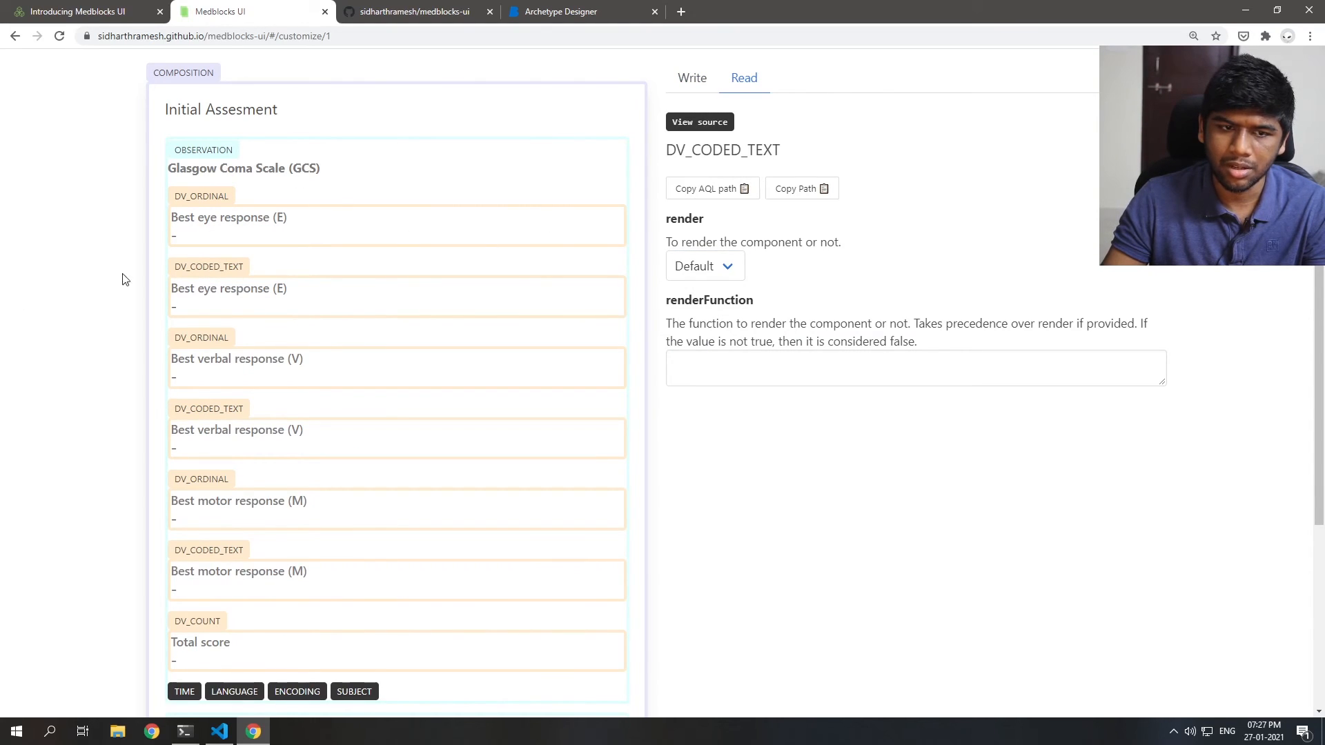
left_click(704, 265)
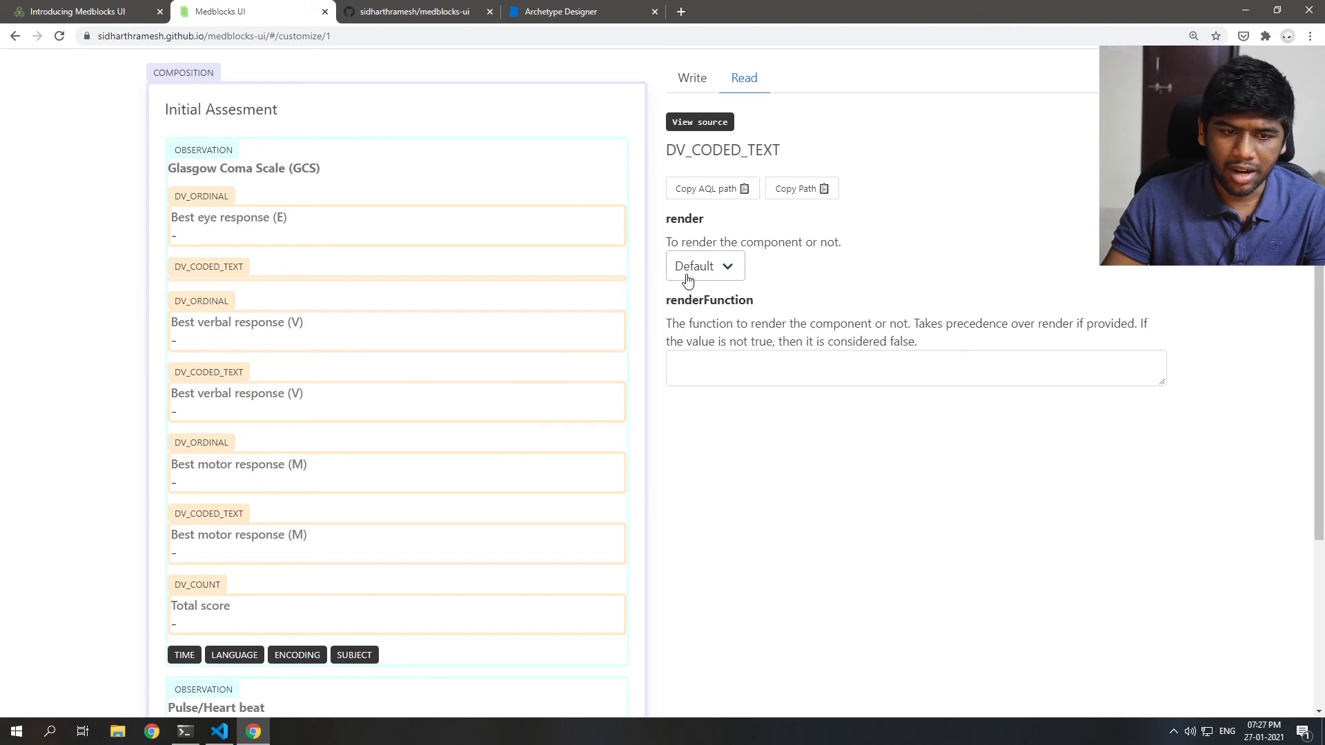
scroll("down", 3)
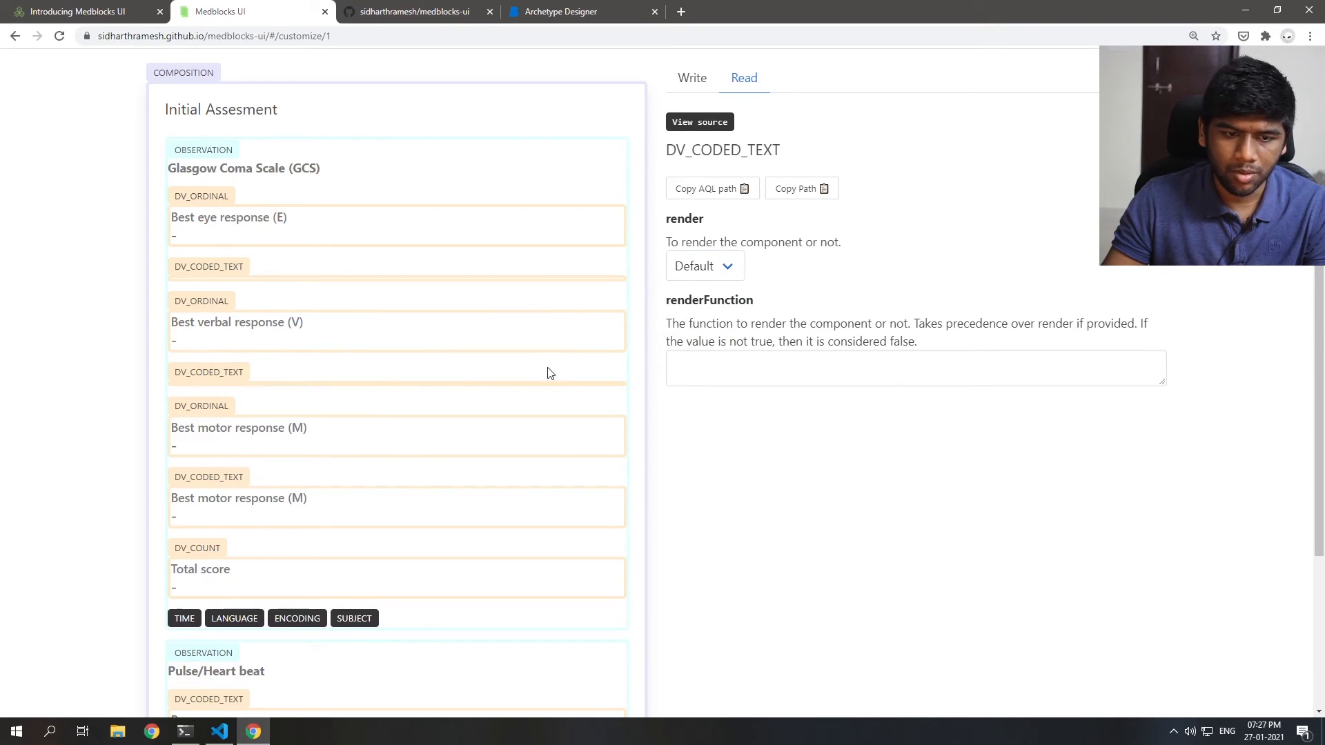
left_click(704, 265)
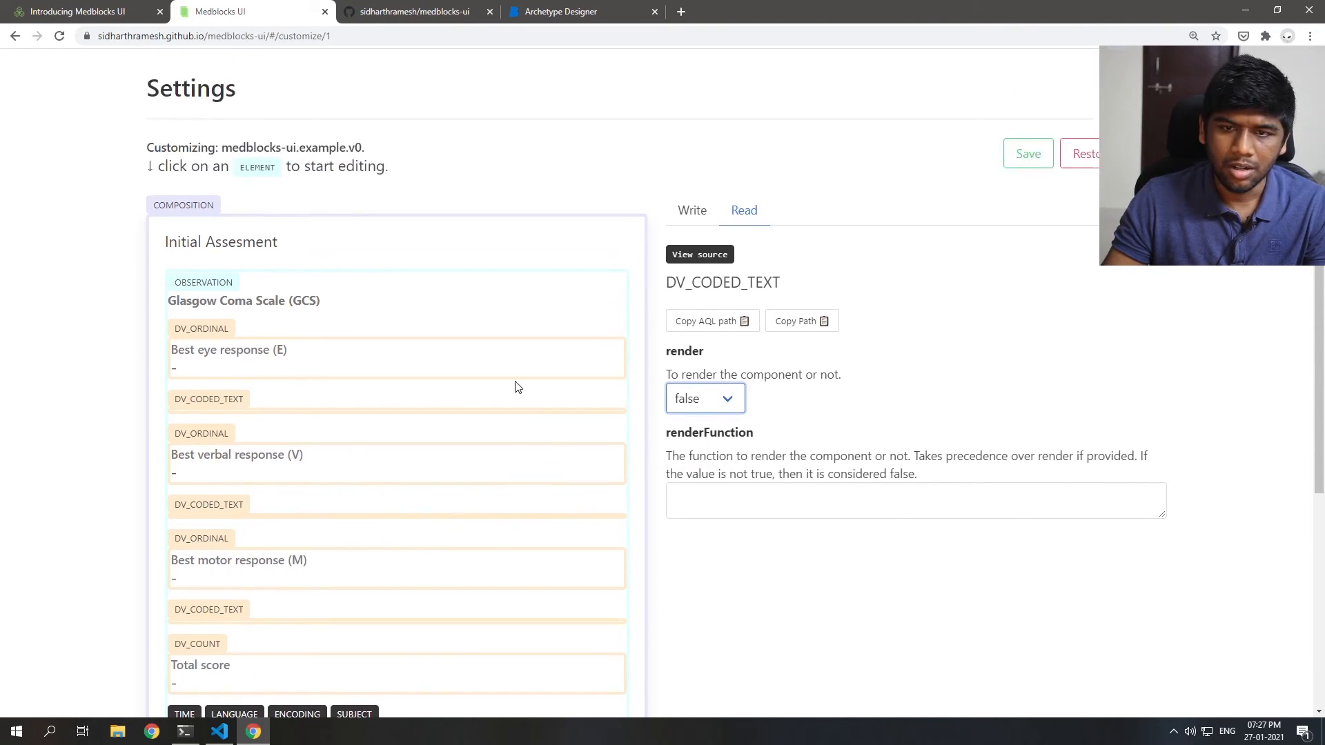
left_click(692, 78)
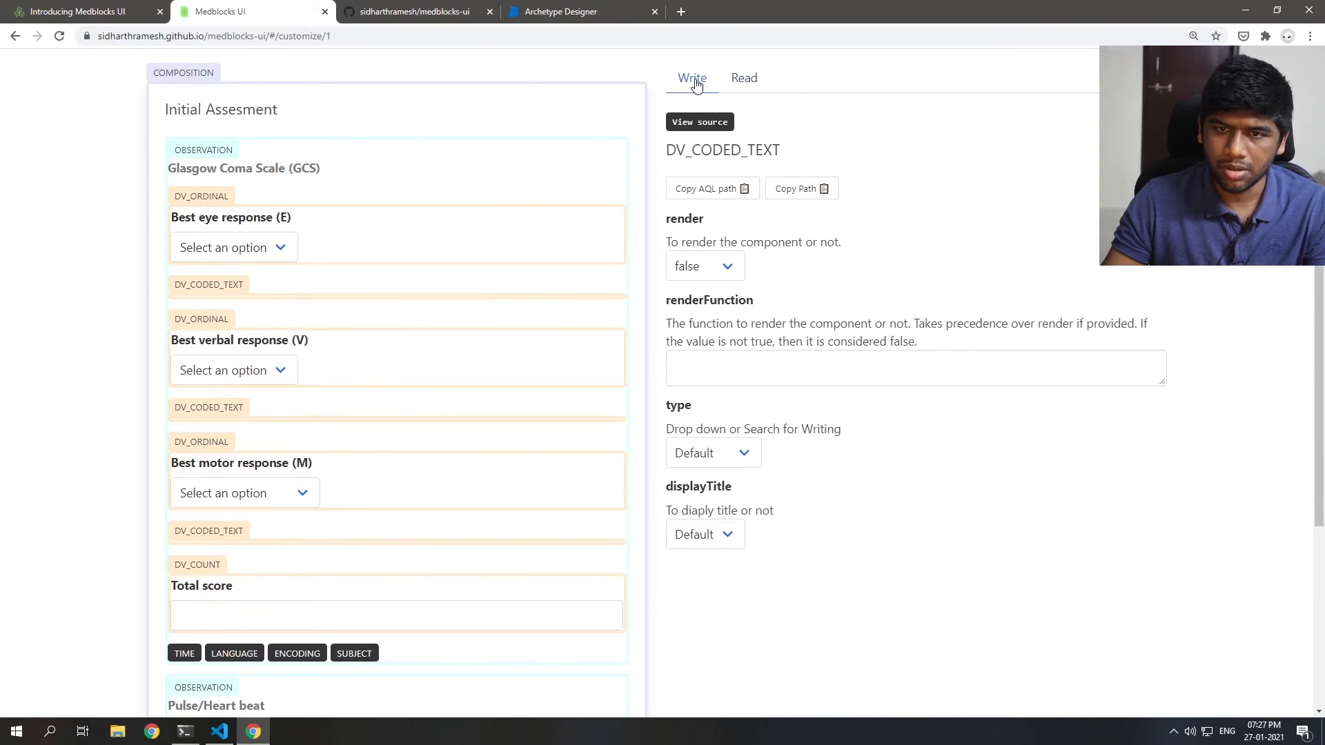
Step: Set the Glasgow Coma Scale group's displayTitle option to true
scroll("down", 3)
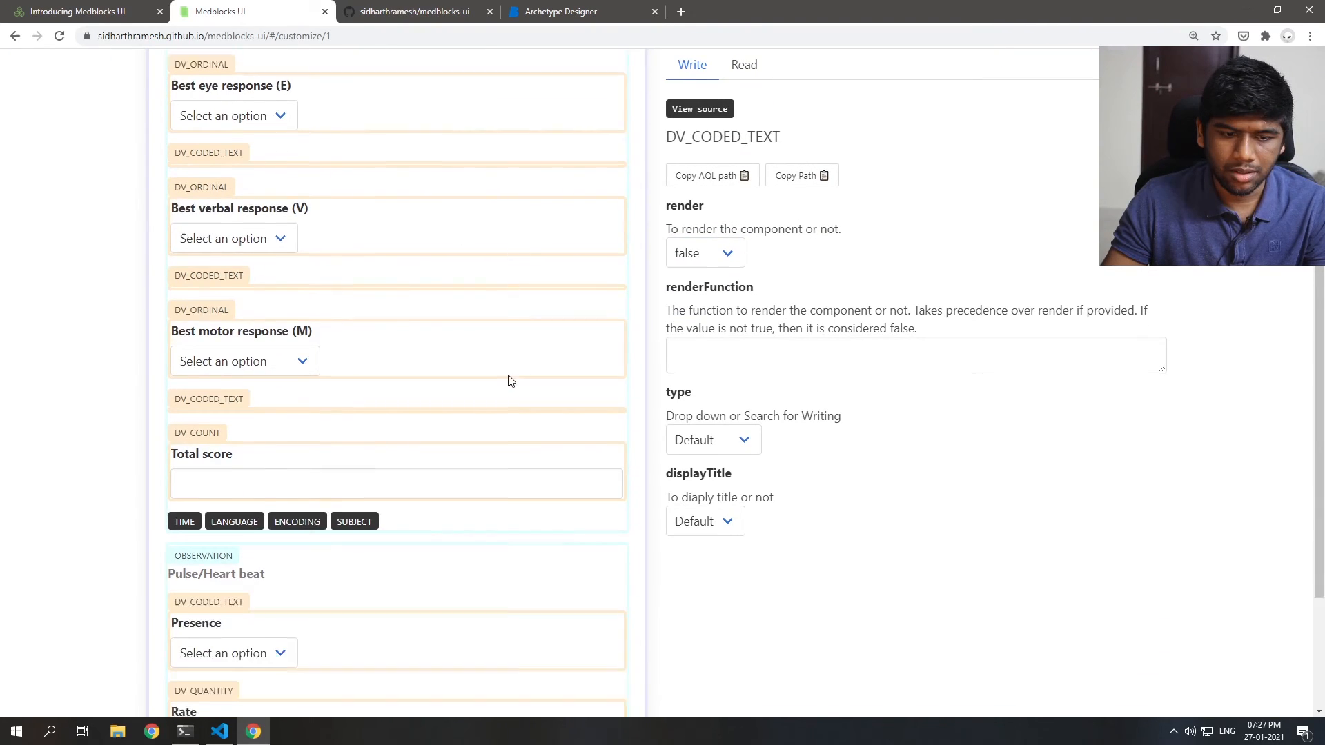
scroll("up", 3)
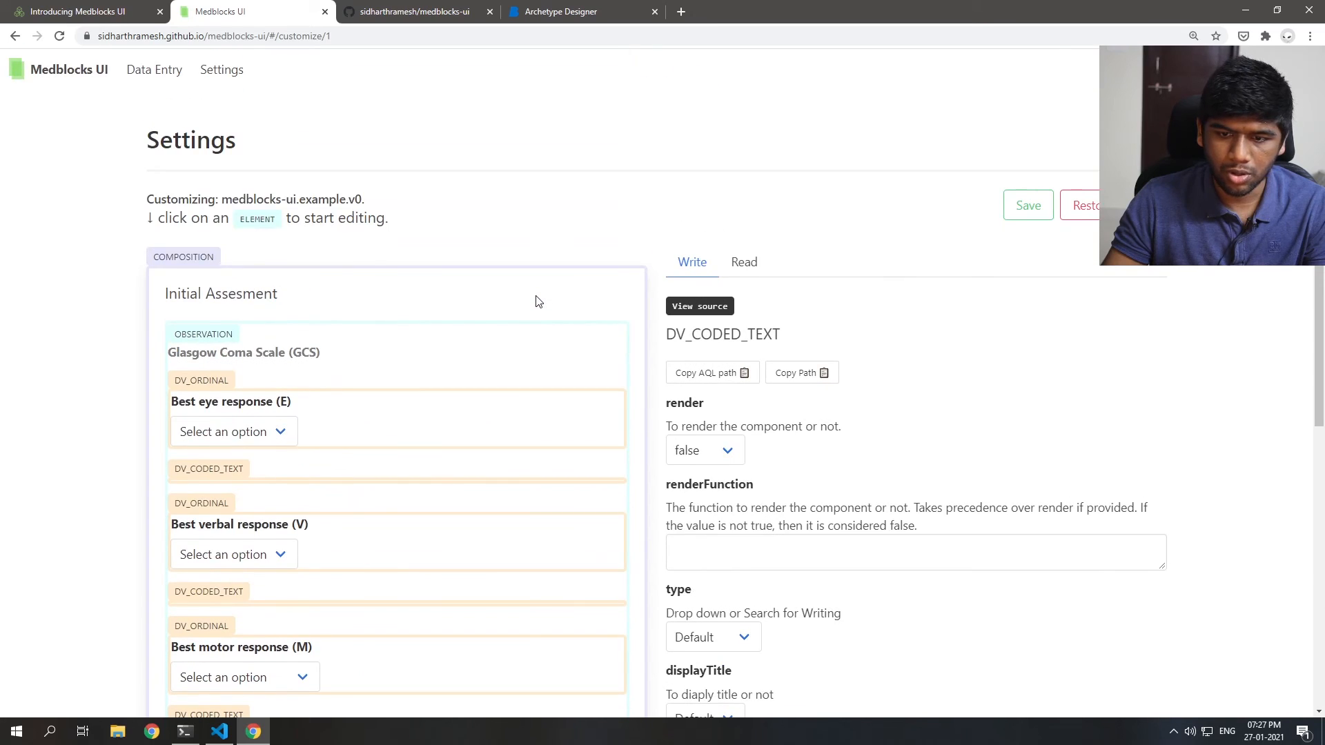
mouse_move(621, 324)
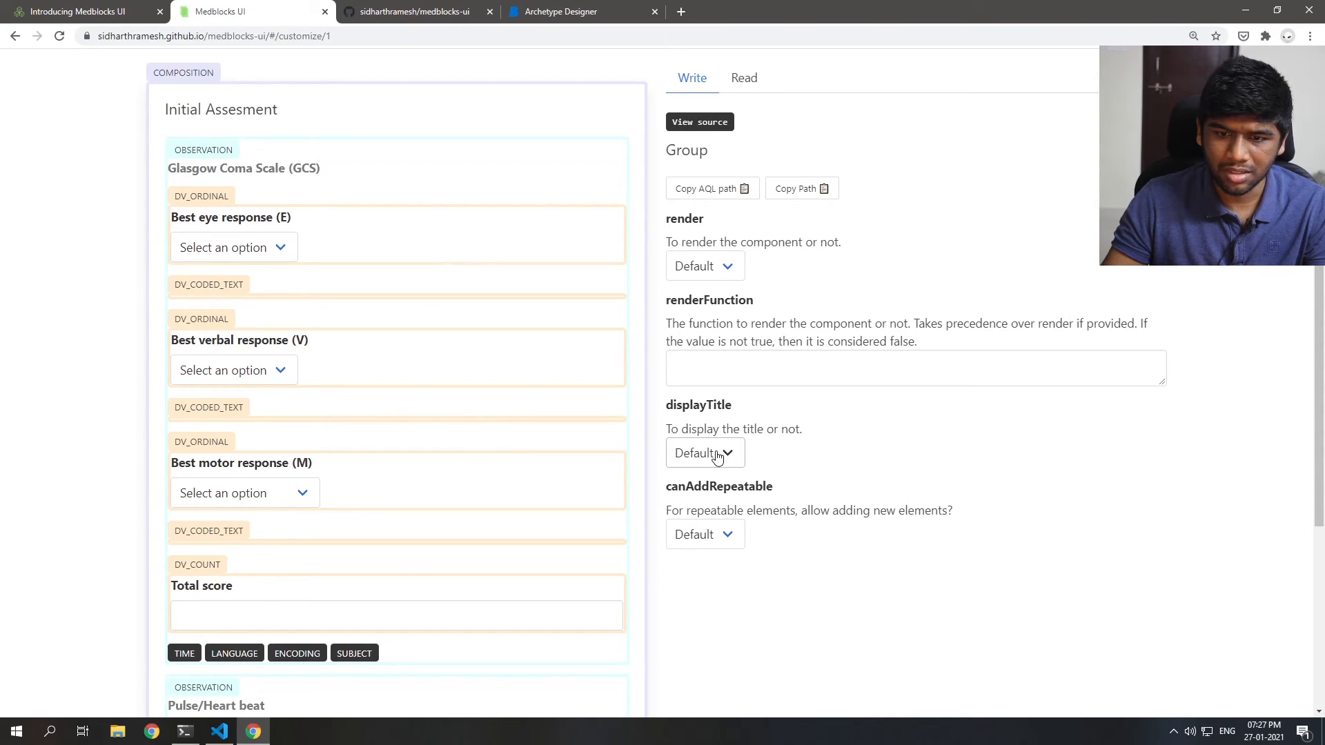
left_click(704, 453)
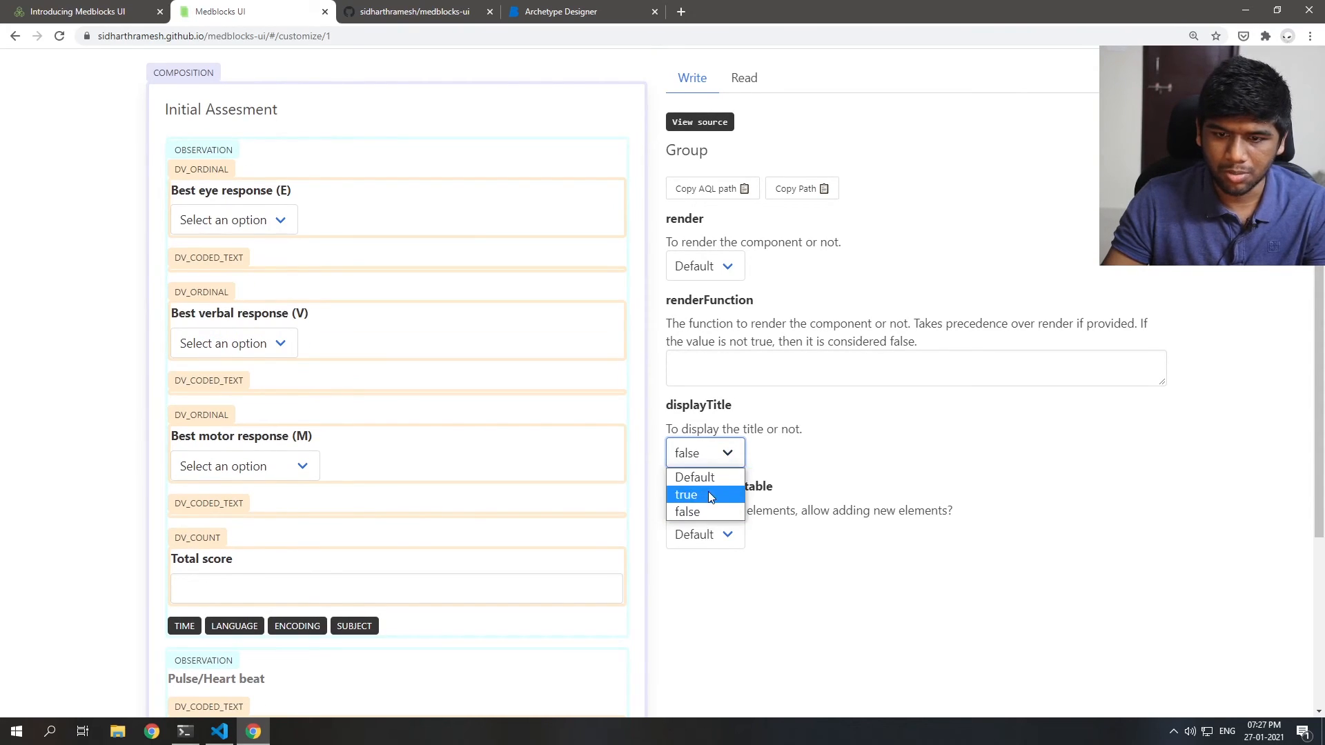
left_click(686, 494)
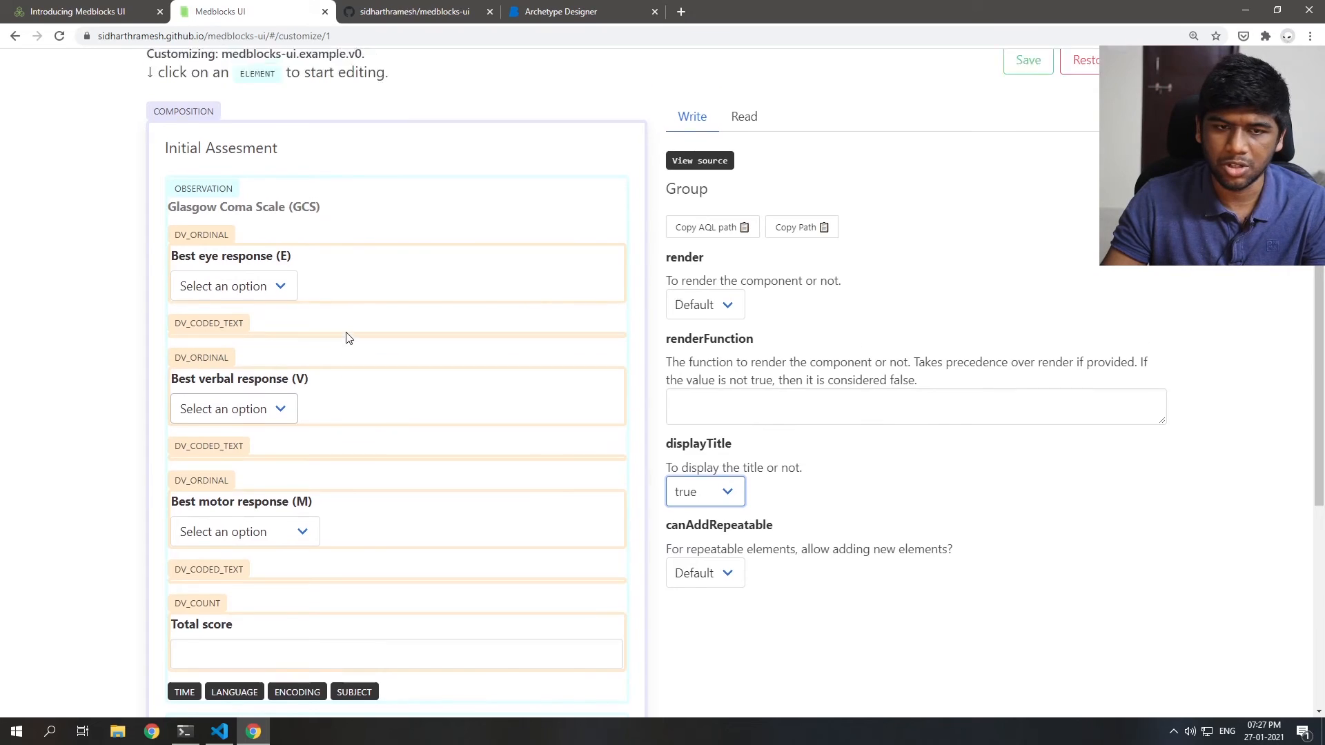
scroll("up", 3)
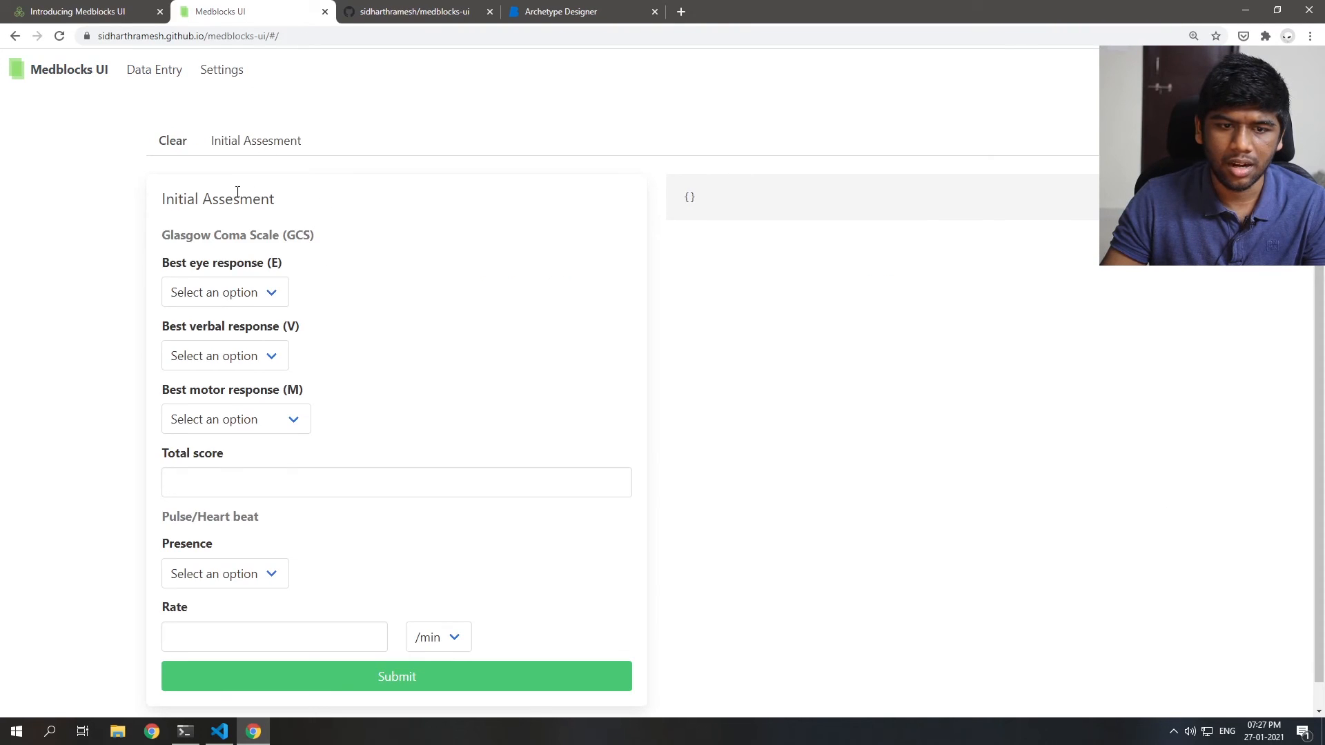
Step: Select the COMPOSITION element and set its Layout to Horizontal
scroll("down", 3)
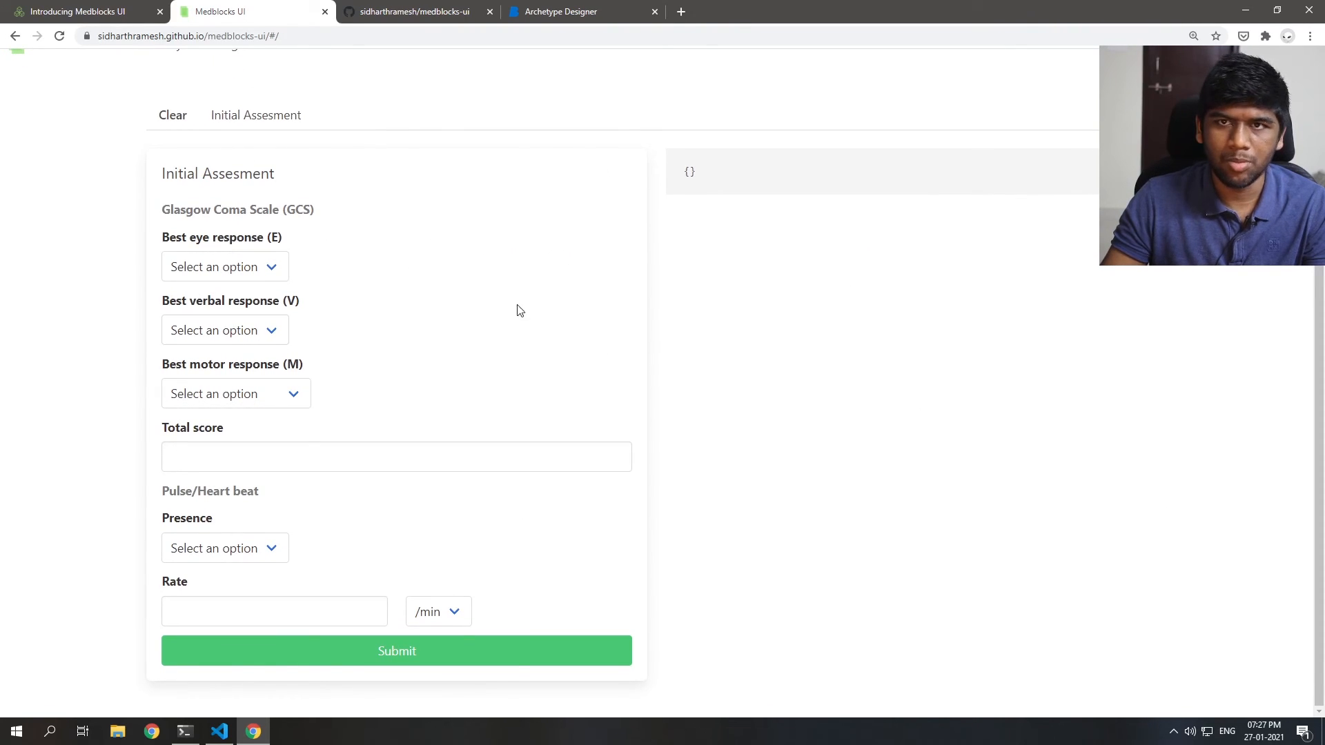
left_click(222, 69)
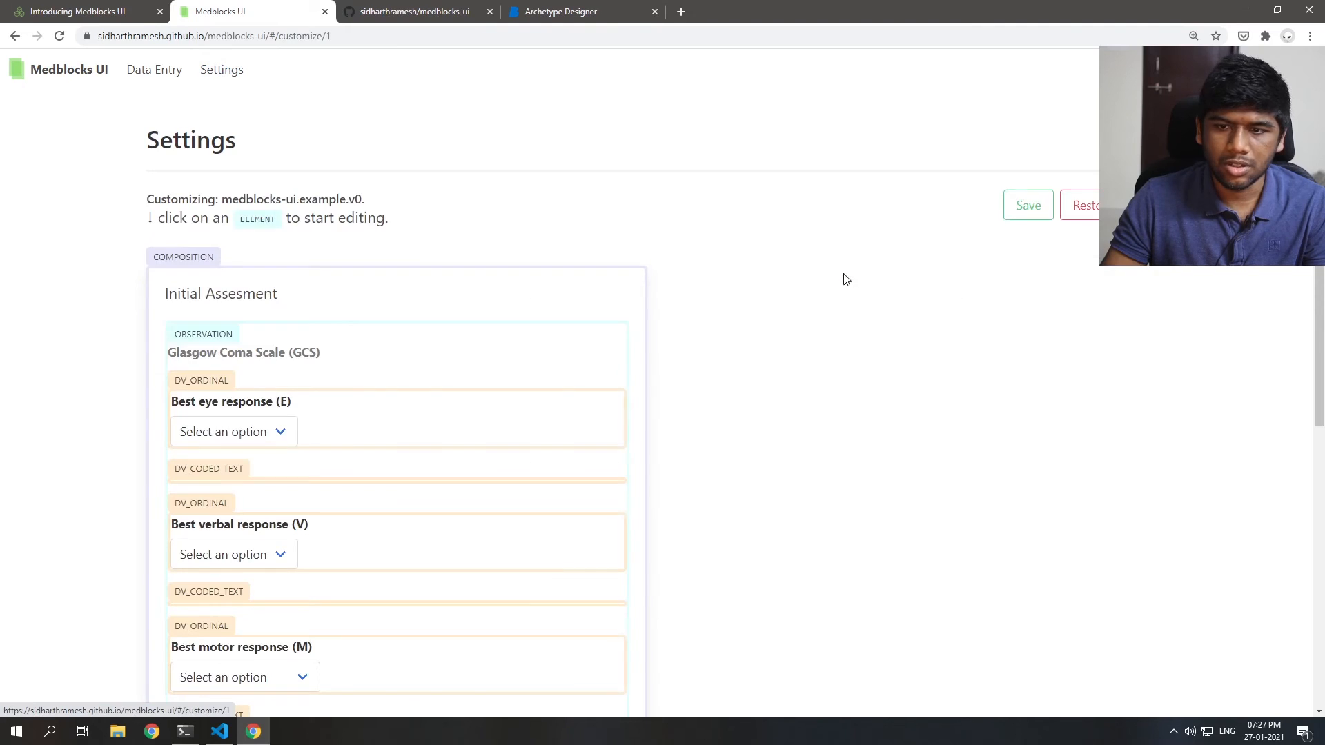
scroll("down", 3)
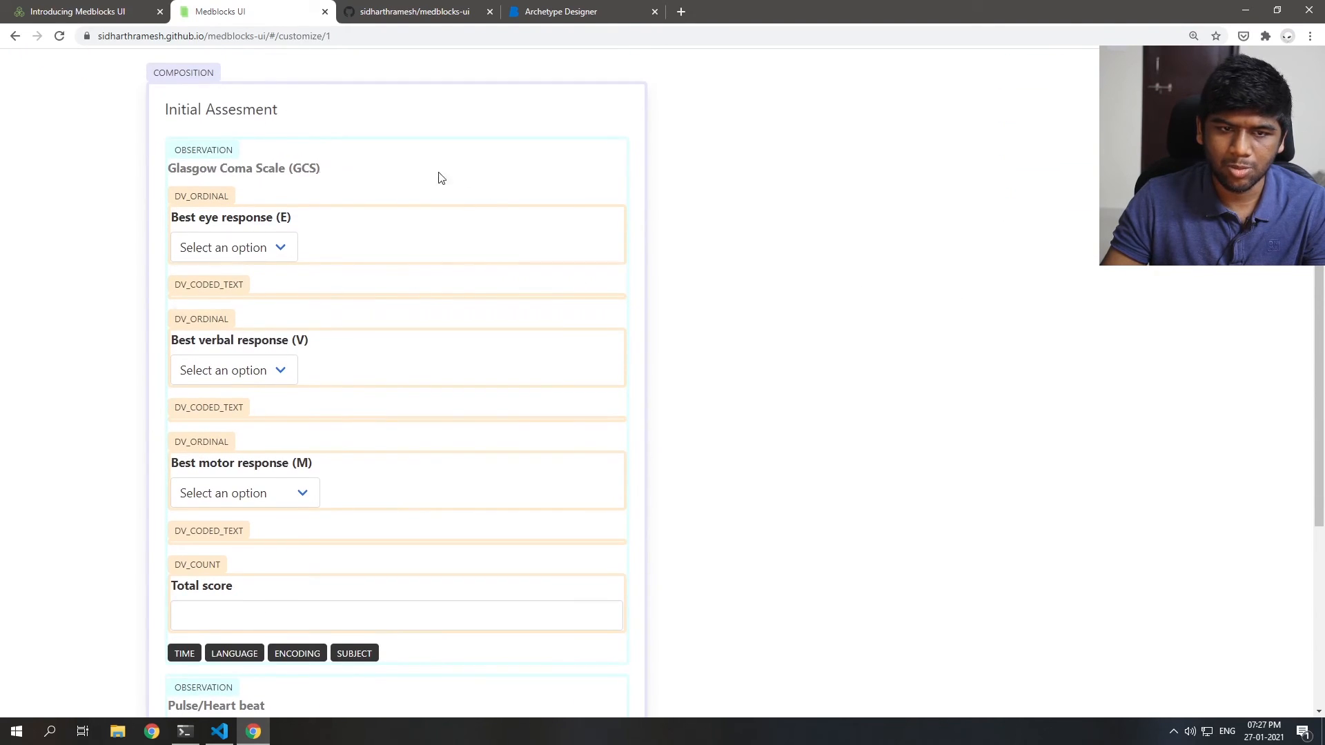
mouse_move(176, 200)
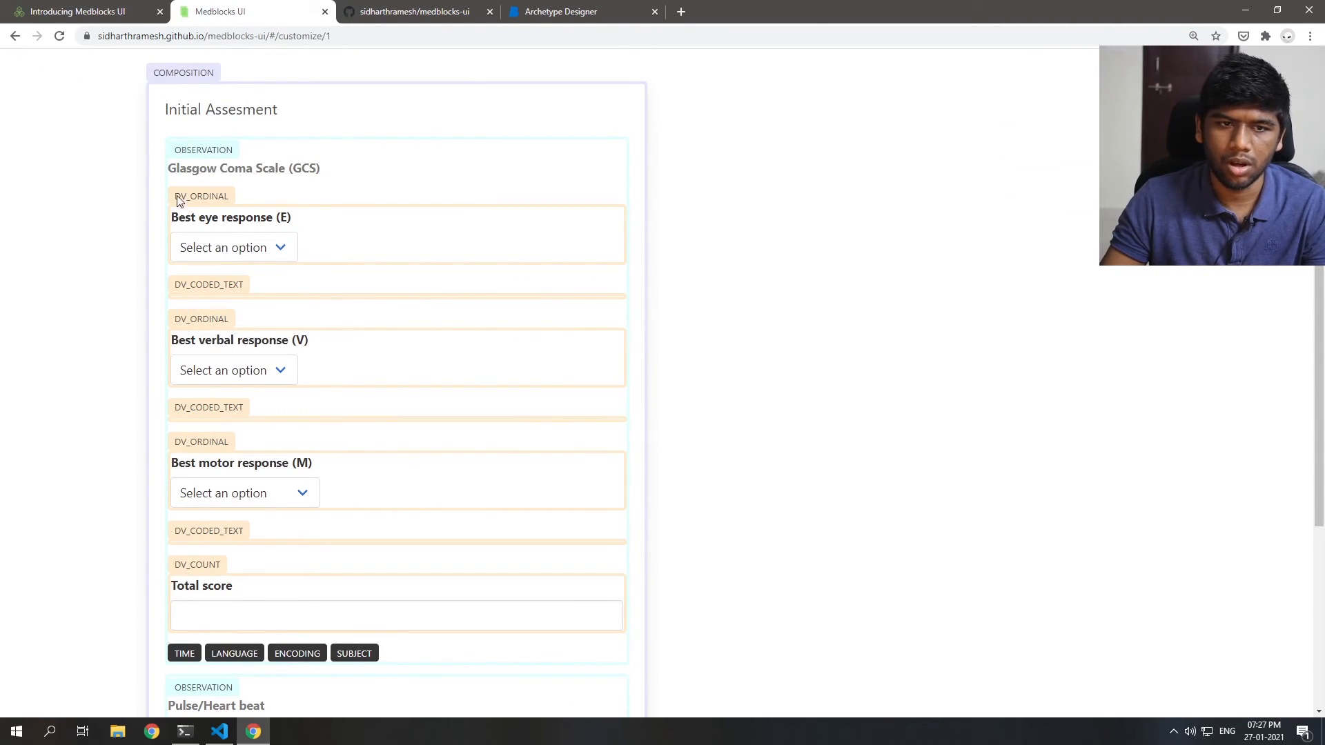
left_click(184, 72)
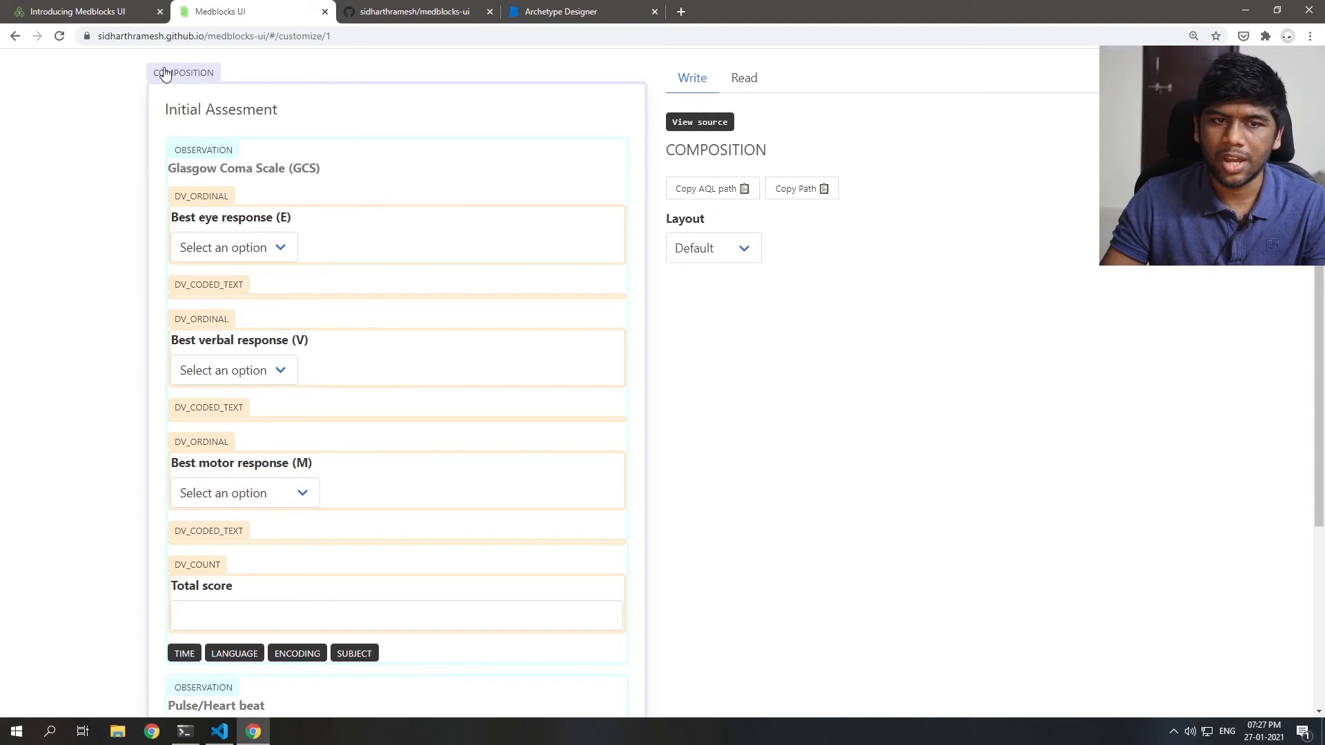
left_click(712, 248)
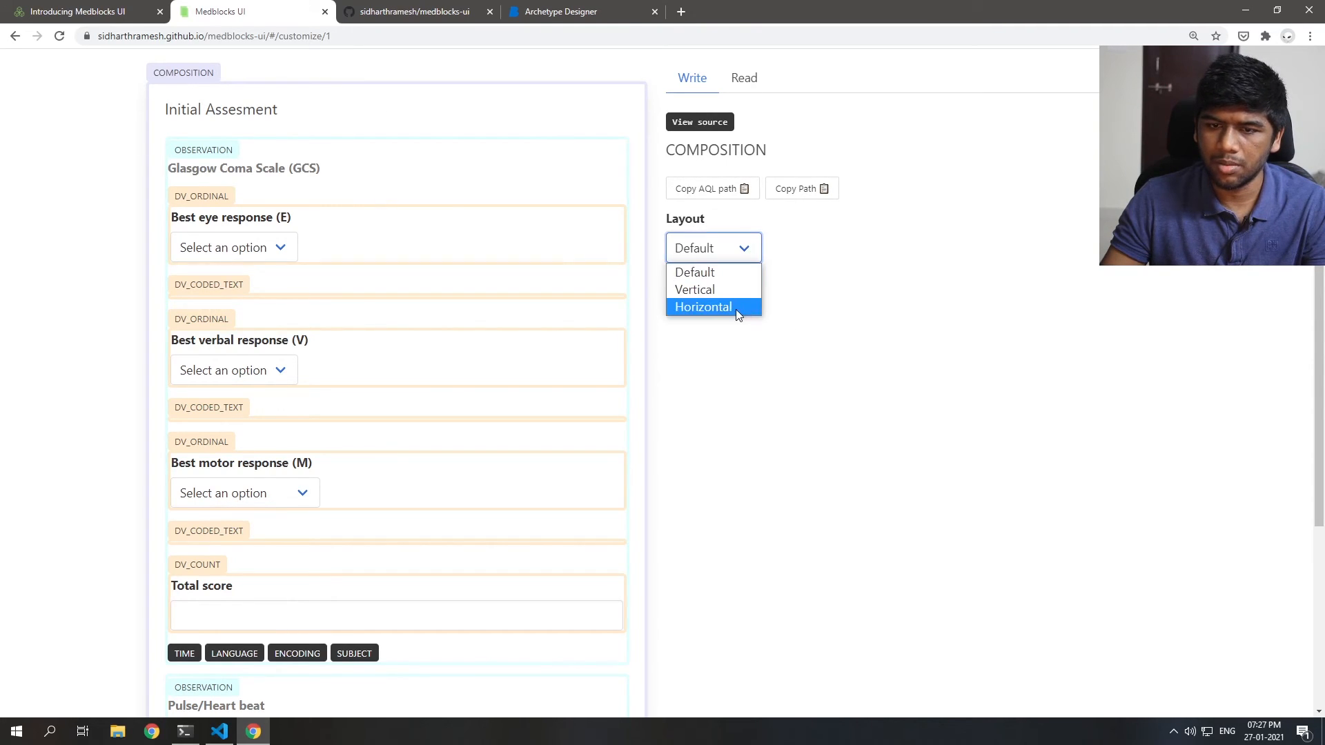
left_click(703, 306)
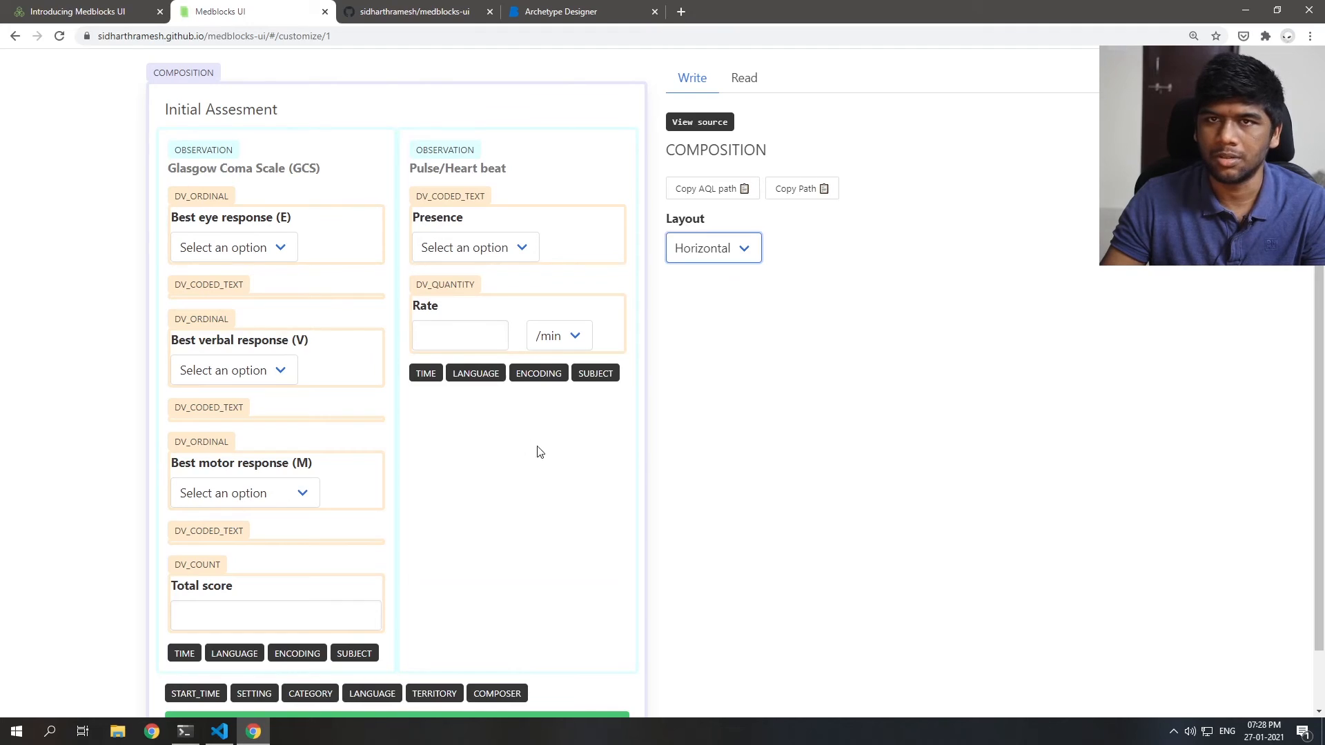
scroll("down", 3)
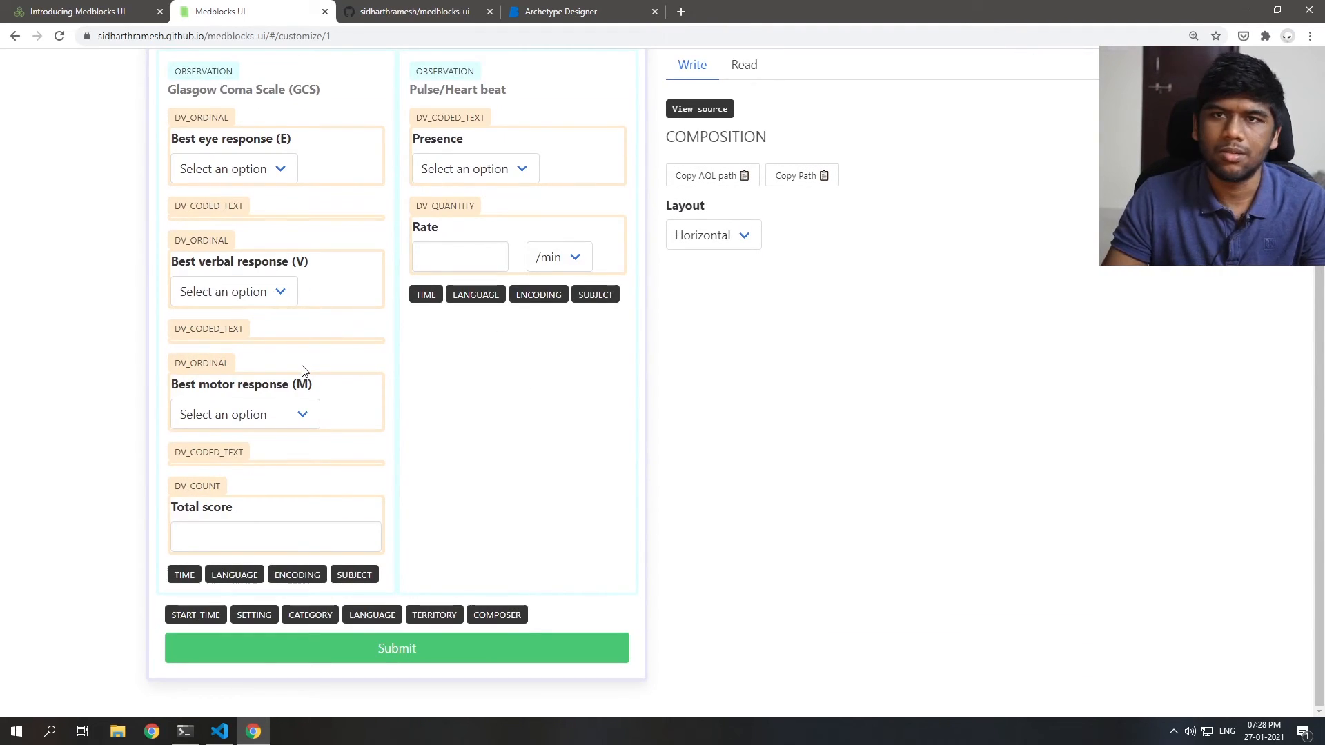
Step: Pick To pressure, Words and Abnormal flexion, then open Total score's empty computeFunction box
left_click(232, 169)
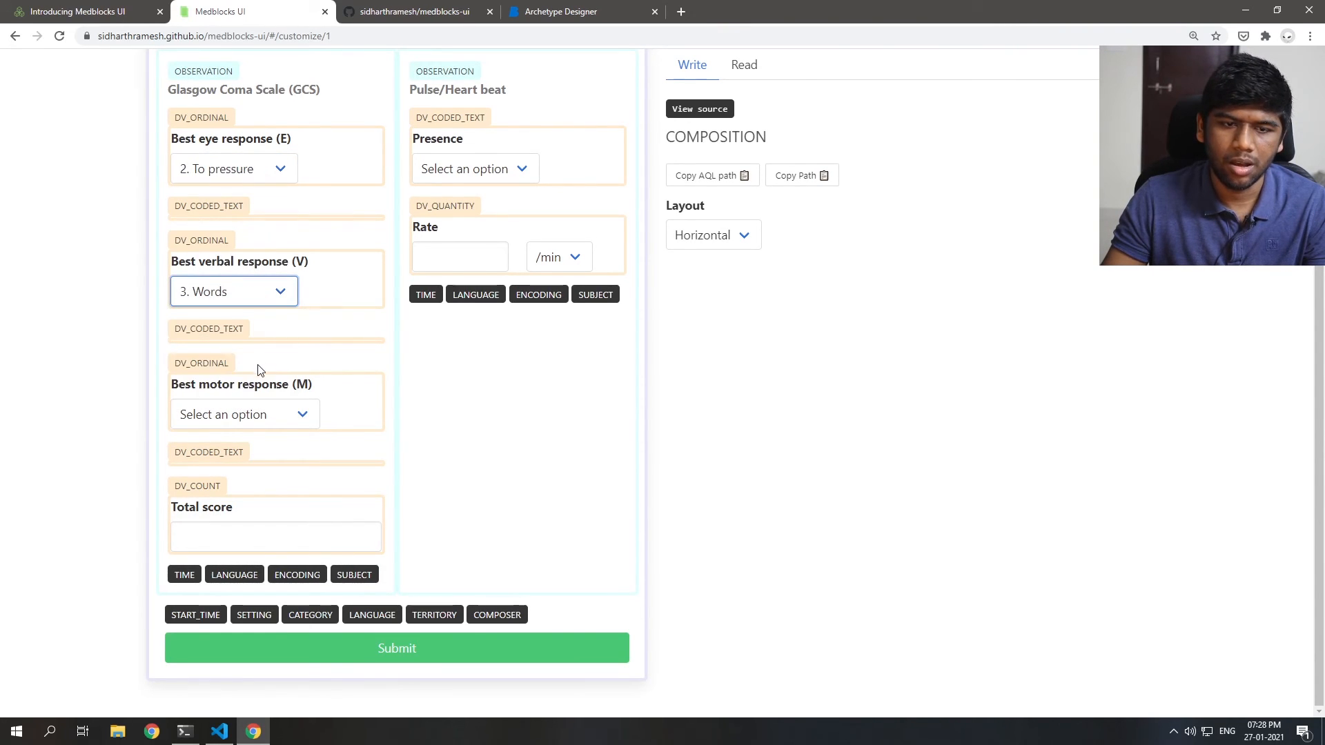
left_click(244, 414)
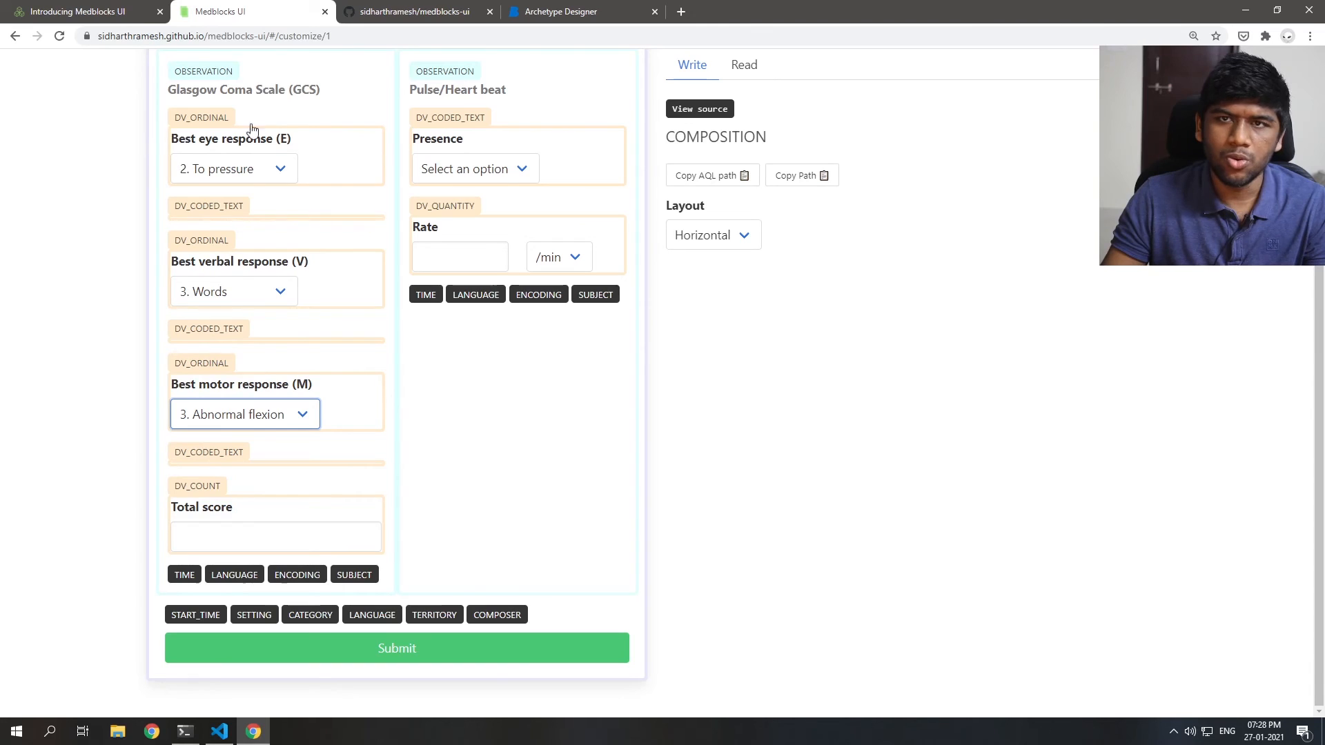
left_click(274, 537)
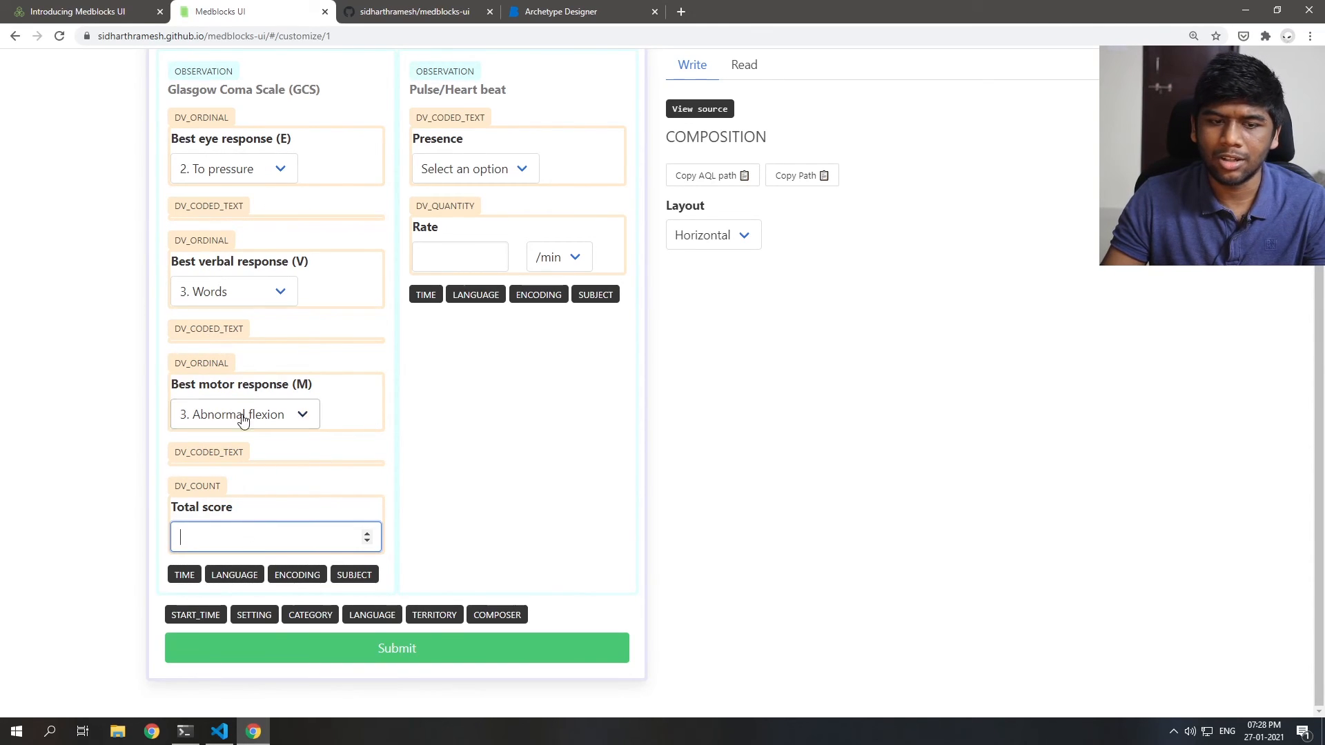
mouse_move(265, 340)
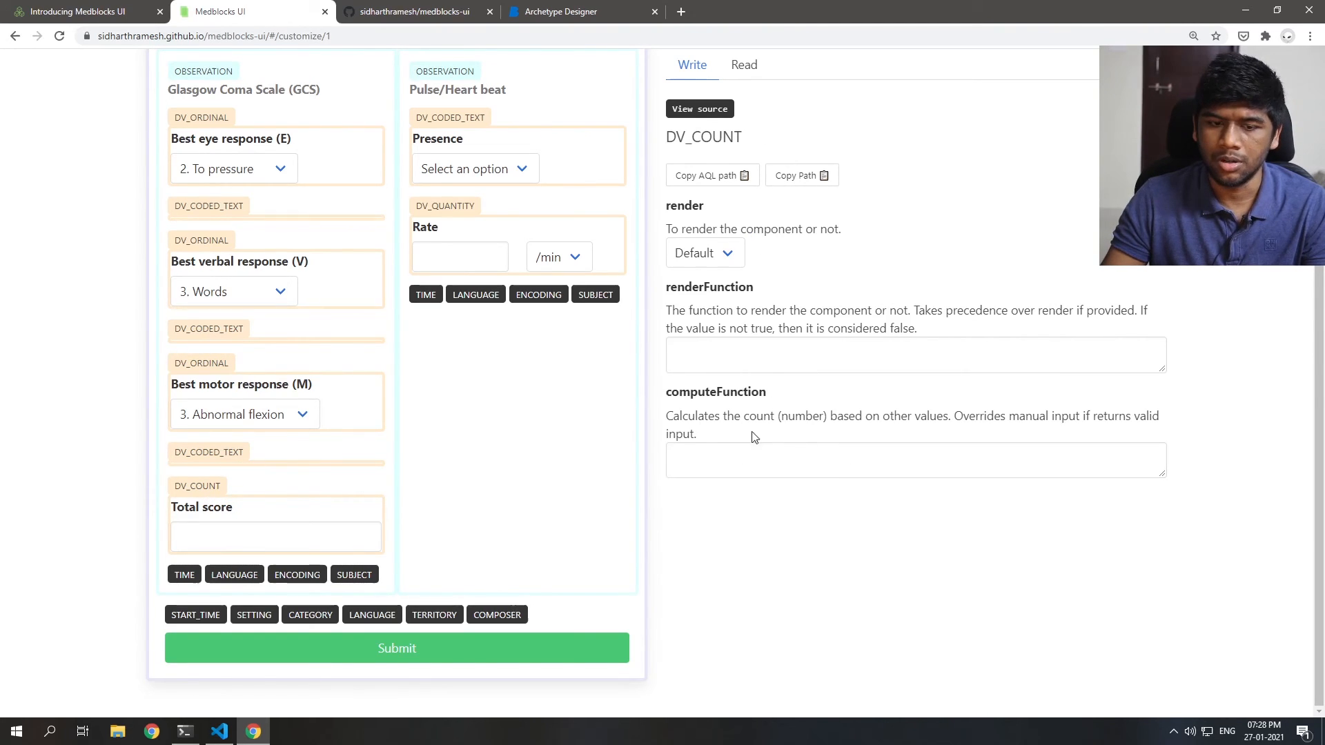
mouse_move(391, 347)
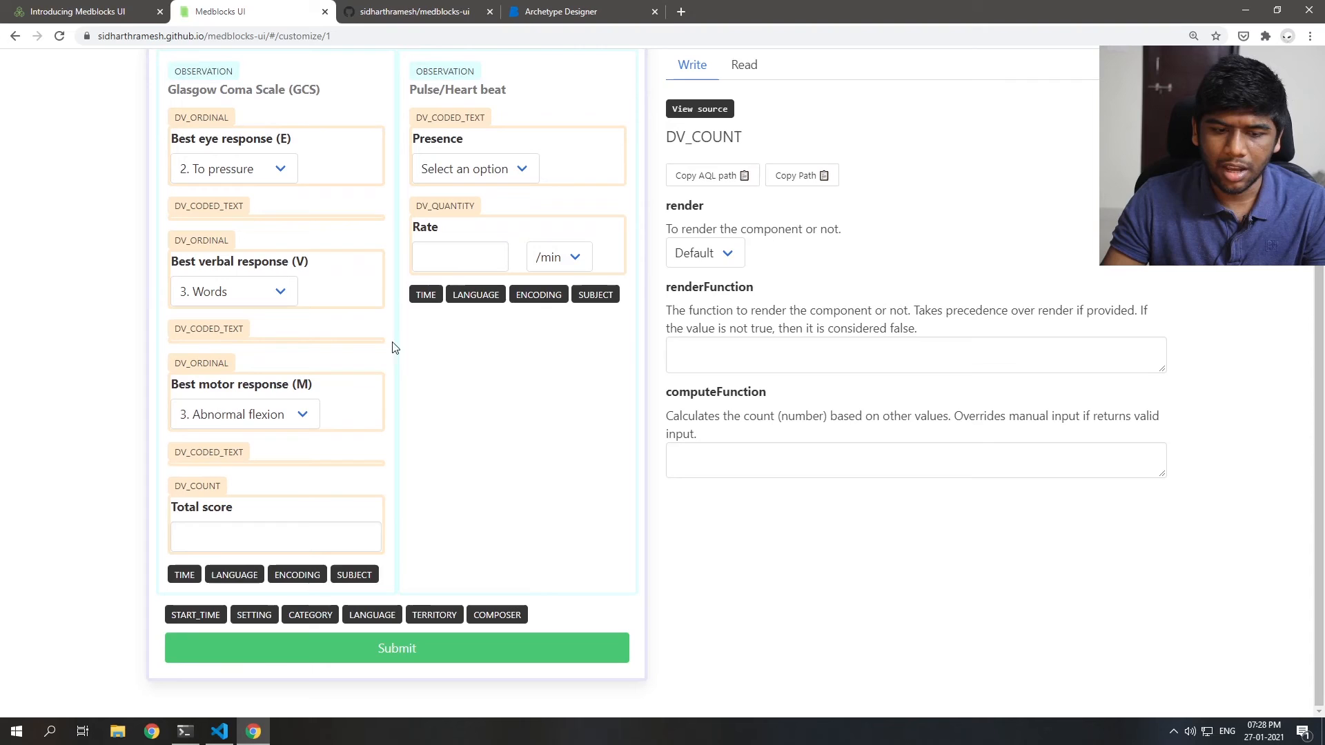
left_click(218, 731)
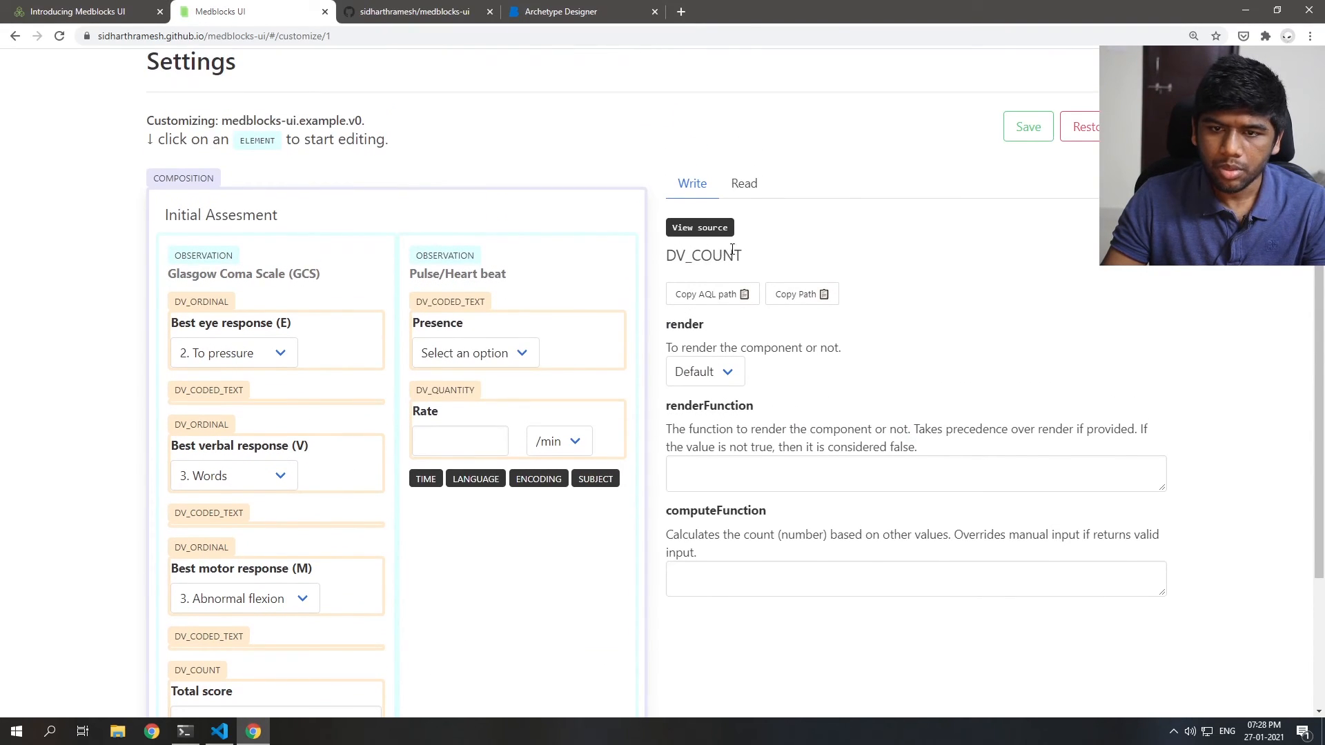
left_click(218, 731)
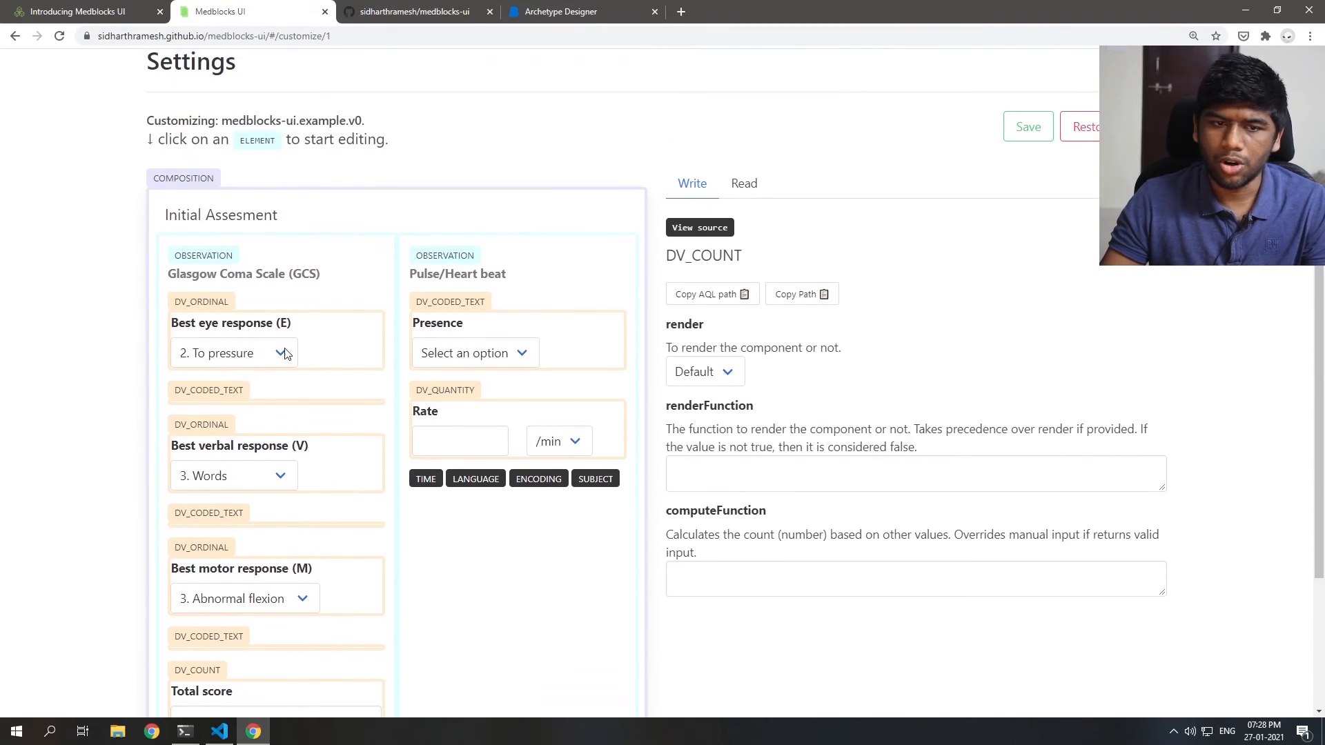
scroll("down", 3)
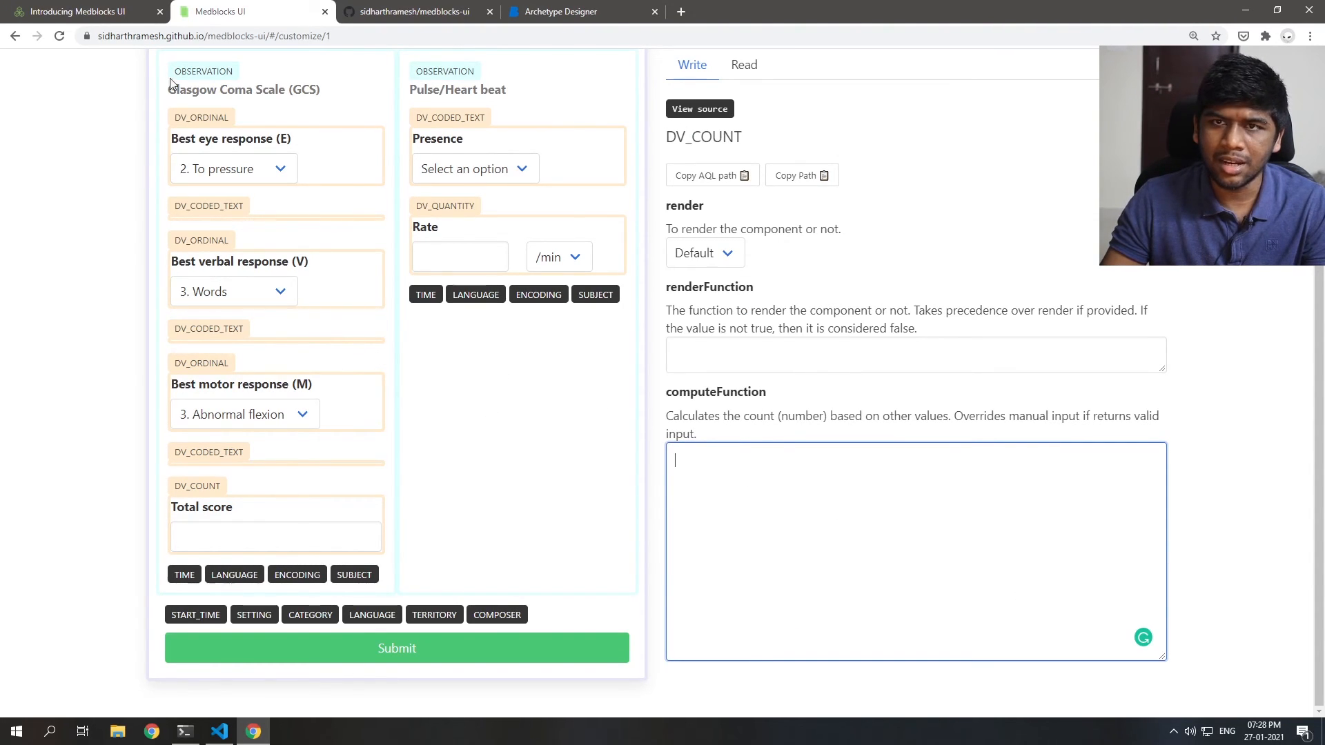
mouse_move(89, 228)
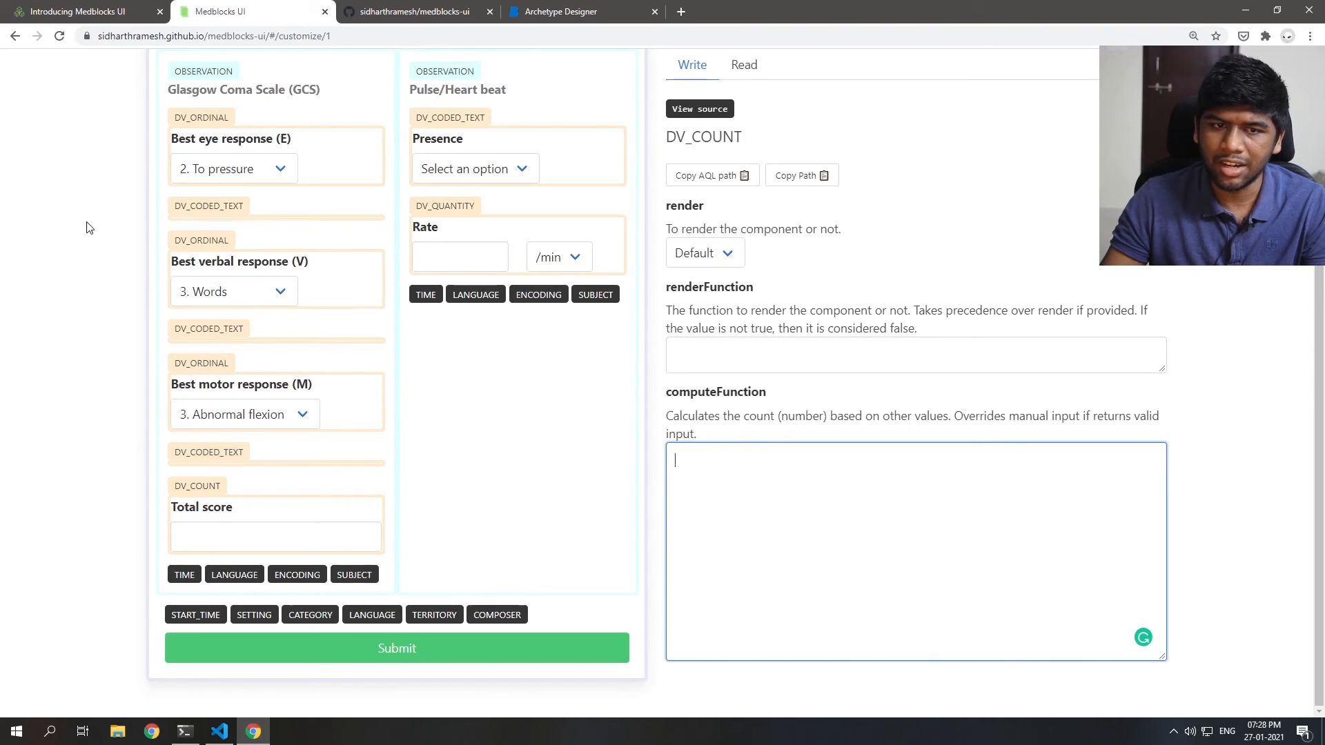
scroll("up", 3)
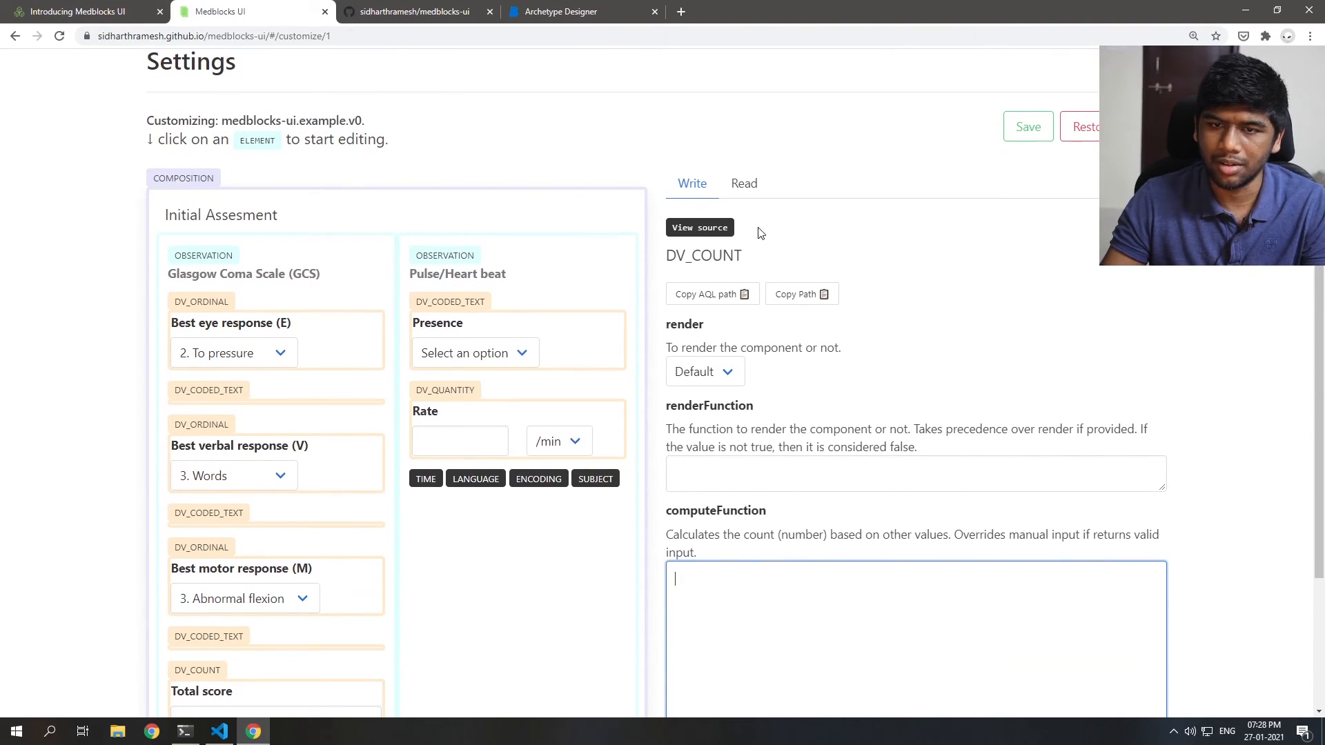
Step: View the composition source and select the three best_*_response ordinal value paths
left_click(699, 227)
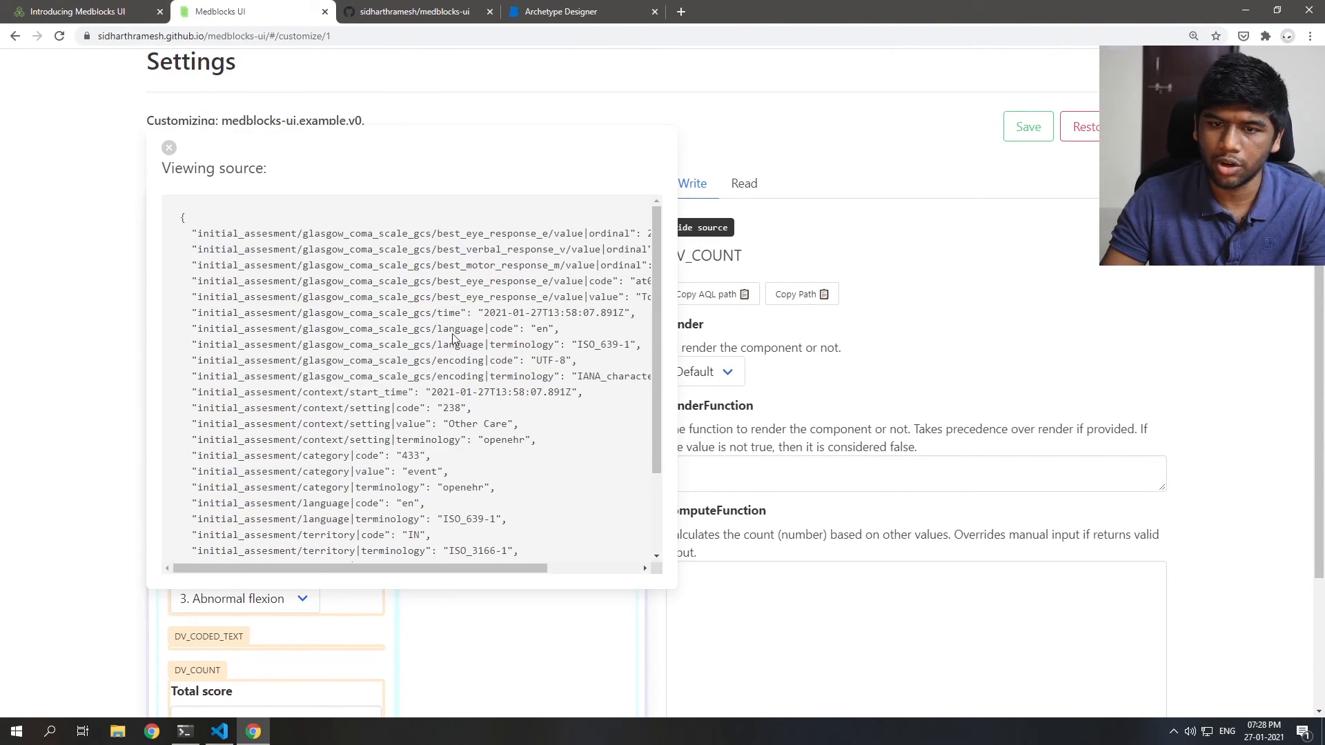
scroll("down", 3)
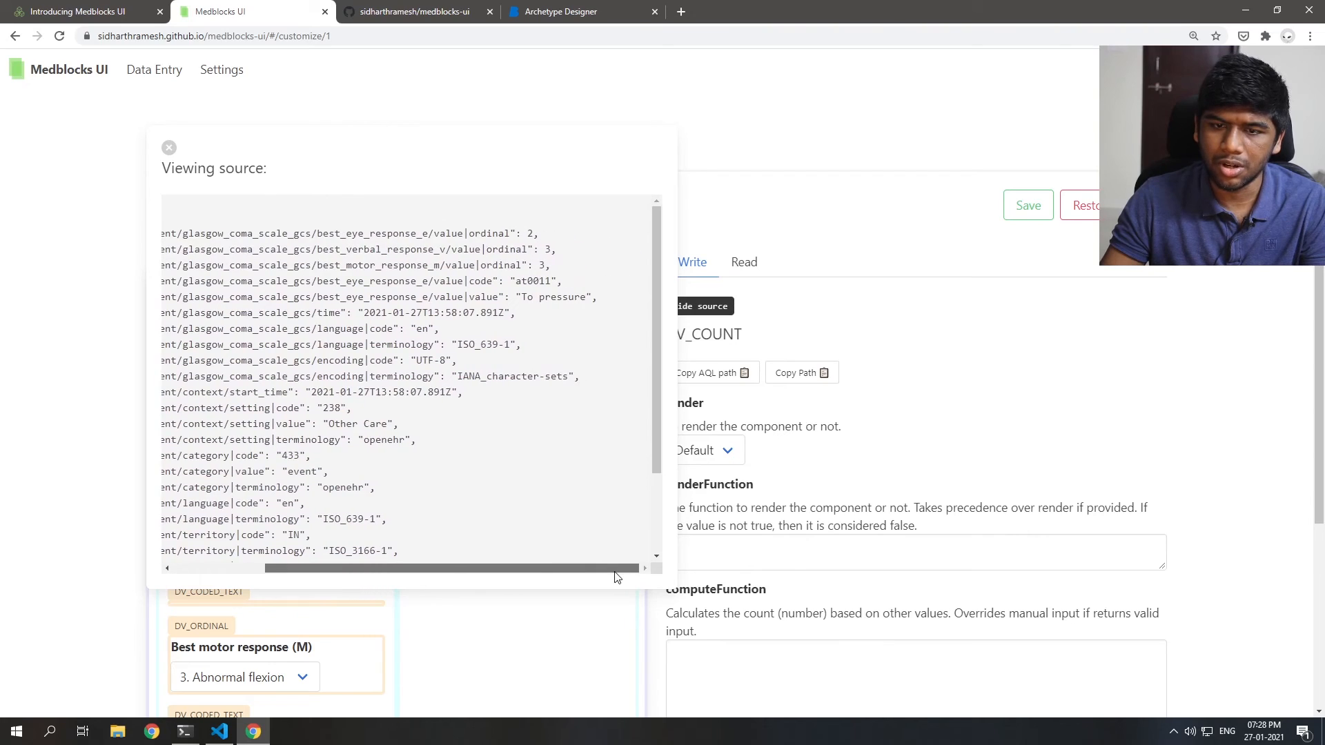
scroll("up", 3)
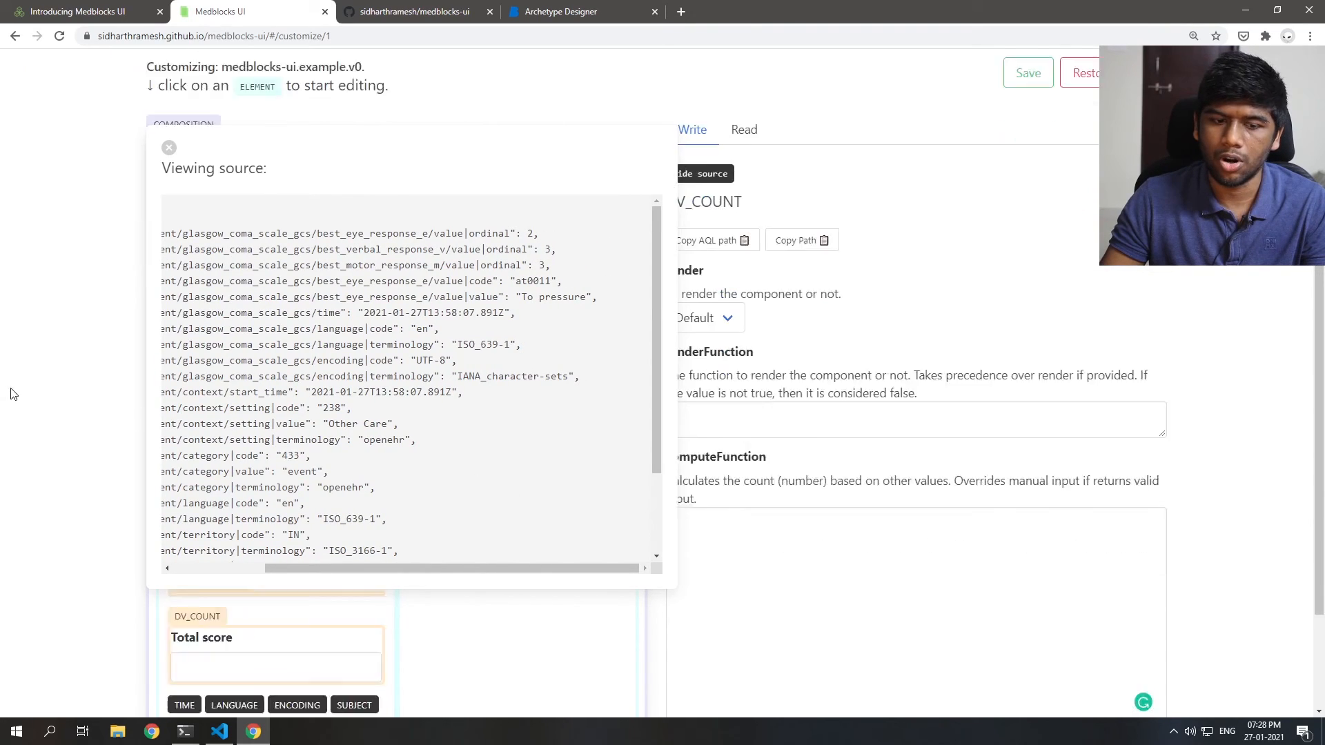
scroll("down", 3)
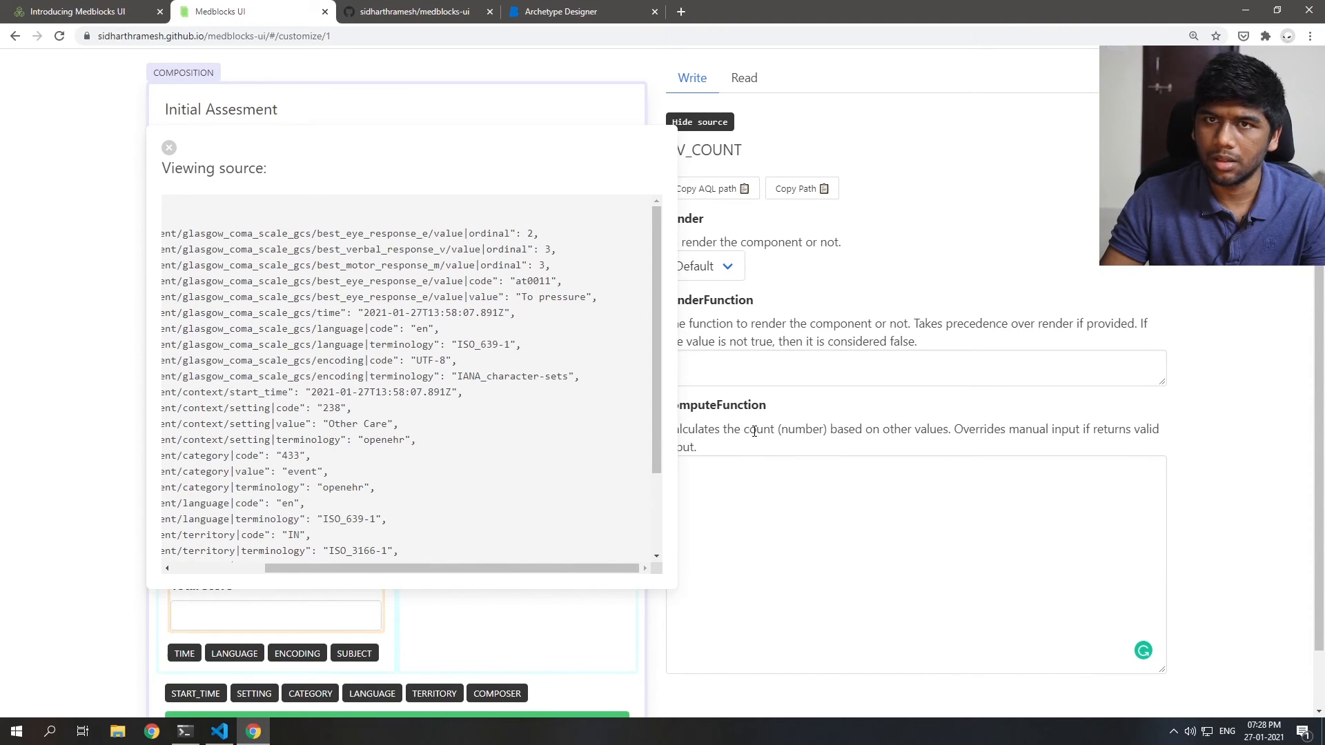
left_click(276, 612)
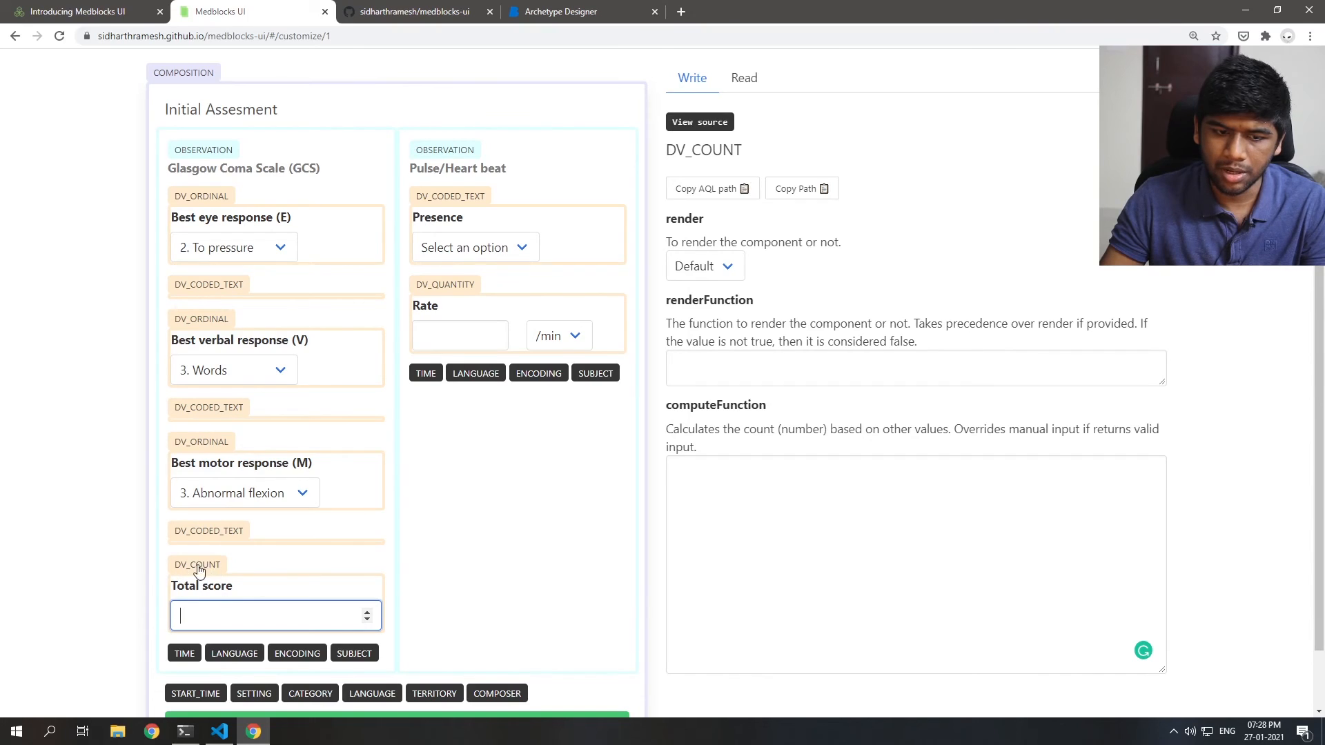
mouse_move(294, 241)
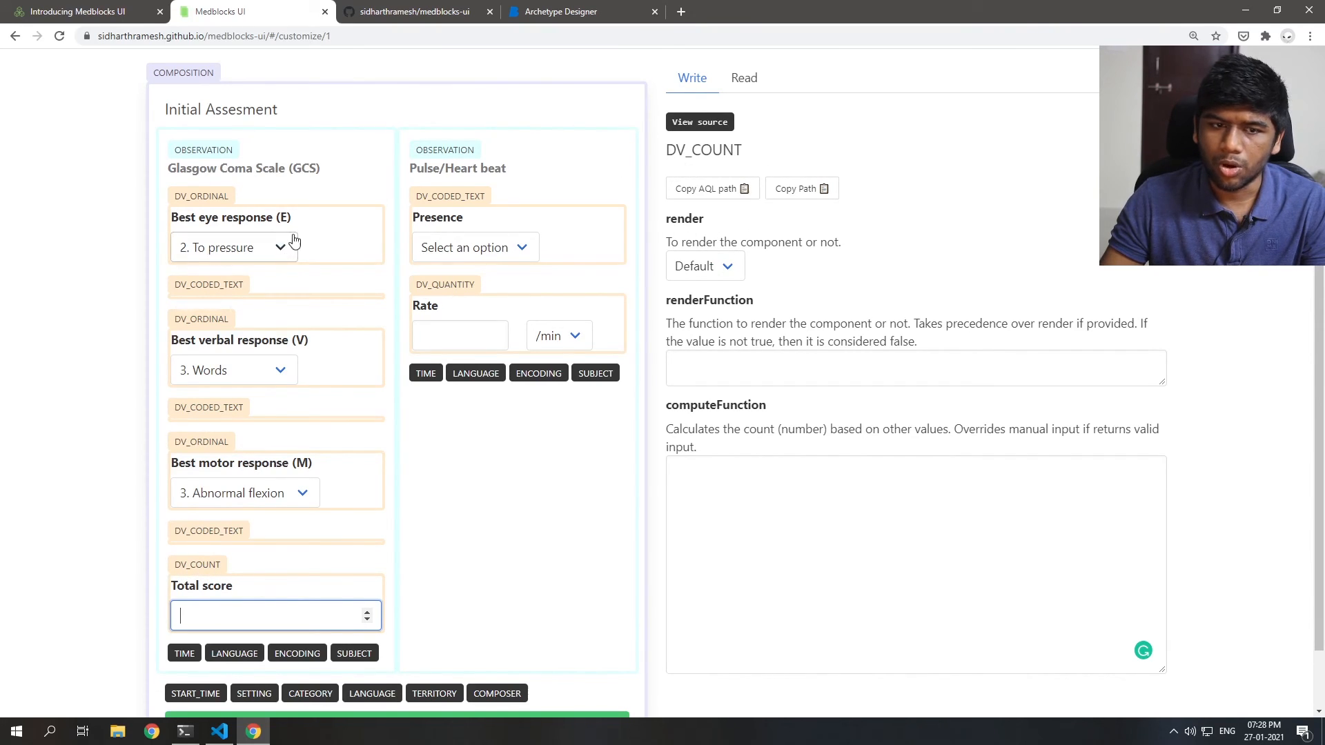
left_click(699, 121)
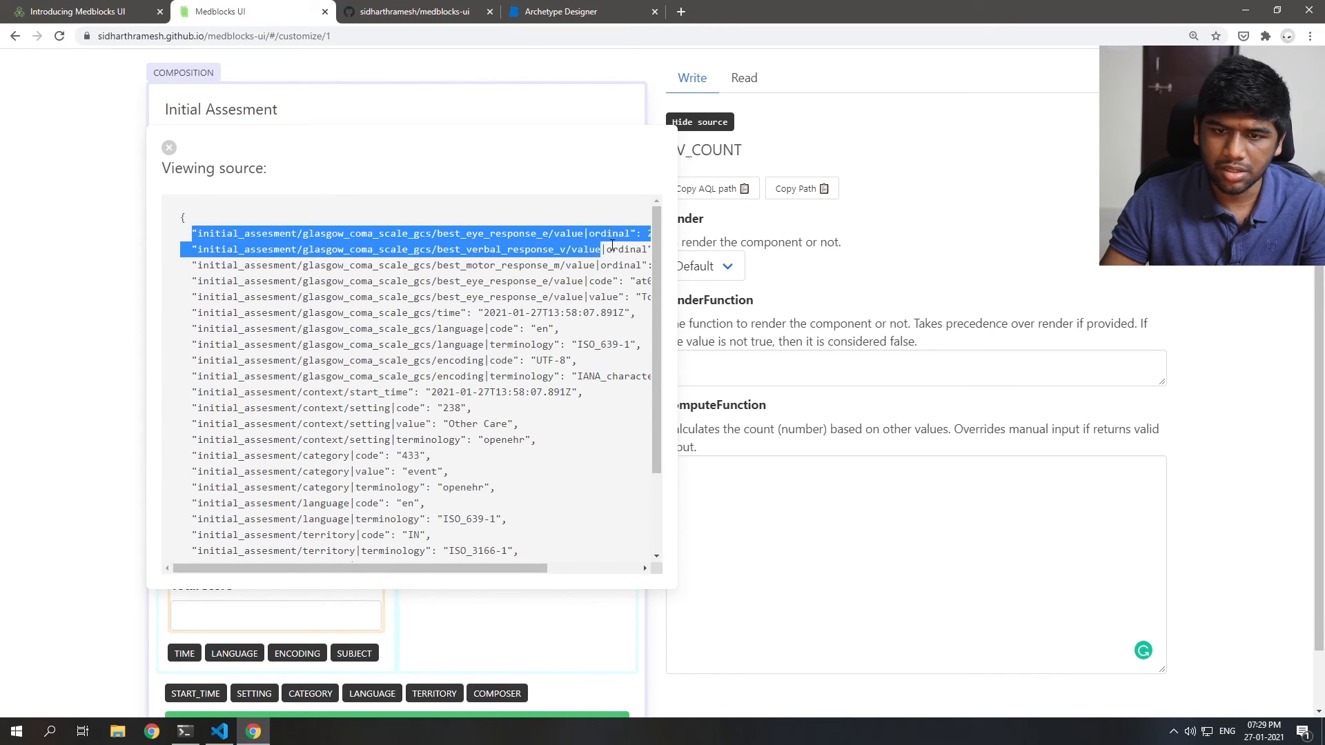
scroll("right", 3)
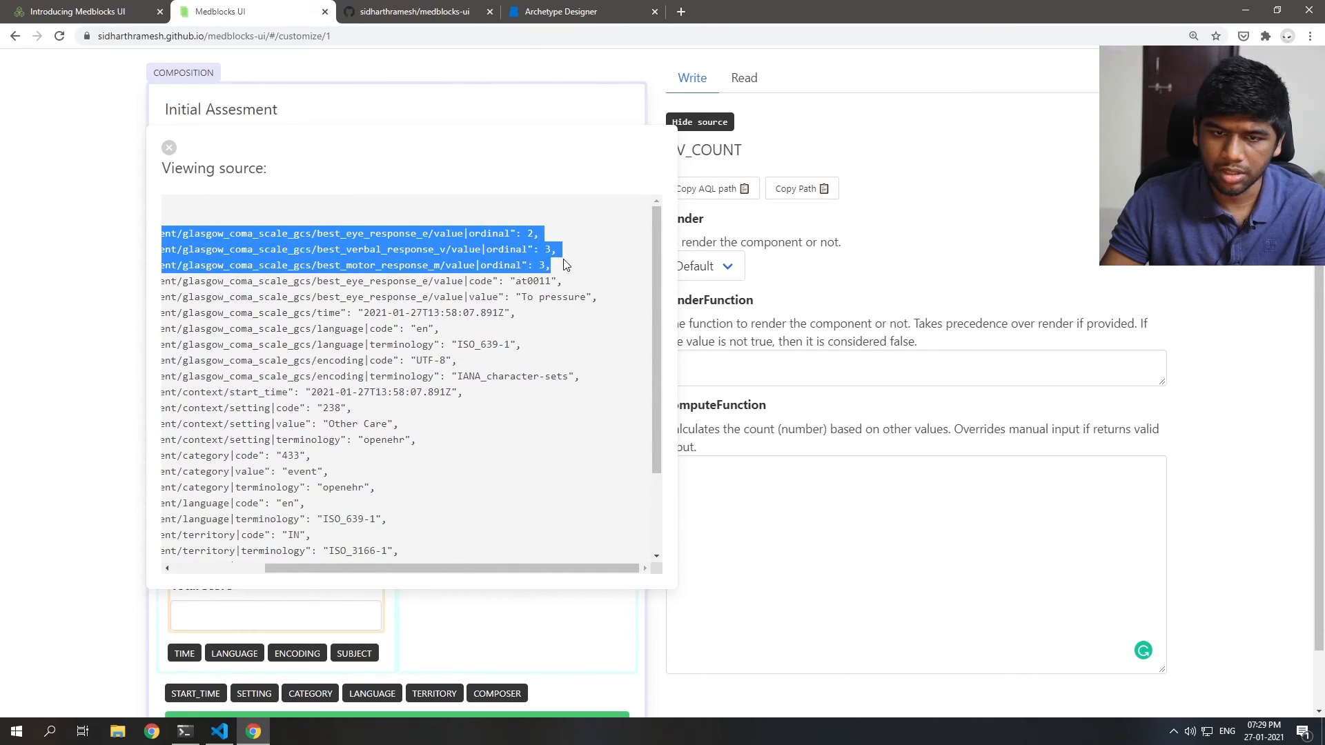
left_click(218, 730)
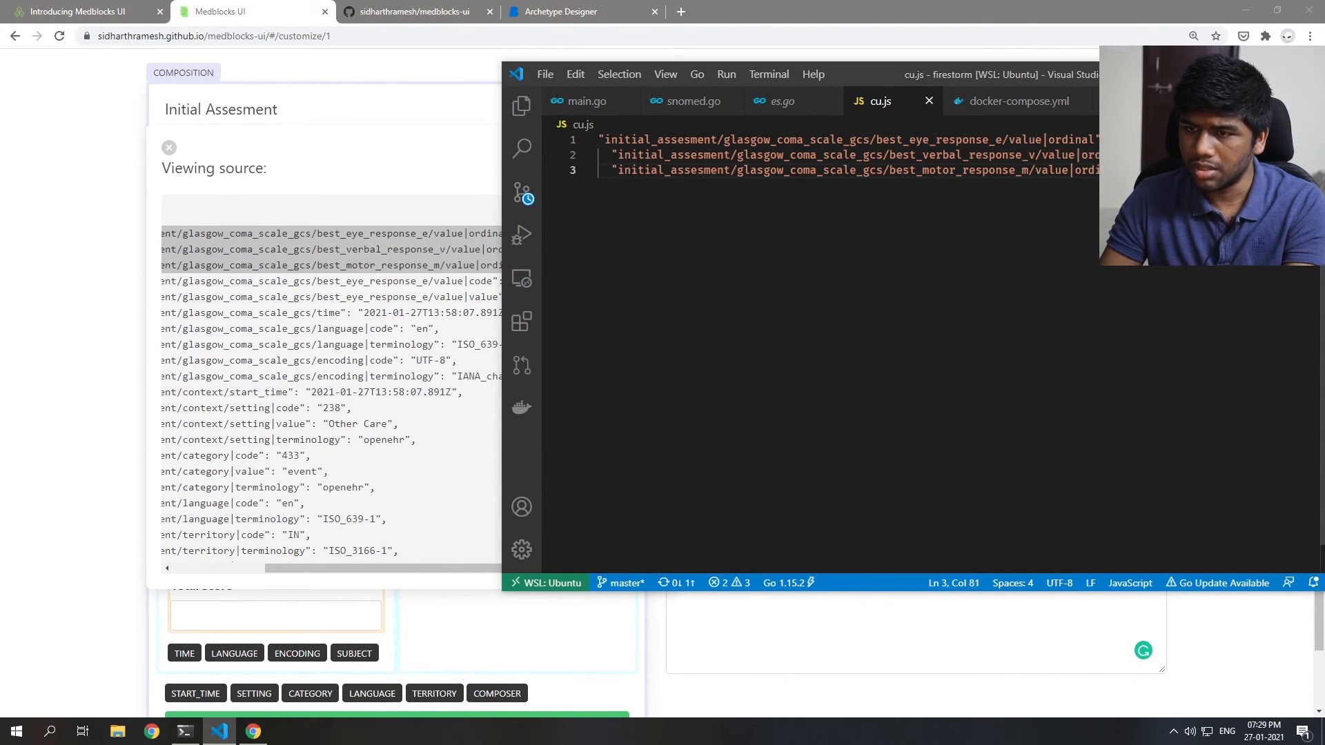
Step: Align the three pasted GCS paths in cu.js and comment them out
left_click(600, 155)
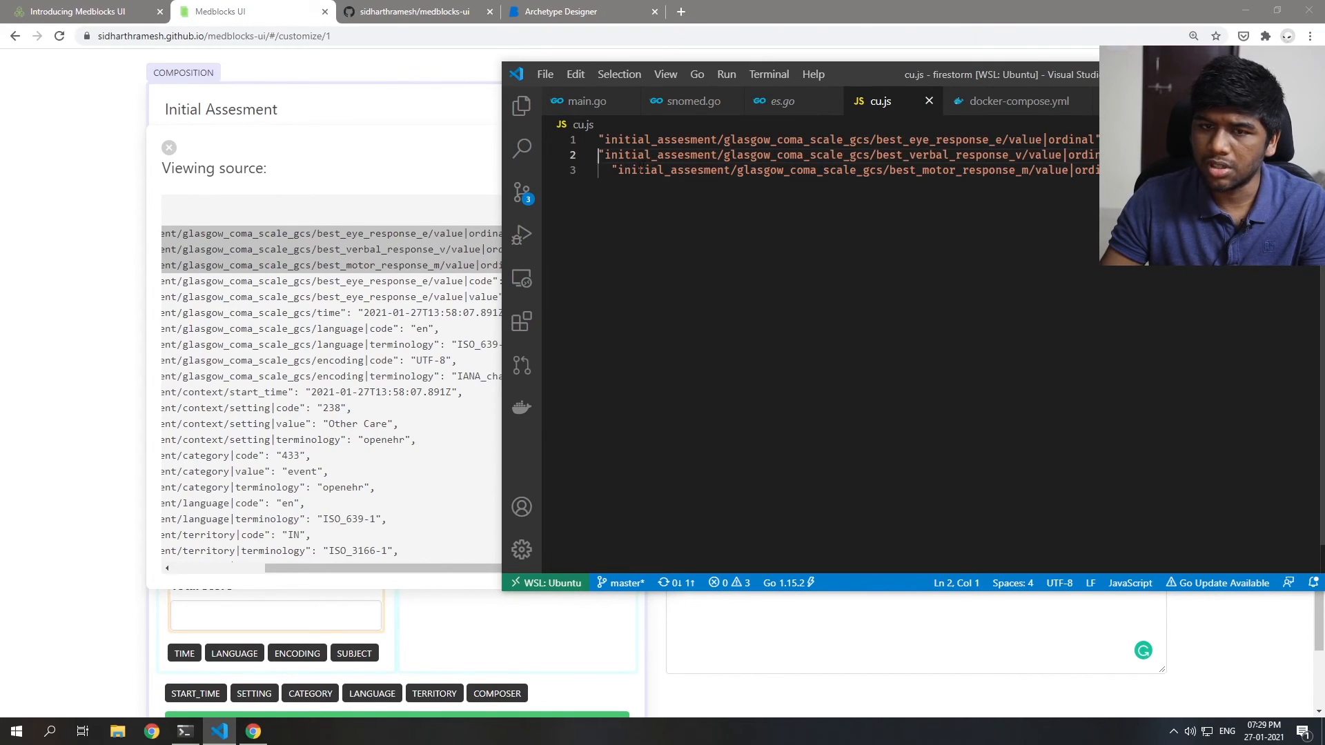
left_click(608, 170)
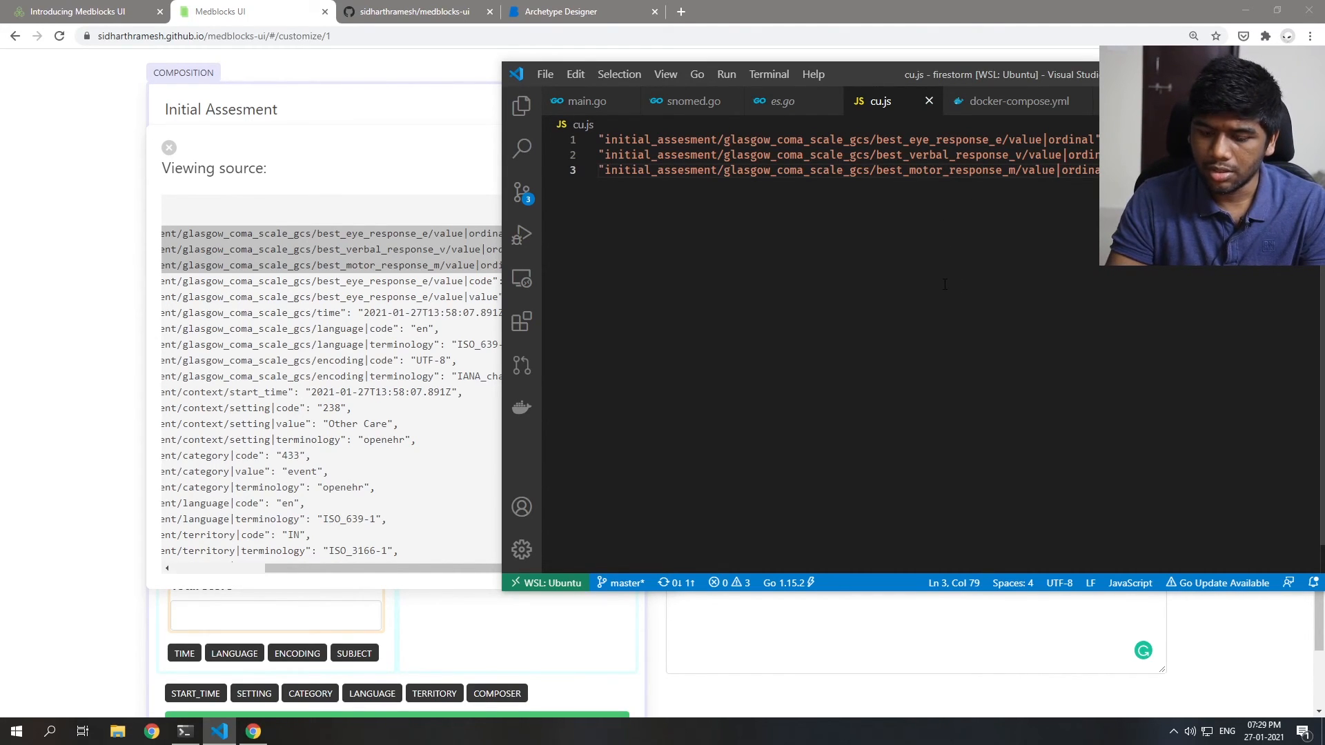
key("ctrl+/")
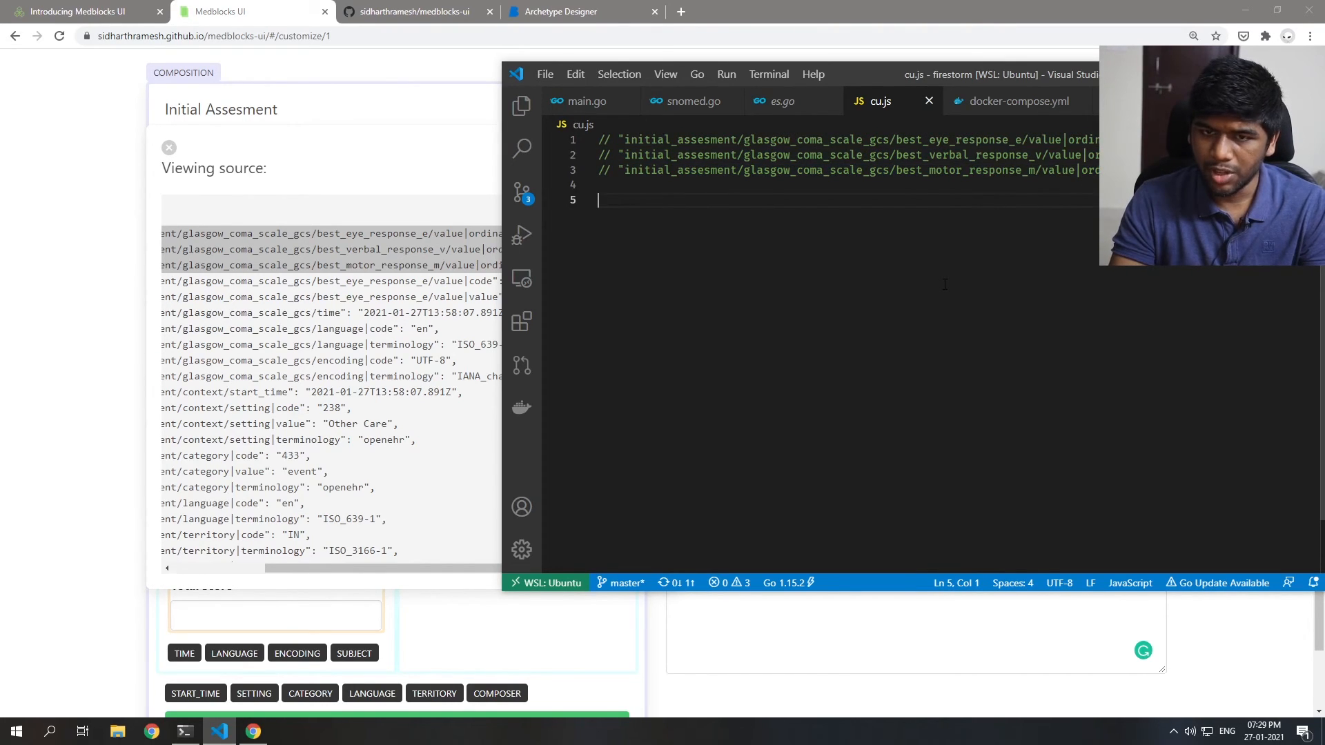
Step: Start an arrow function (s) => { if (s["…best_eye_response_e/value"] condition
type("s =")
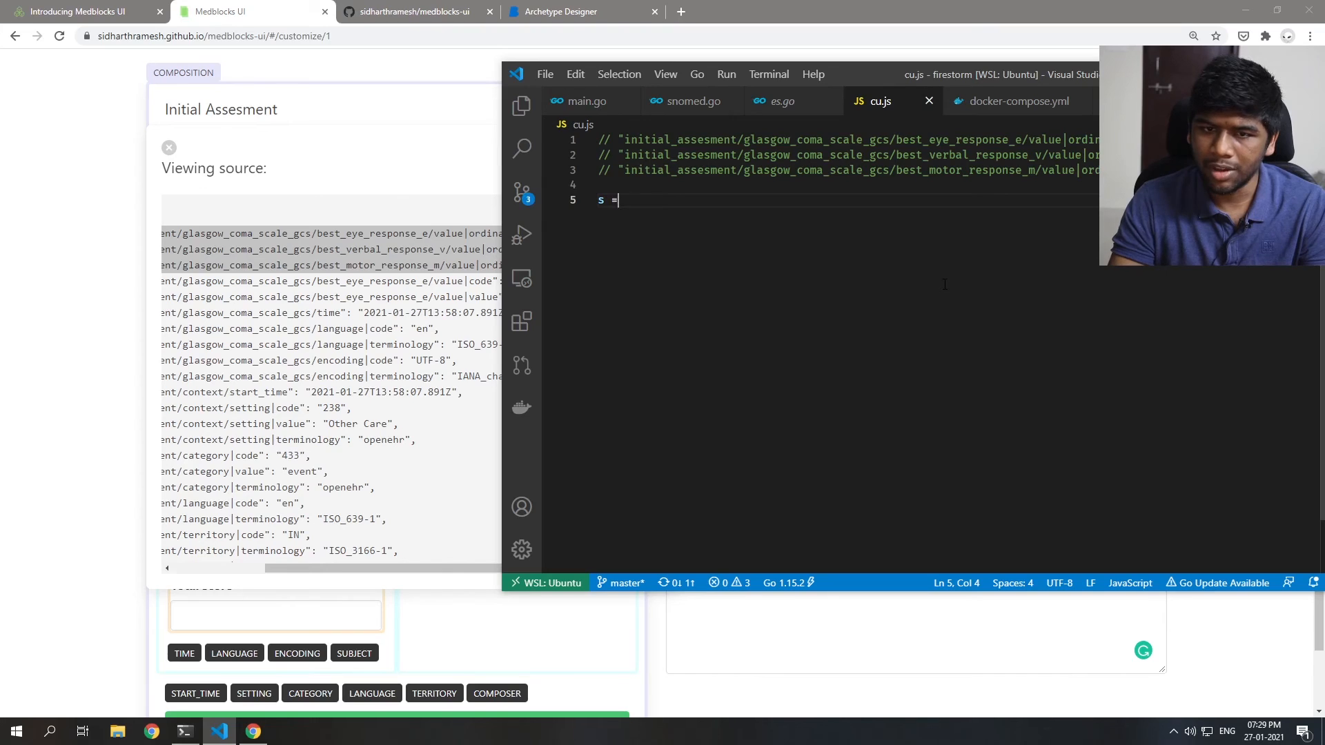
type("> {")
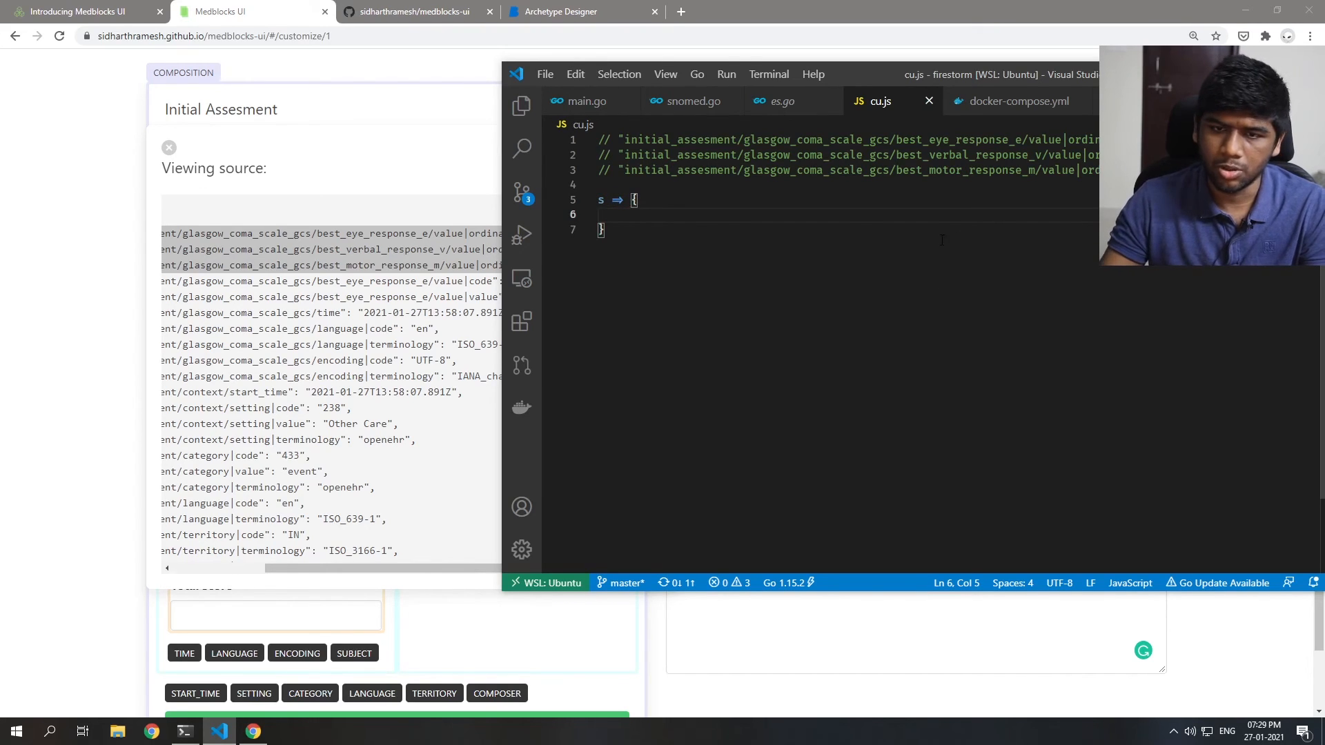
left_click(588, 200)
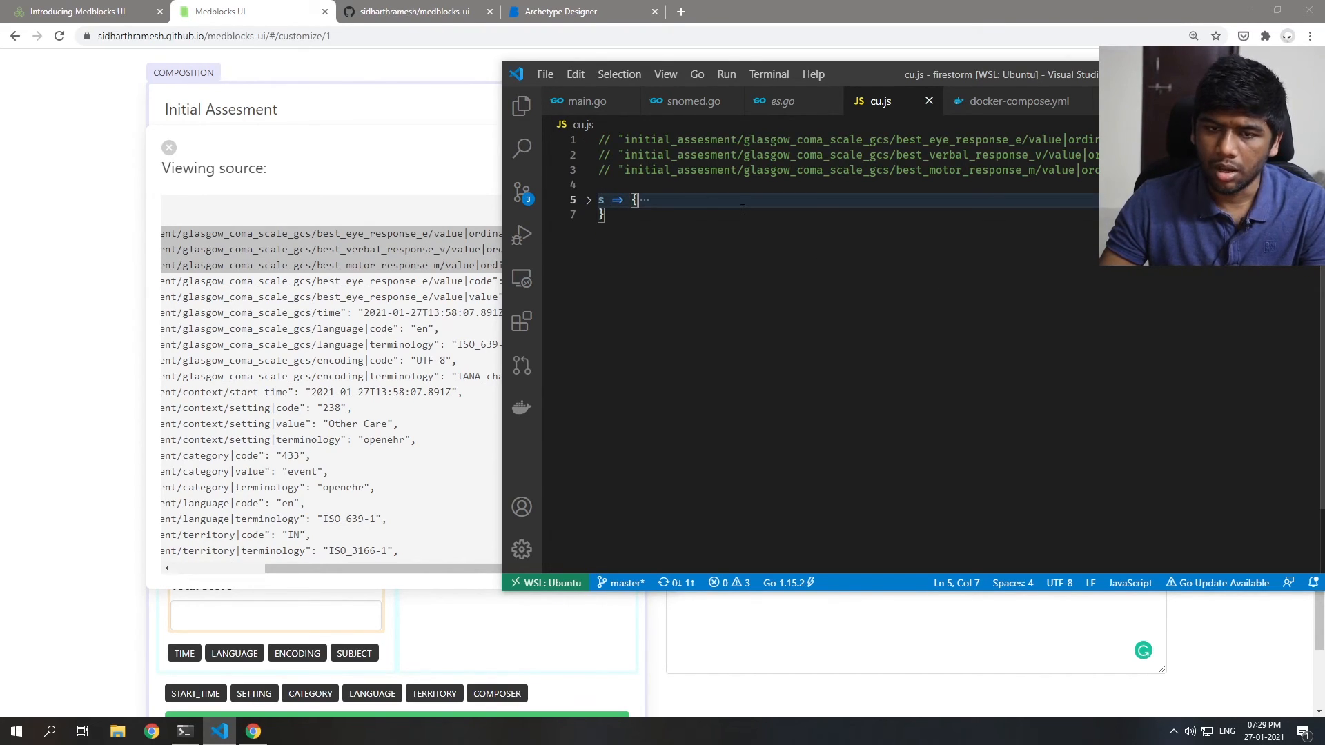
left_click(599, 200)
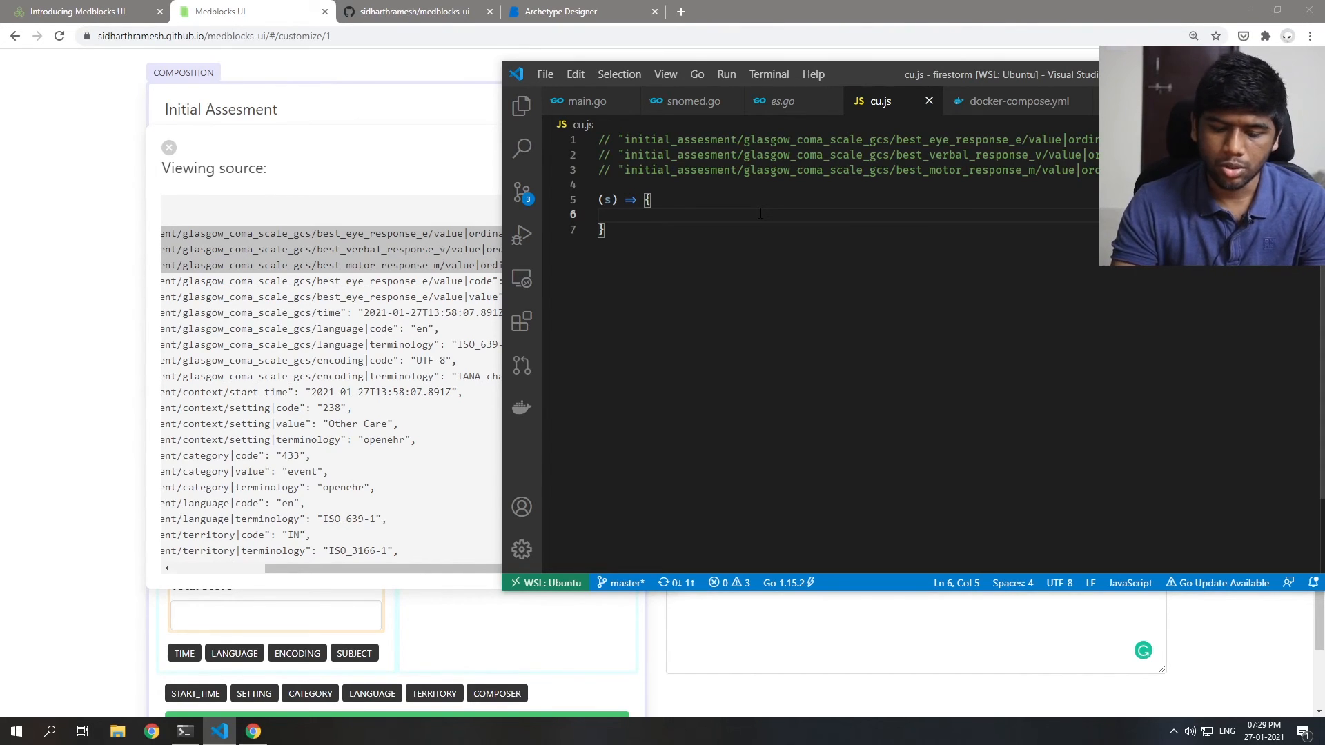
type("if (")
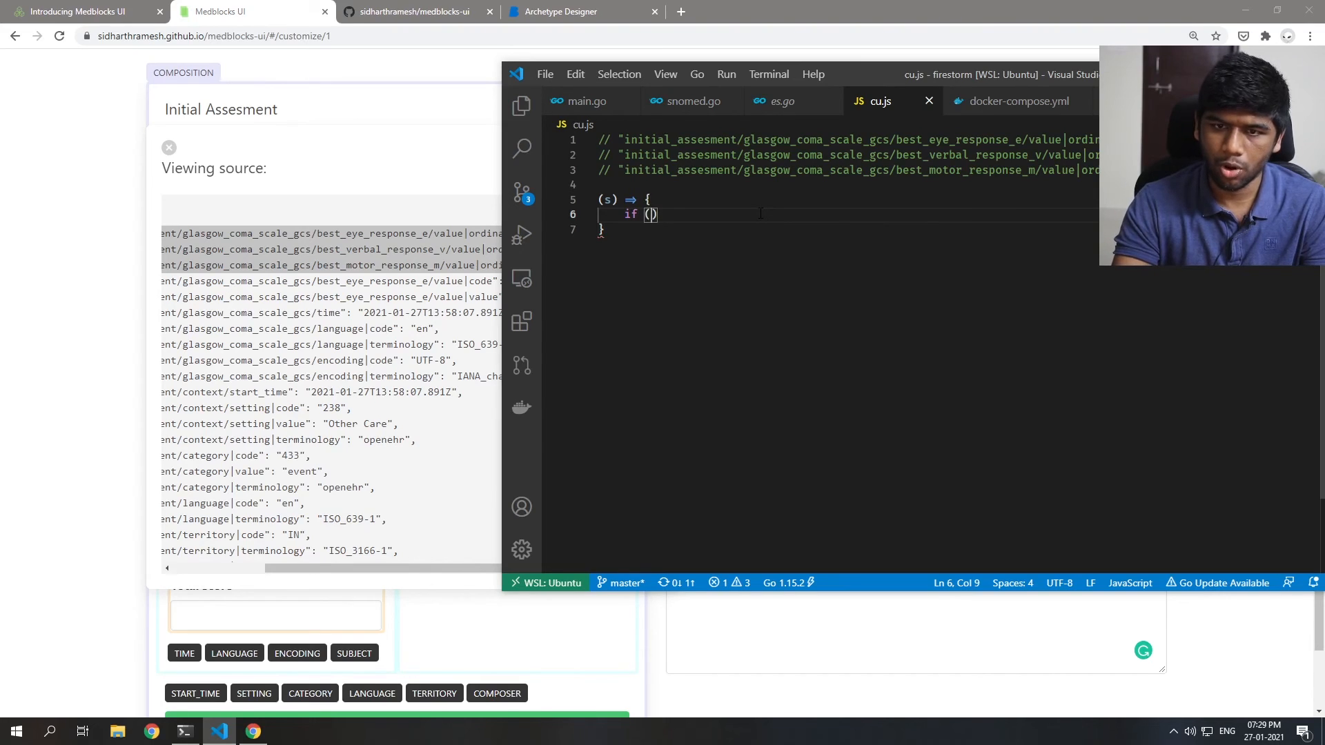
type("s")
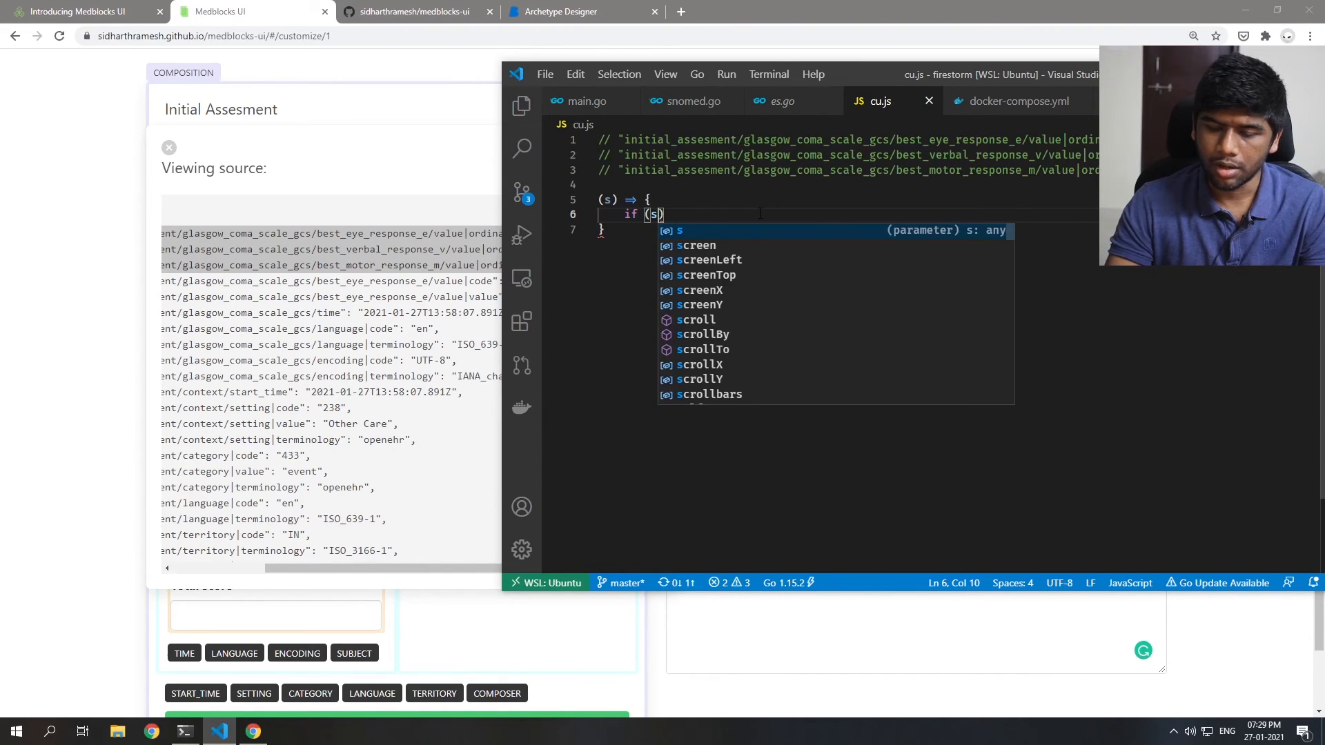
type("[")
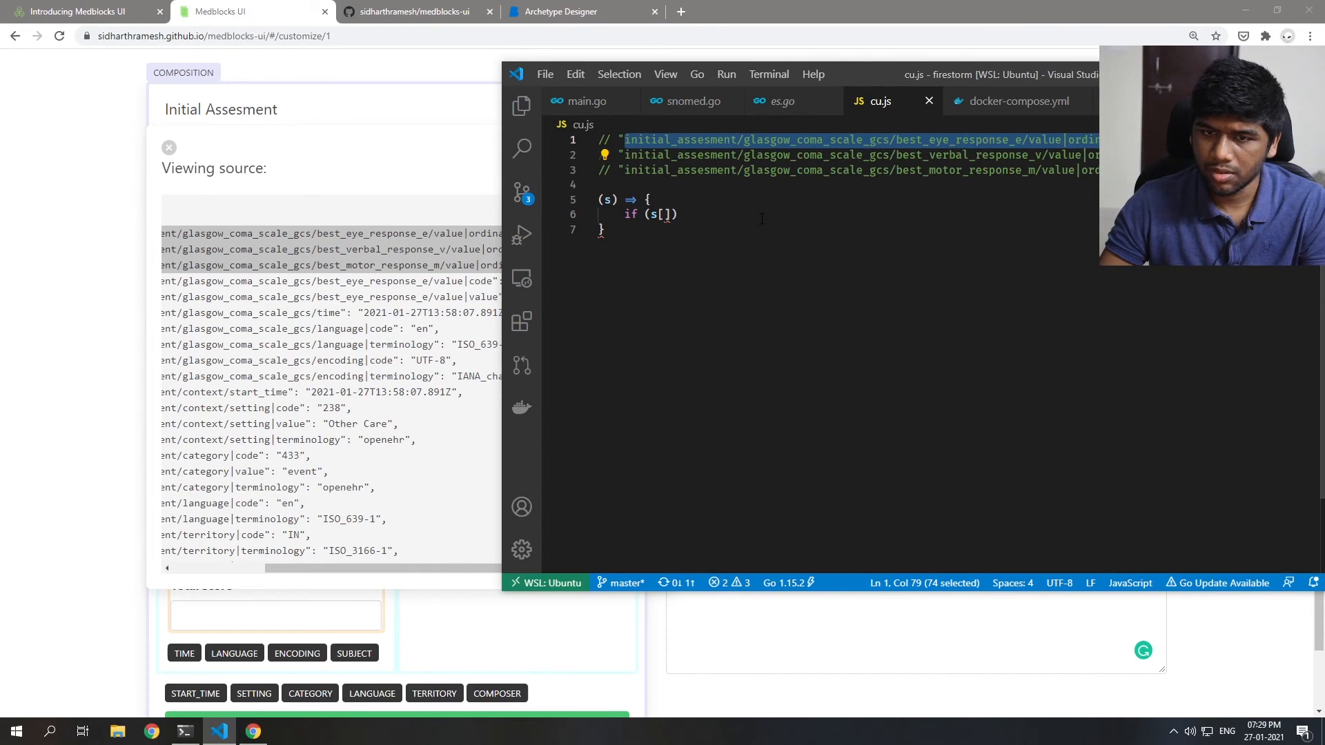
type("\"initial_assesment/glasgow_coma_scale_gcs/best_eye_response_e/value")
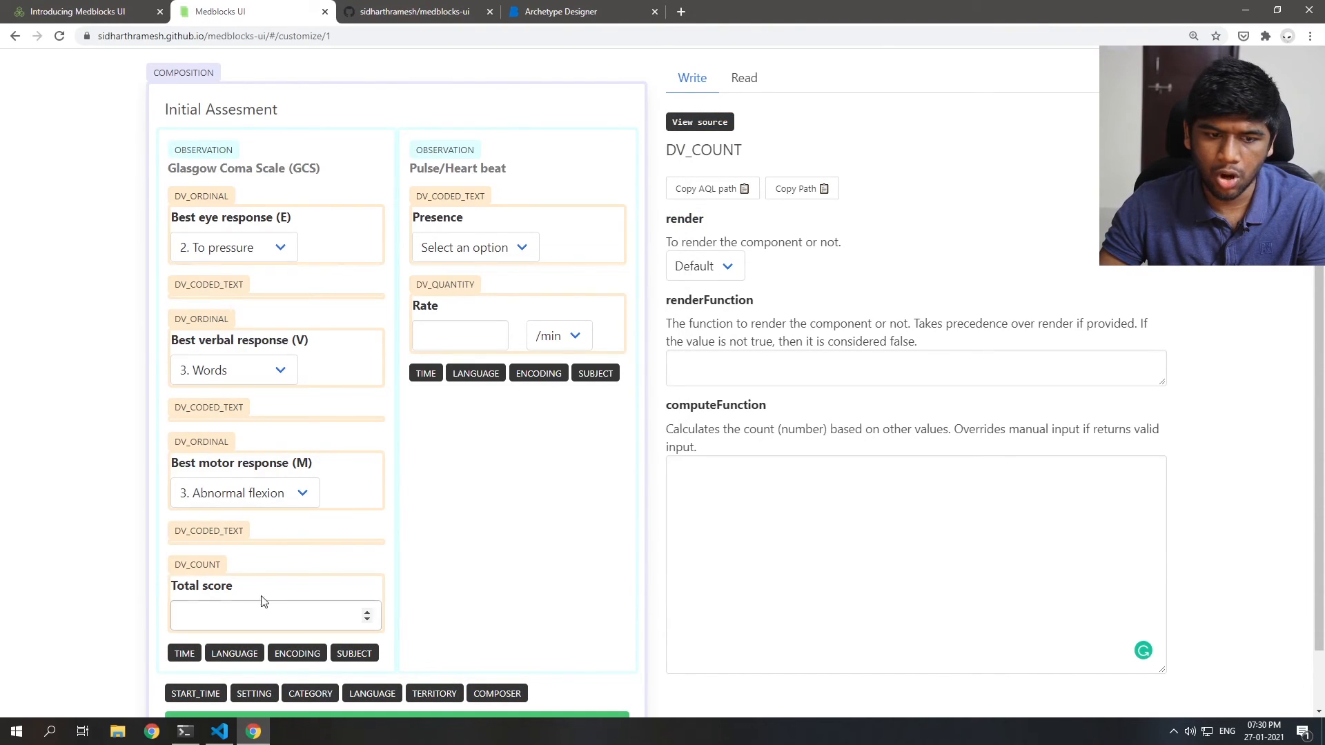
Step: Paste the draft function into Total score's computeFunction and test it by changing Best motor response
left_click(915, 564)
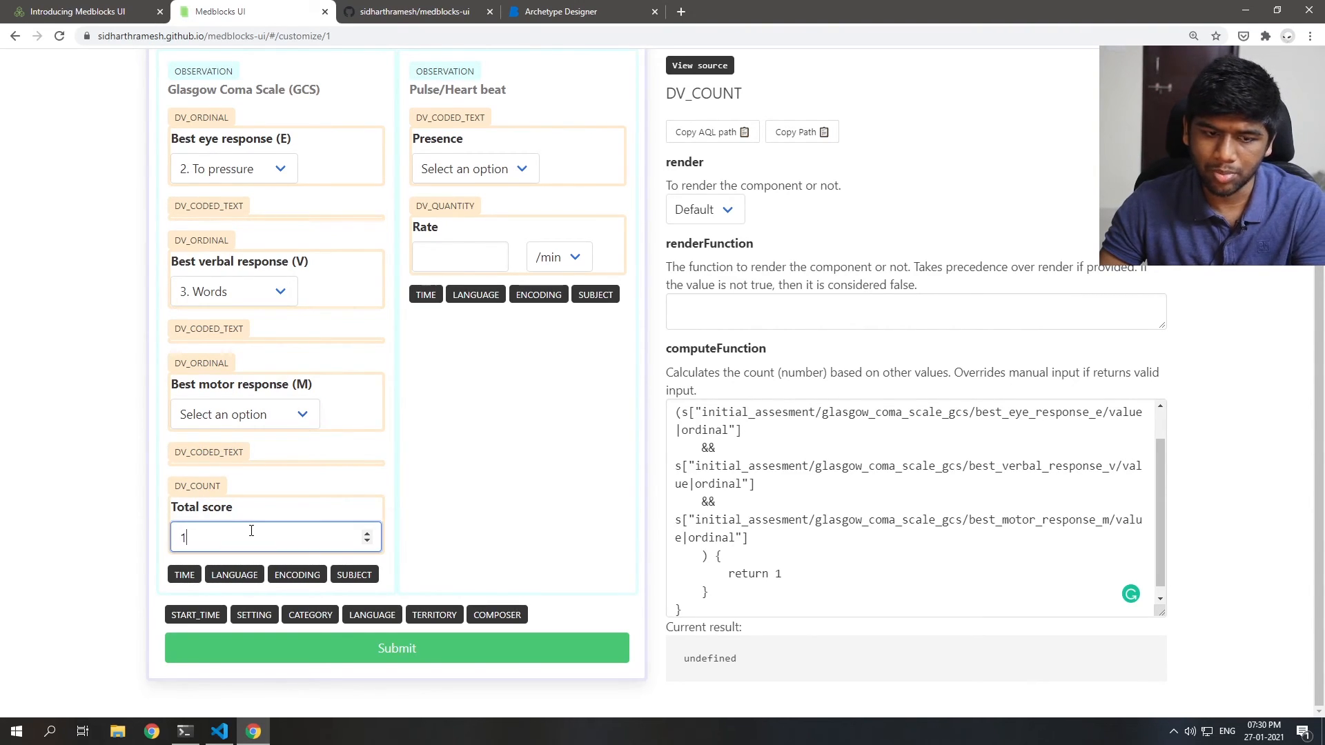
type("234234")
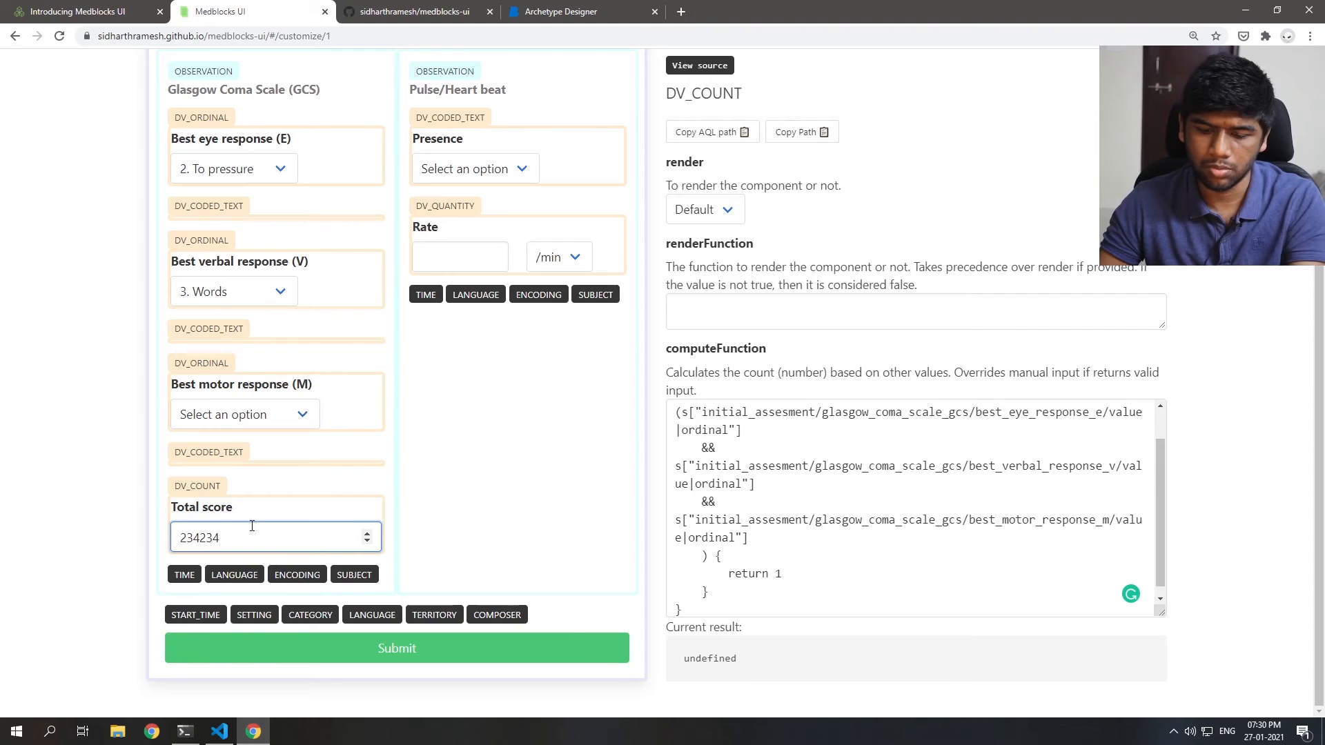
left_click(244, 414)
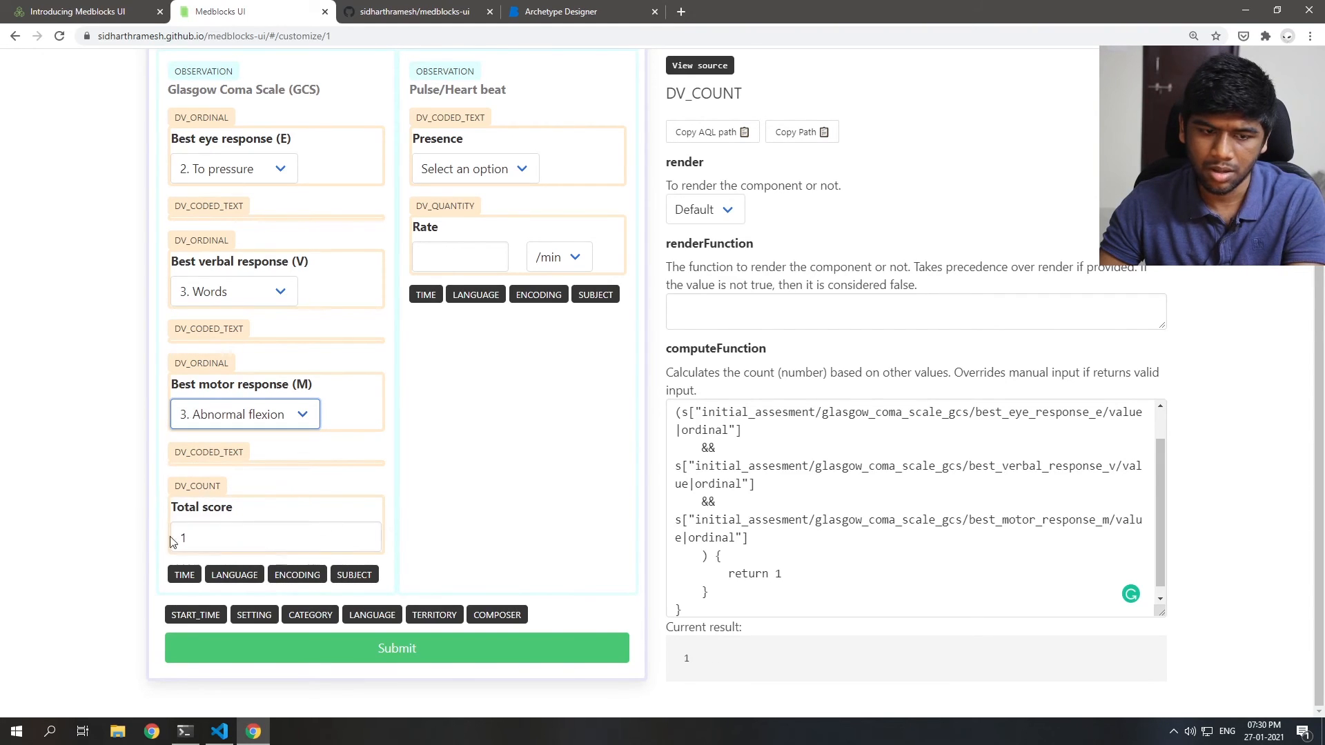
scroll("down", 3)
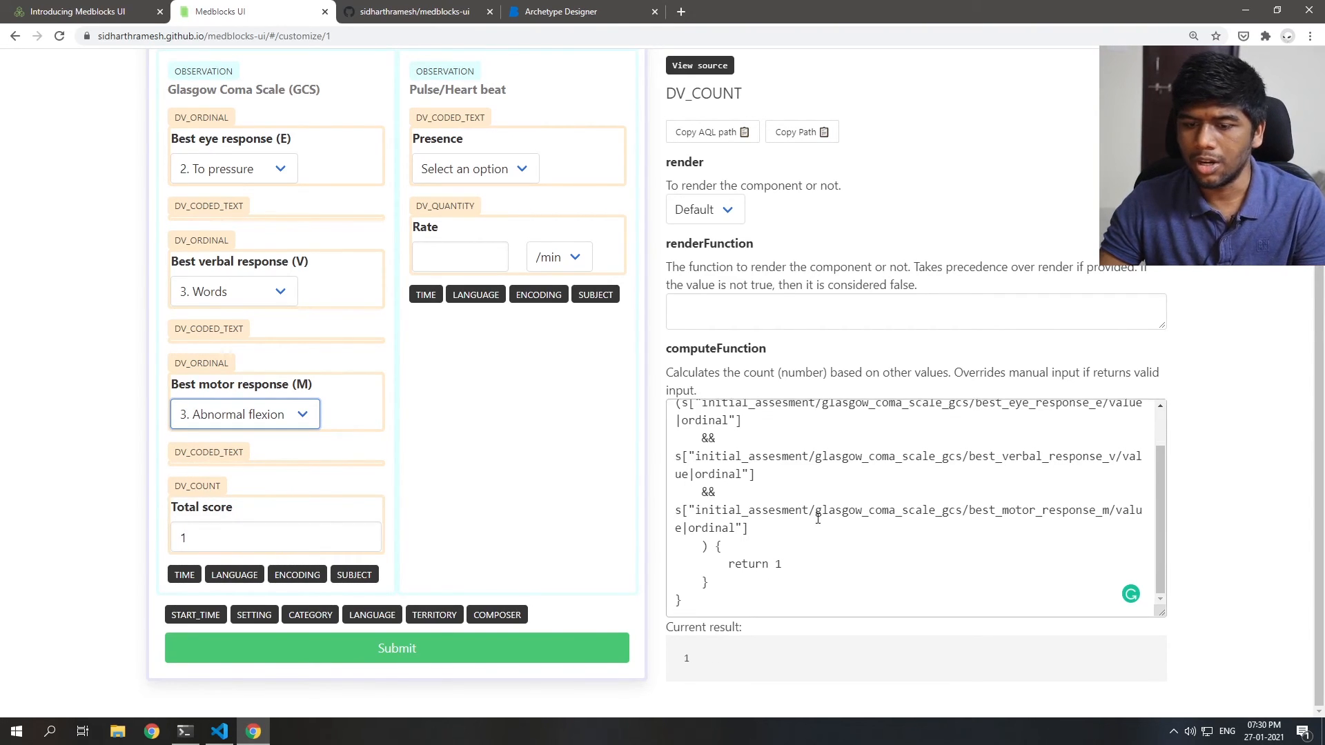
Step: Update the compute function to return the sum of the three GCS values
left_click(219, 731)
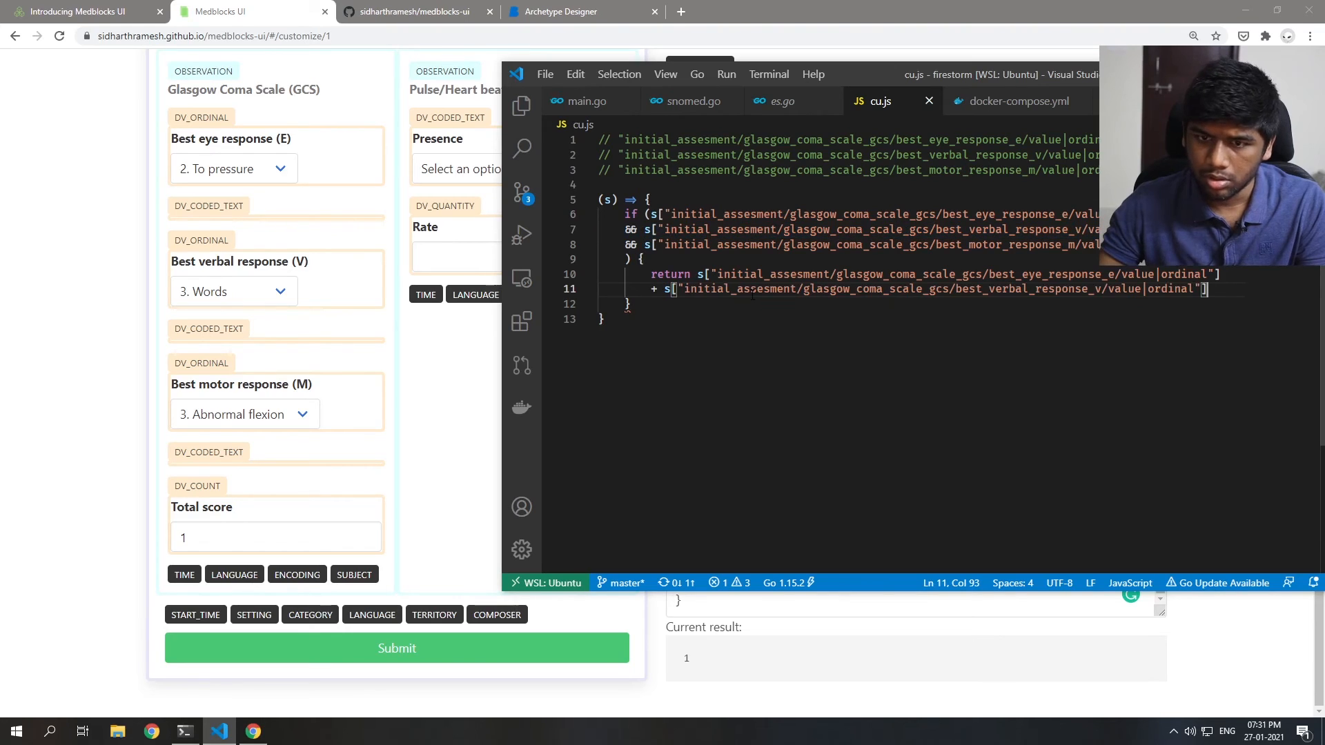
key("Enter")
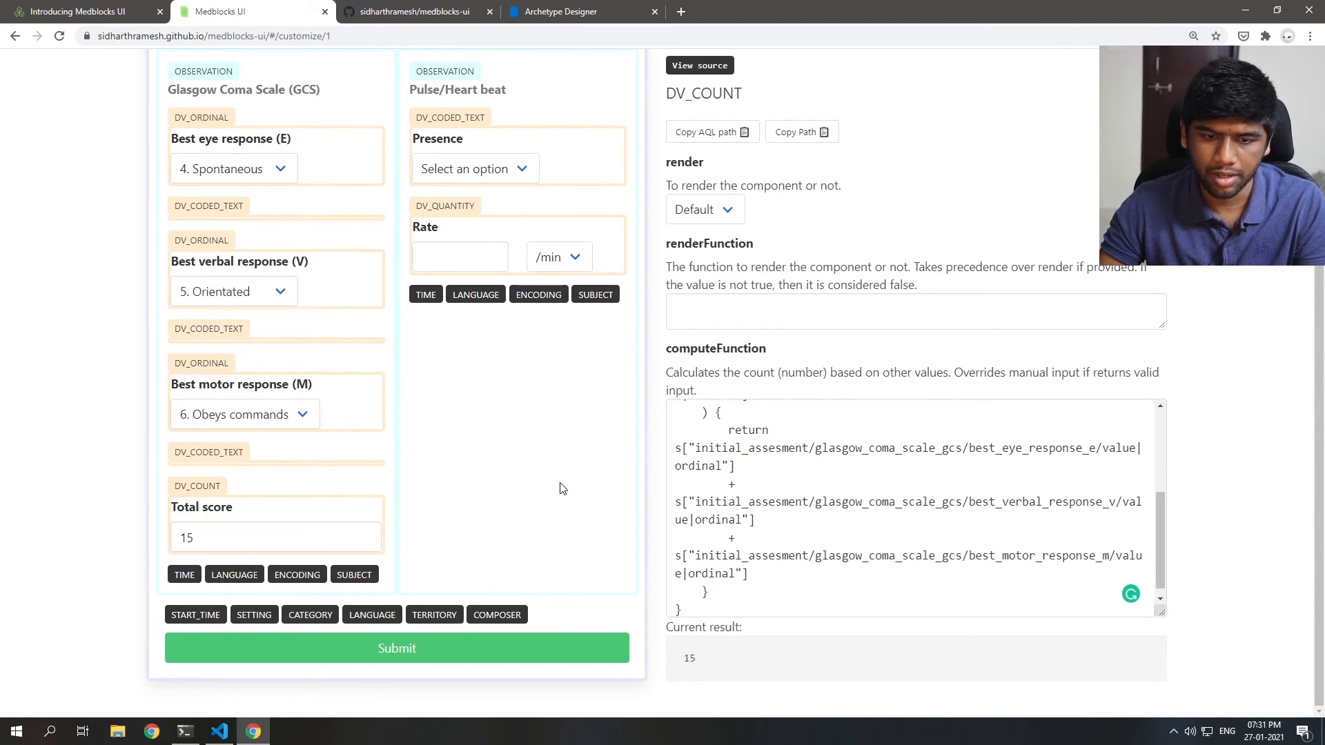
scroll("up", 3)
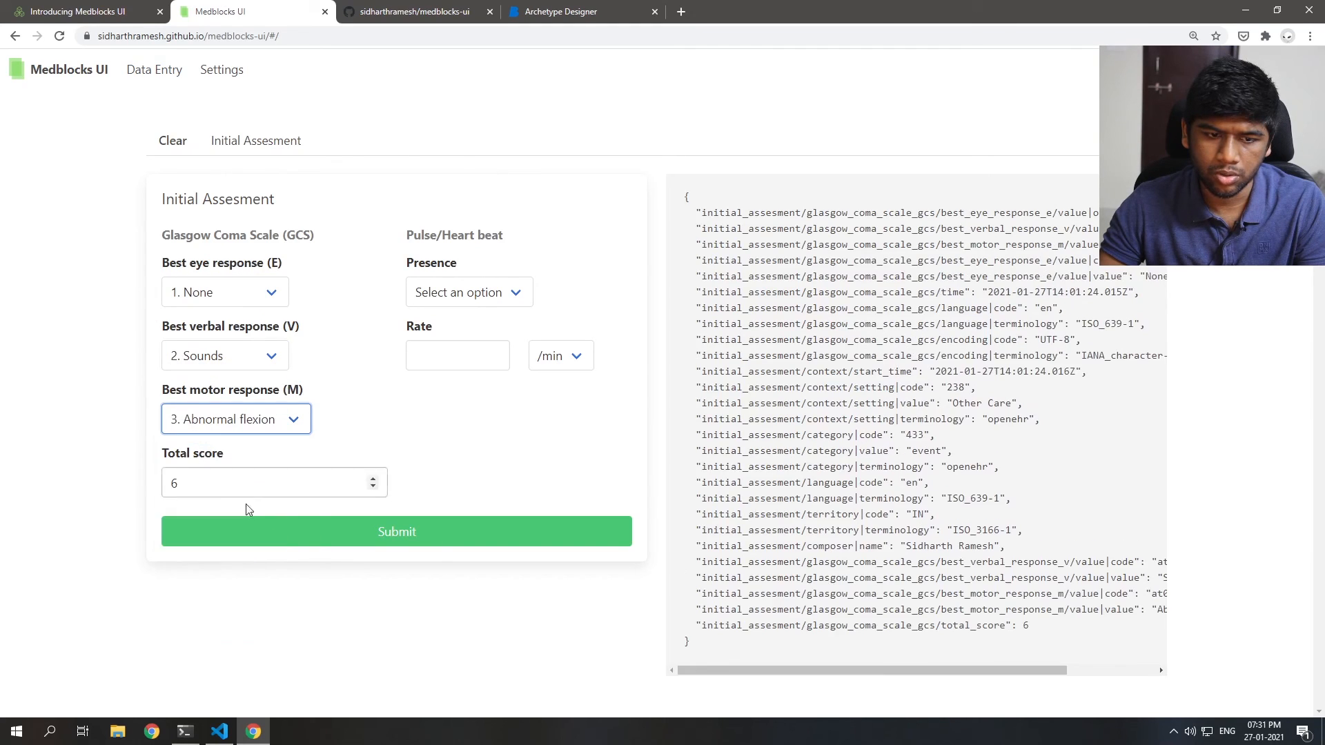
mouse_move(221, 69)
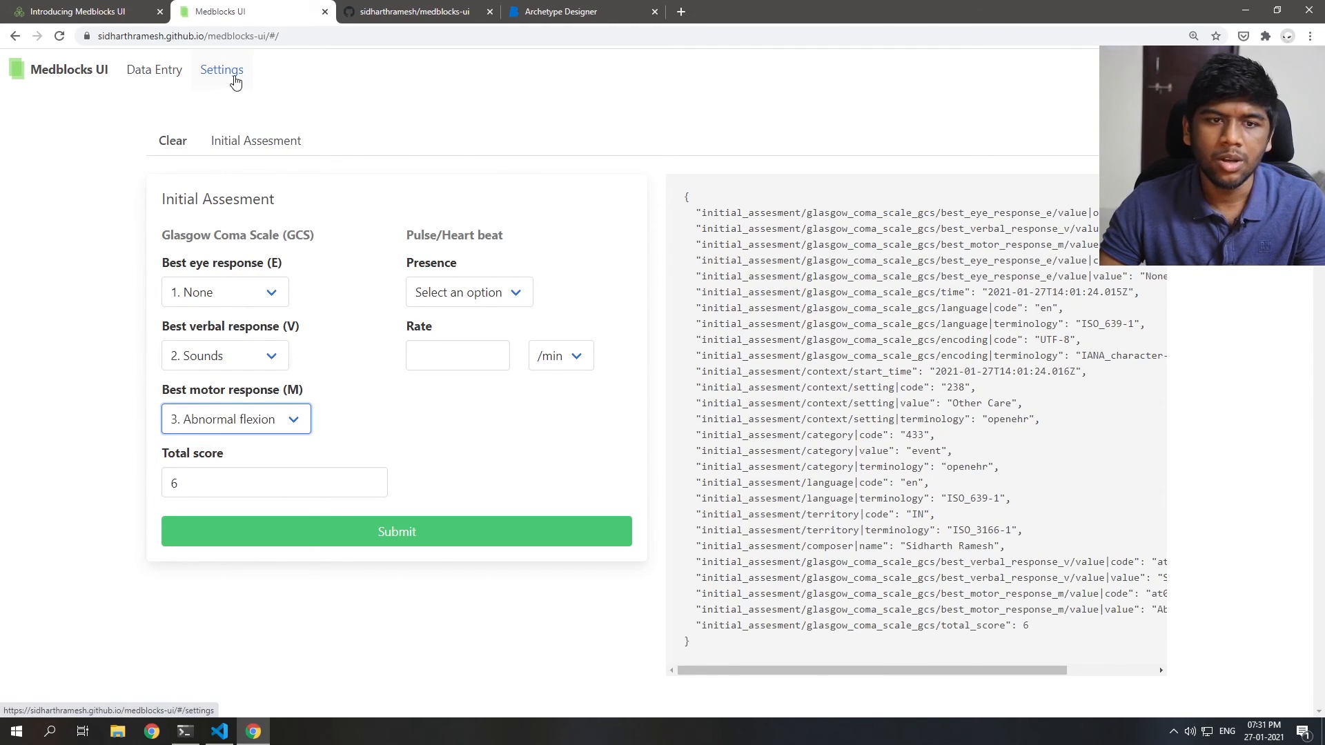
Step: Set heartbeat Presence to Present, inspect its at1024 code, and switch to VS Code
left_click(221, 69)
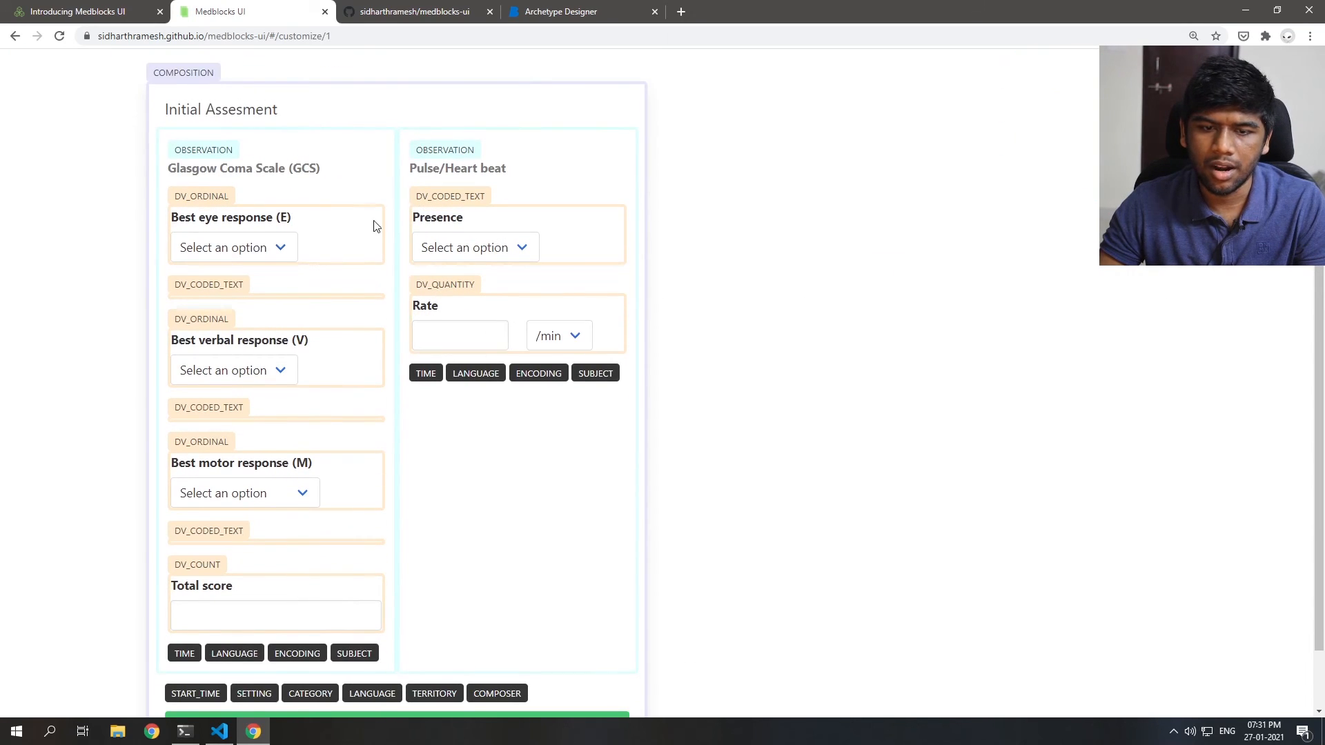
mouse_move(474, 247)
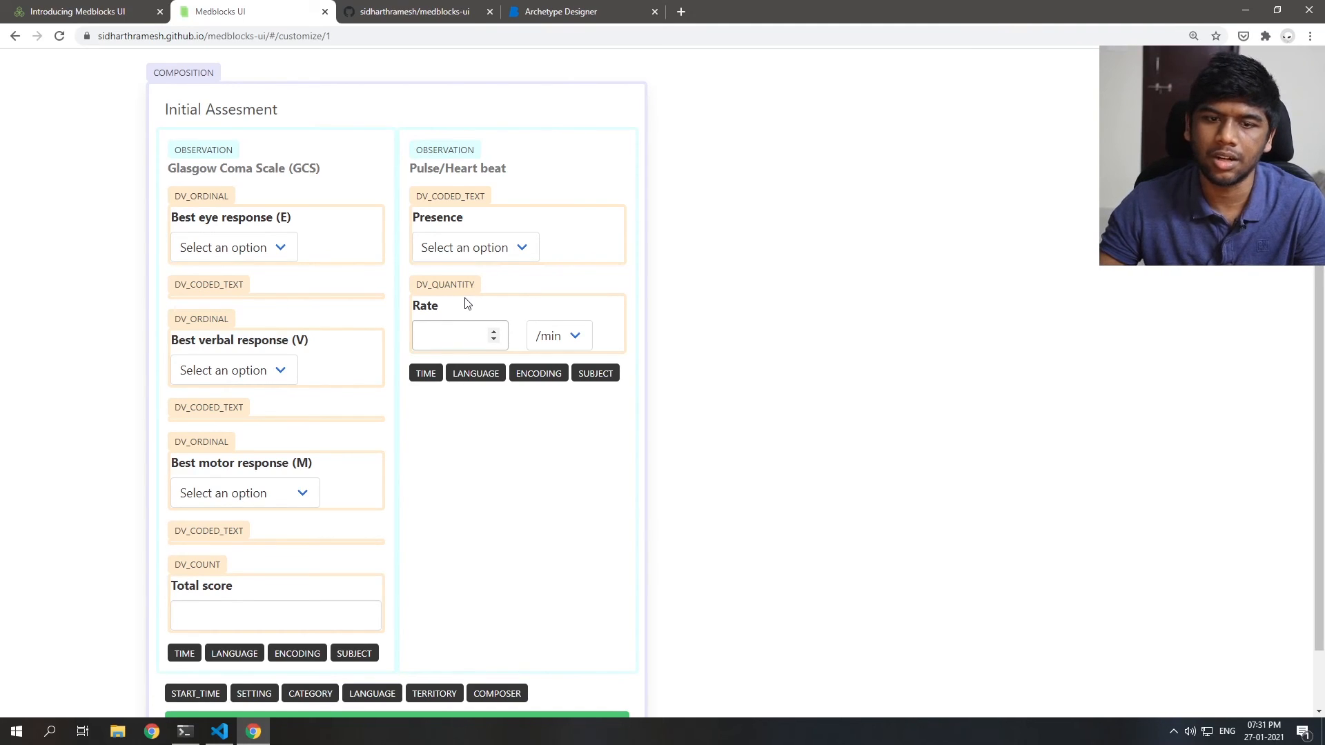
left_click(445, 283)
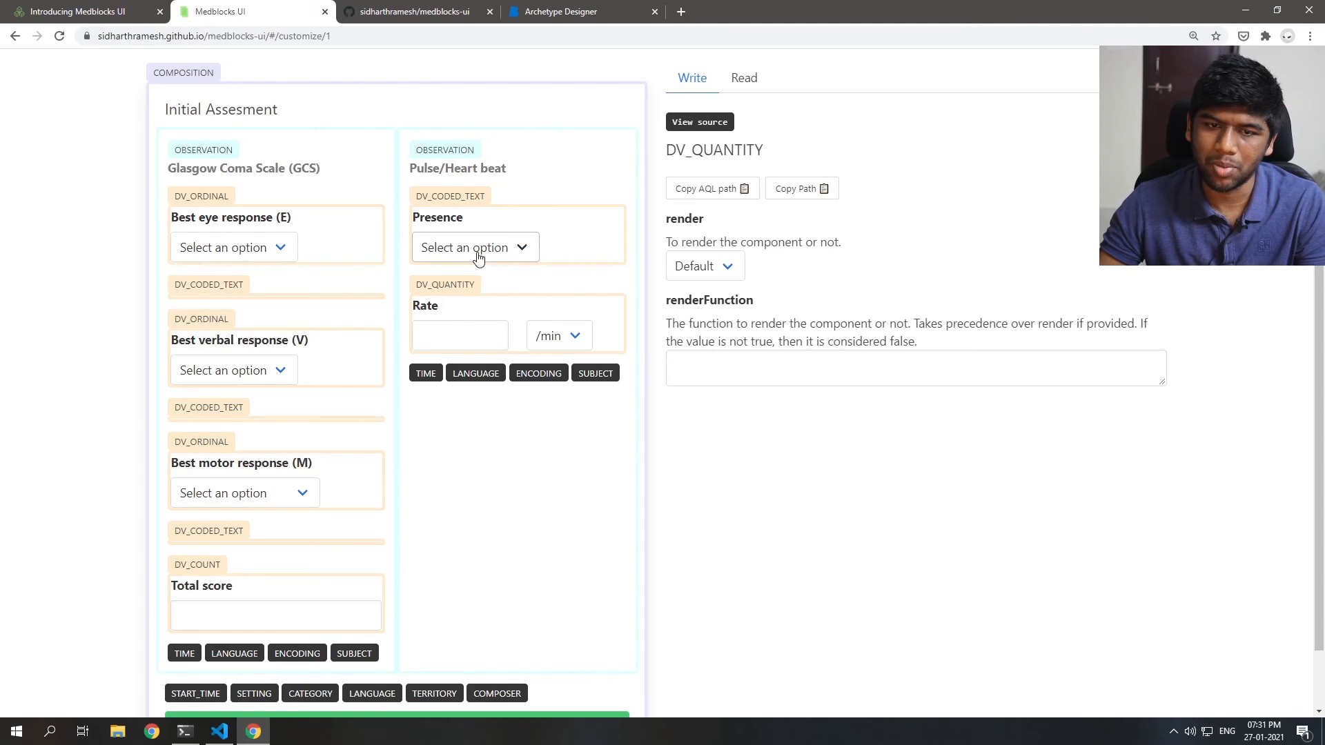
left_click(474, 247)
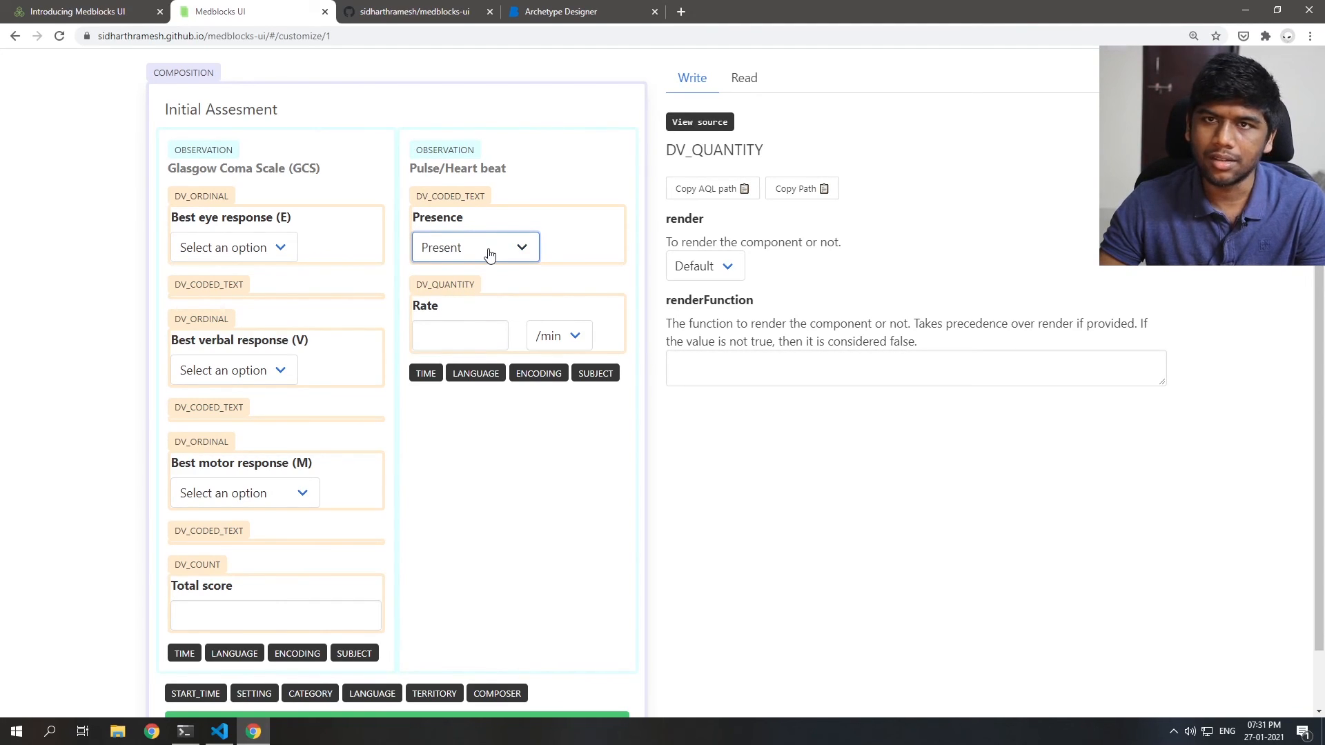
left_click(458, 335)
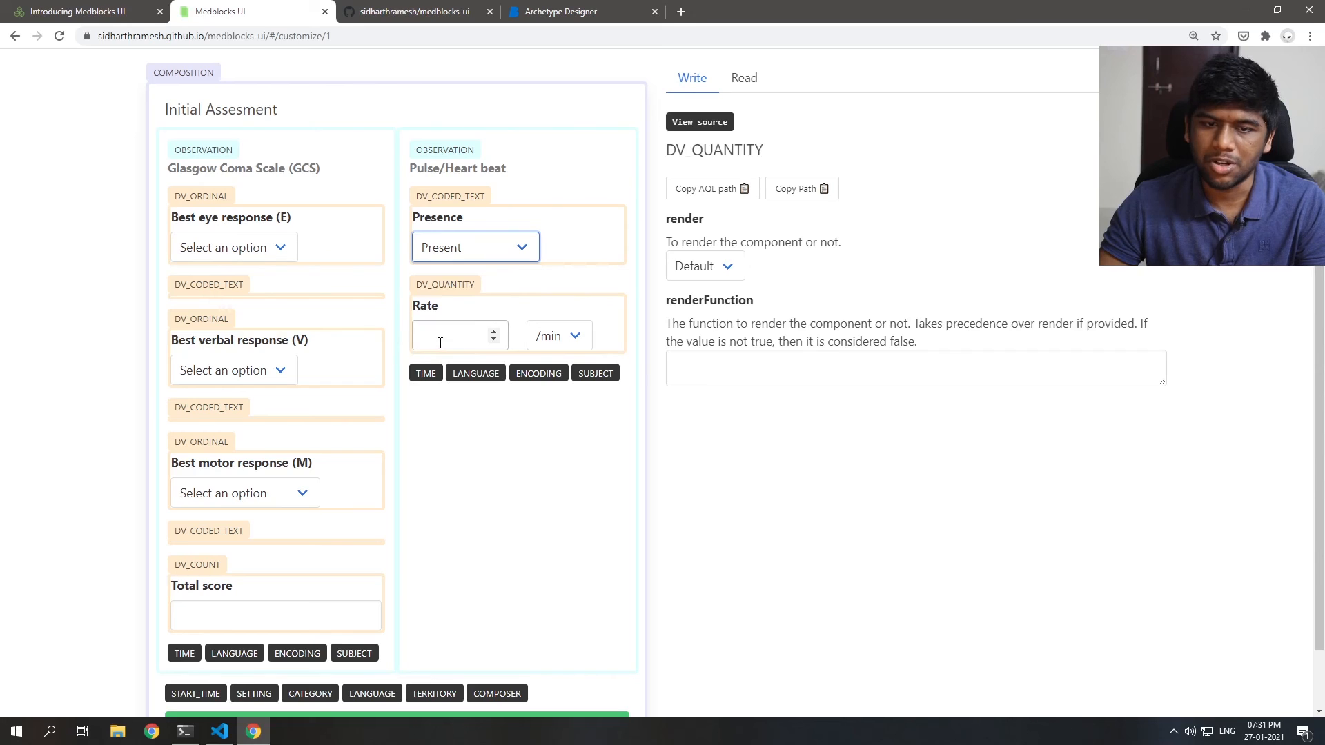
left_click(474, 247)
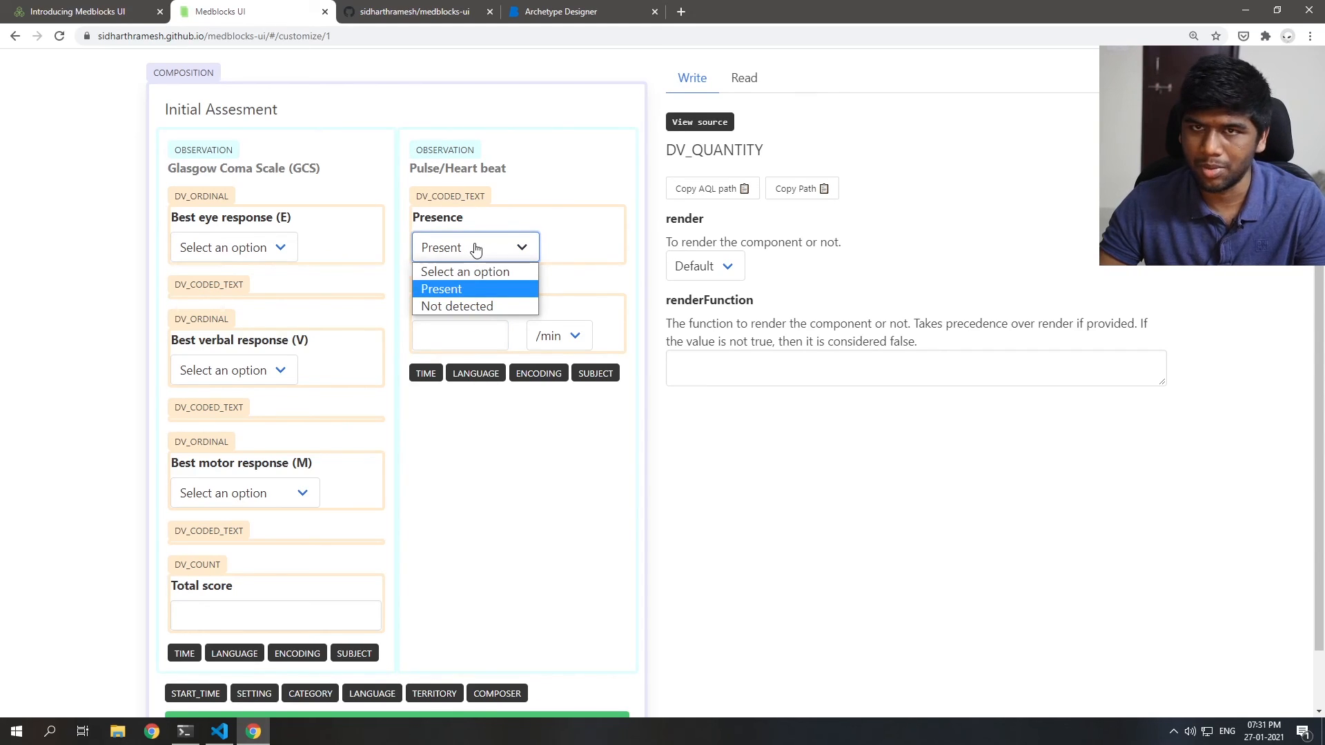
mouse_move(473, 294)
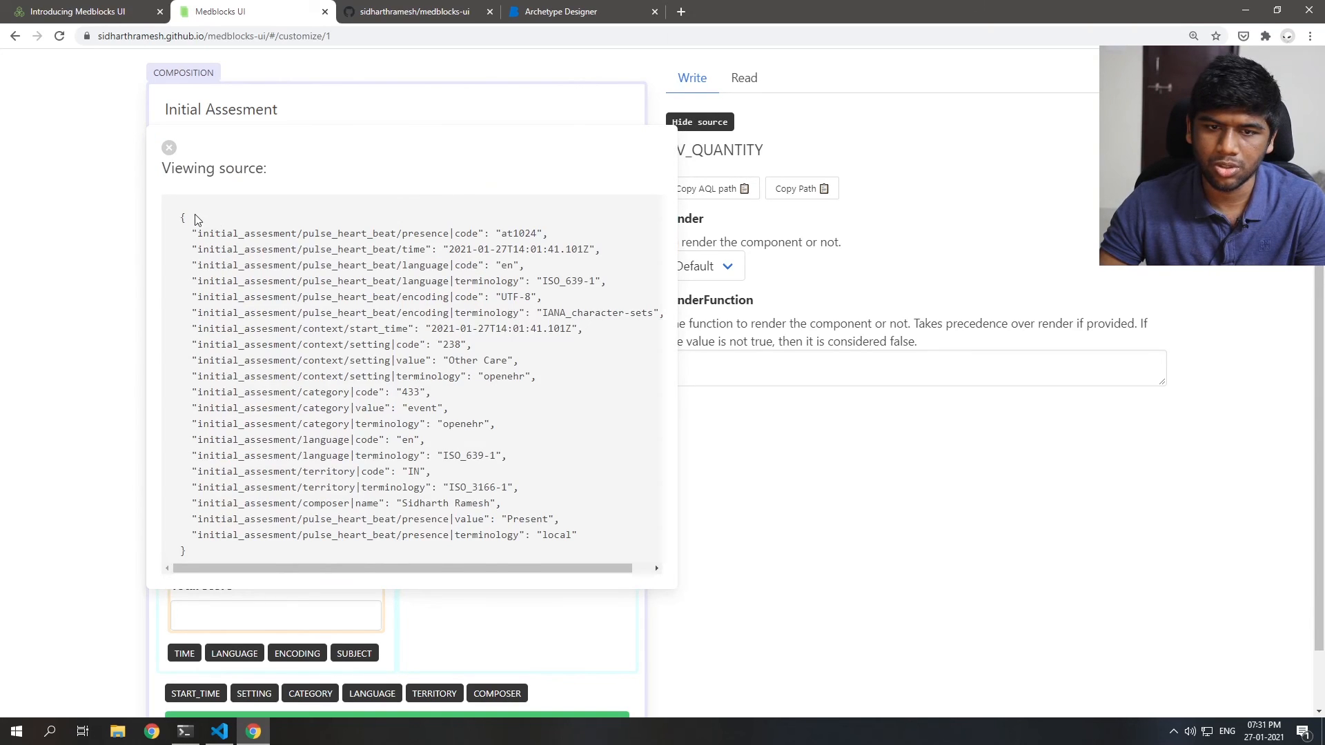
mouse_move(365, 246)
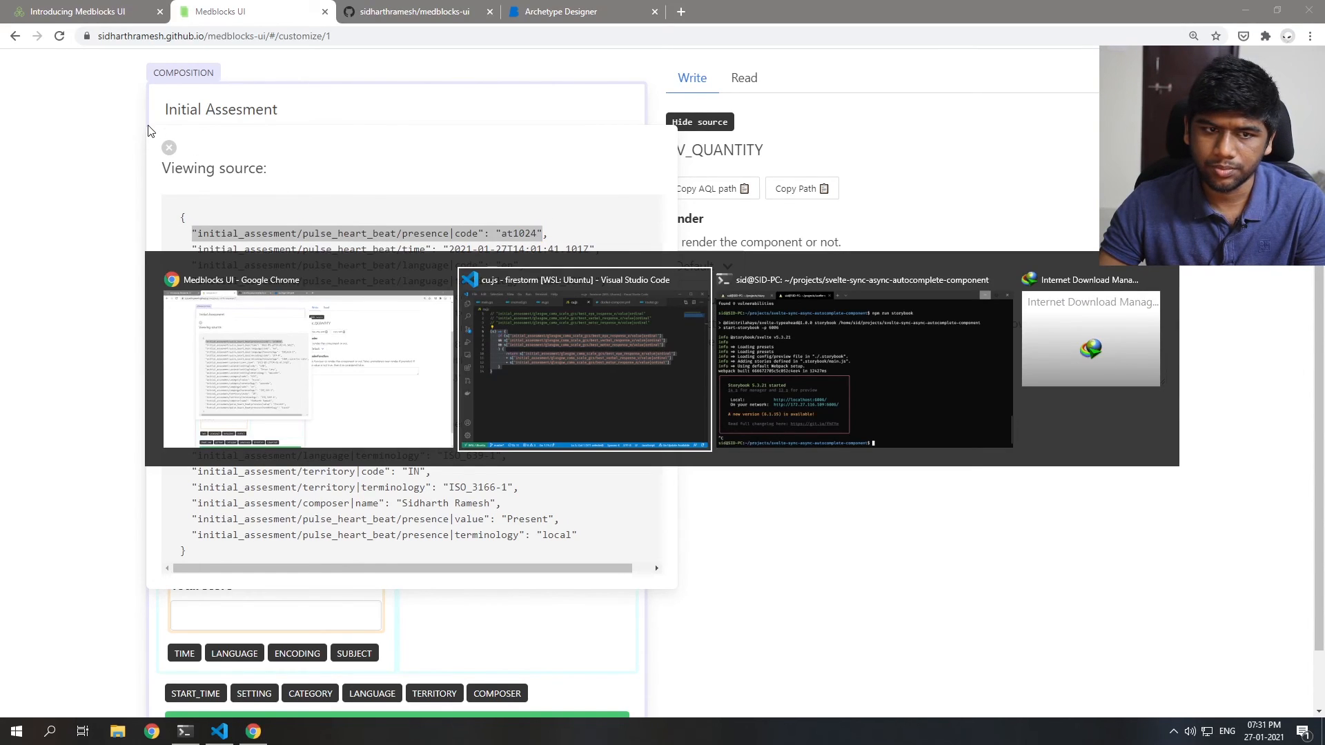
left_click(583, 364)
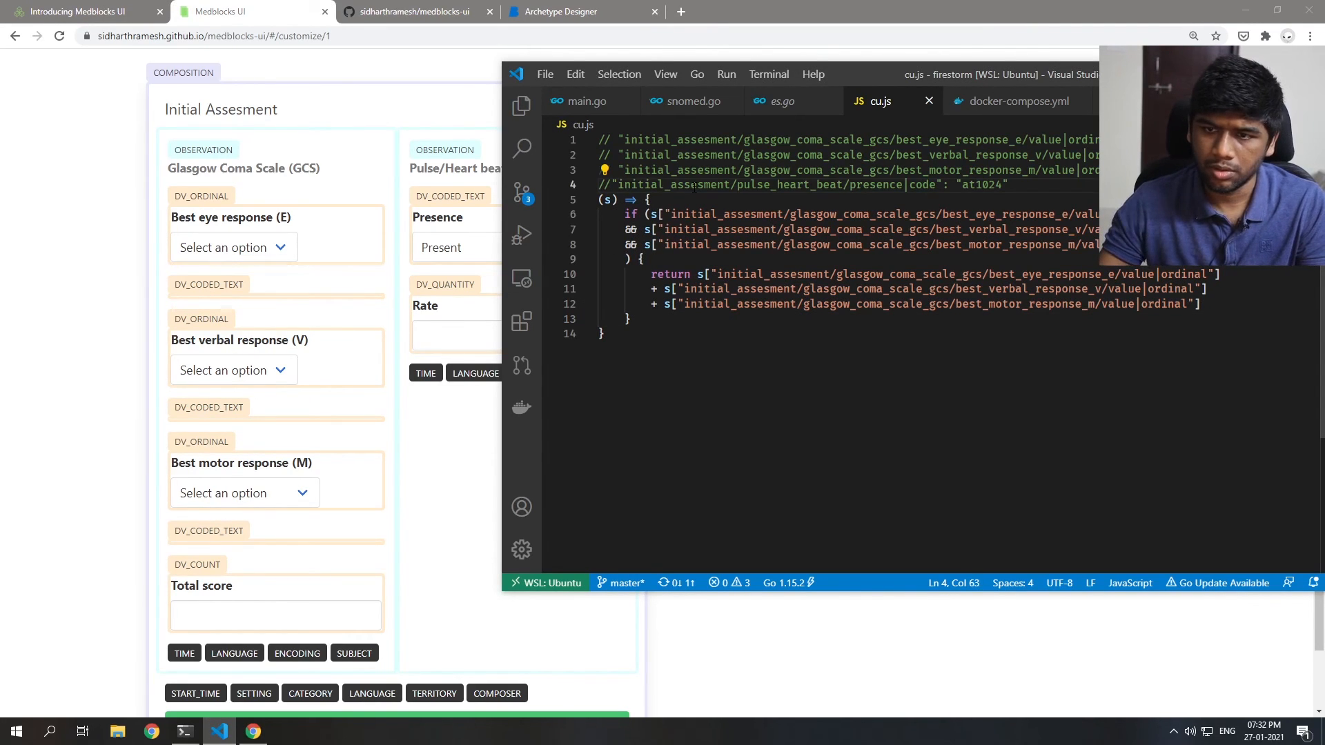
Step: In cu.js, write an if on s["initial_assesment/pulse_heart_beat/presence|code"] that returns true
left_click(647, 214)
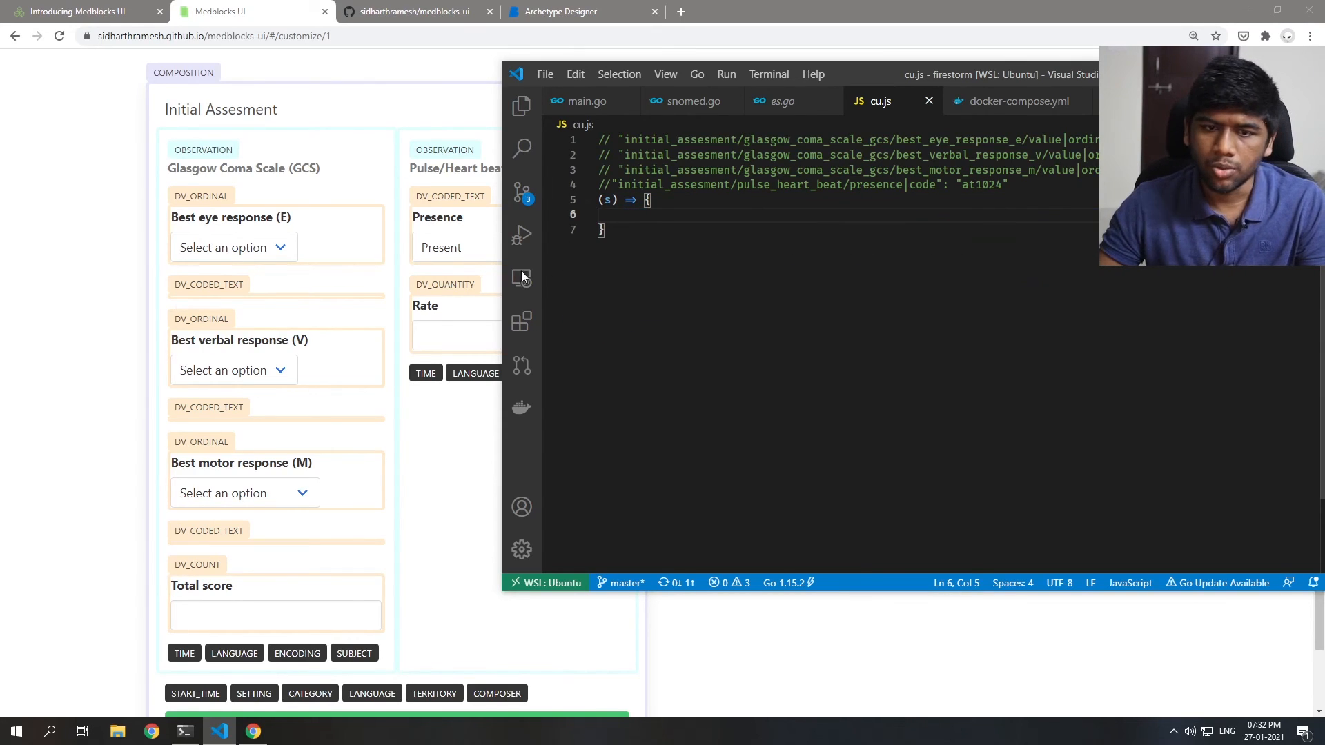
type("if")
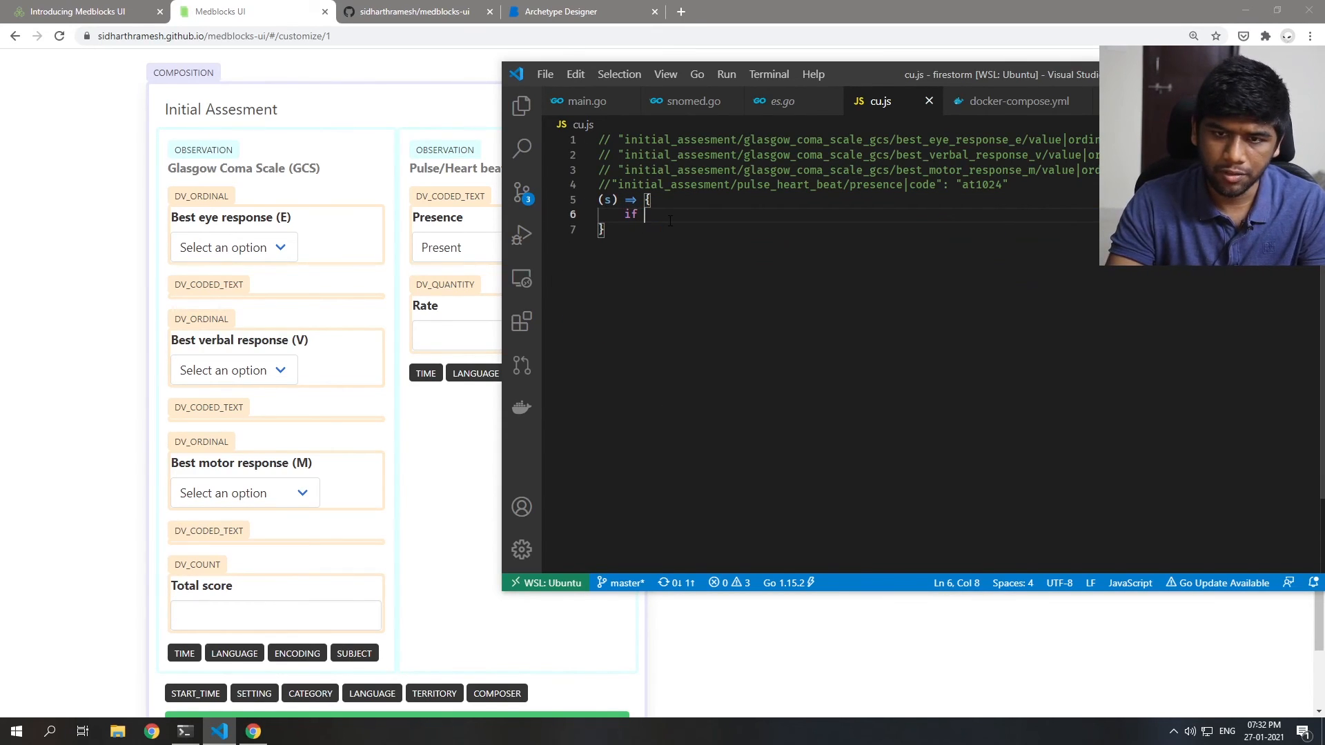
type("(s[\"\"]")
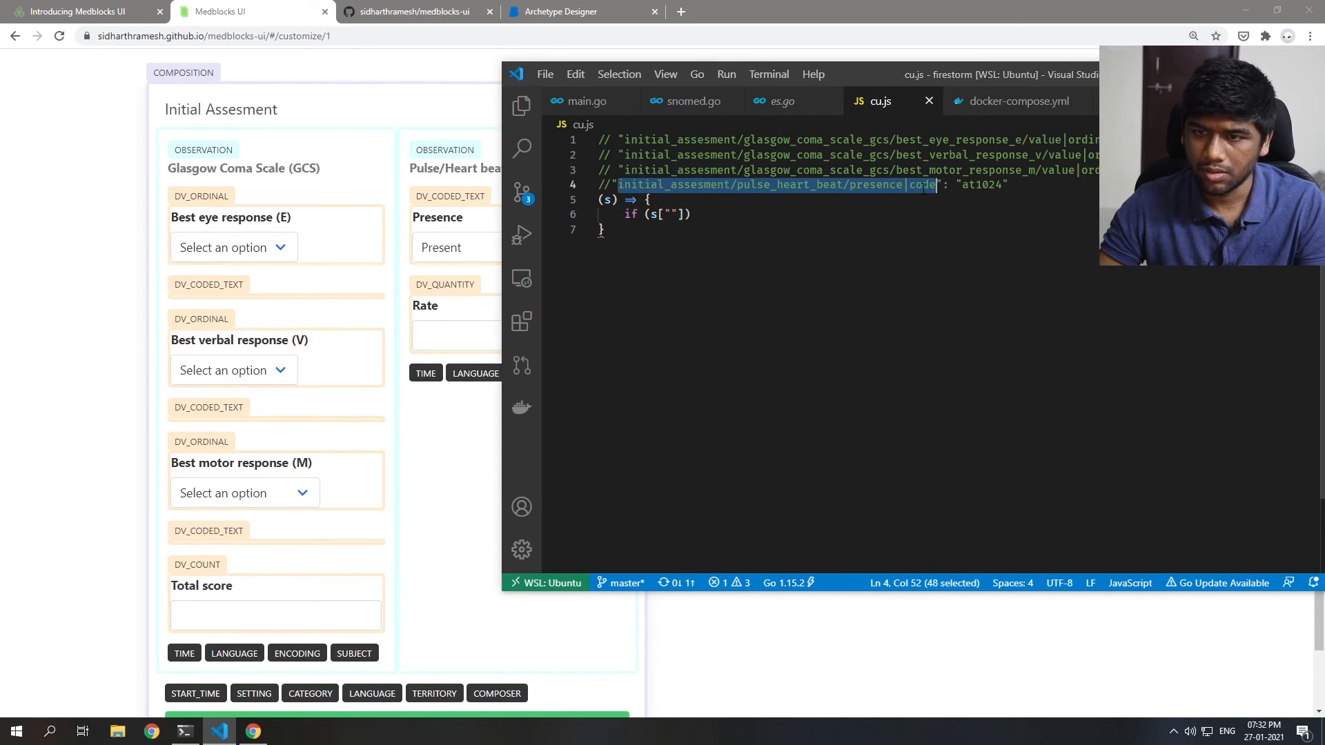
type("initial_assesment/pulse_heart_beat/presence|code")
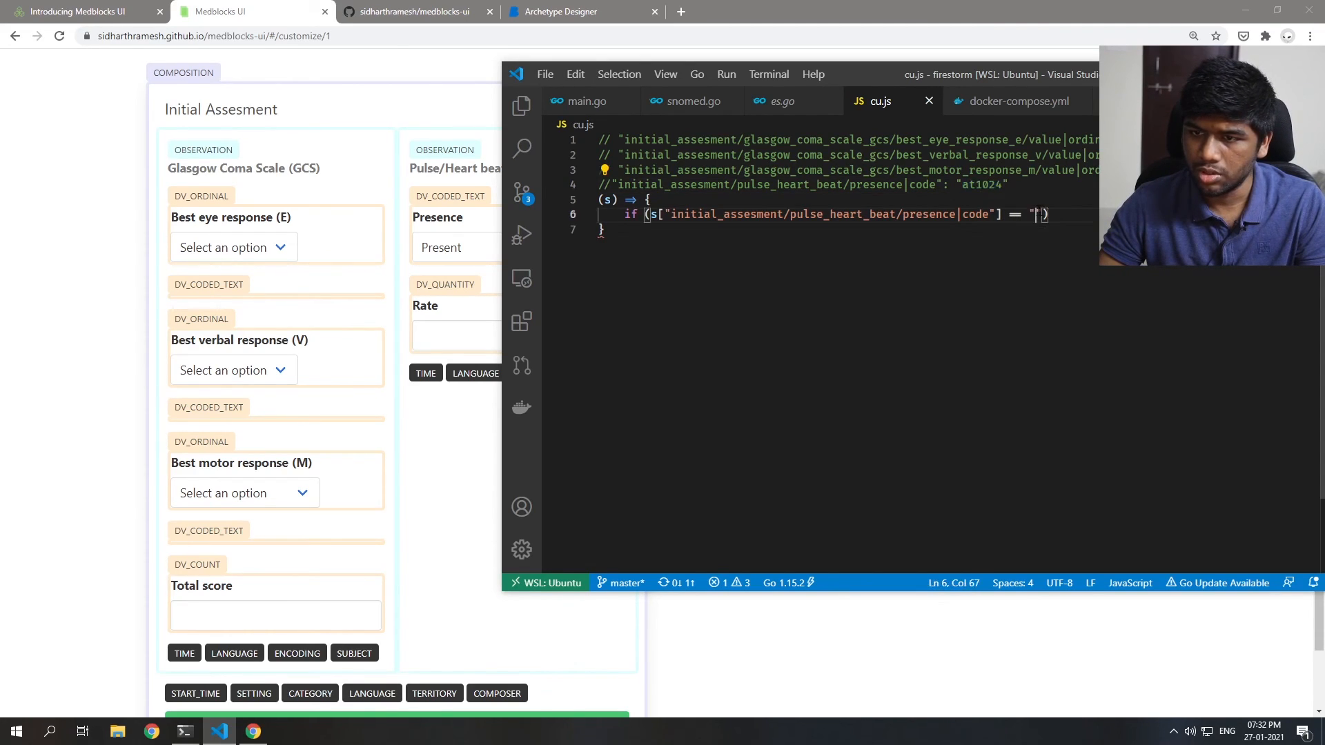
type("return")
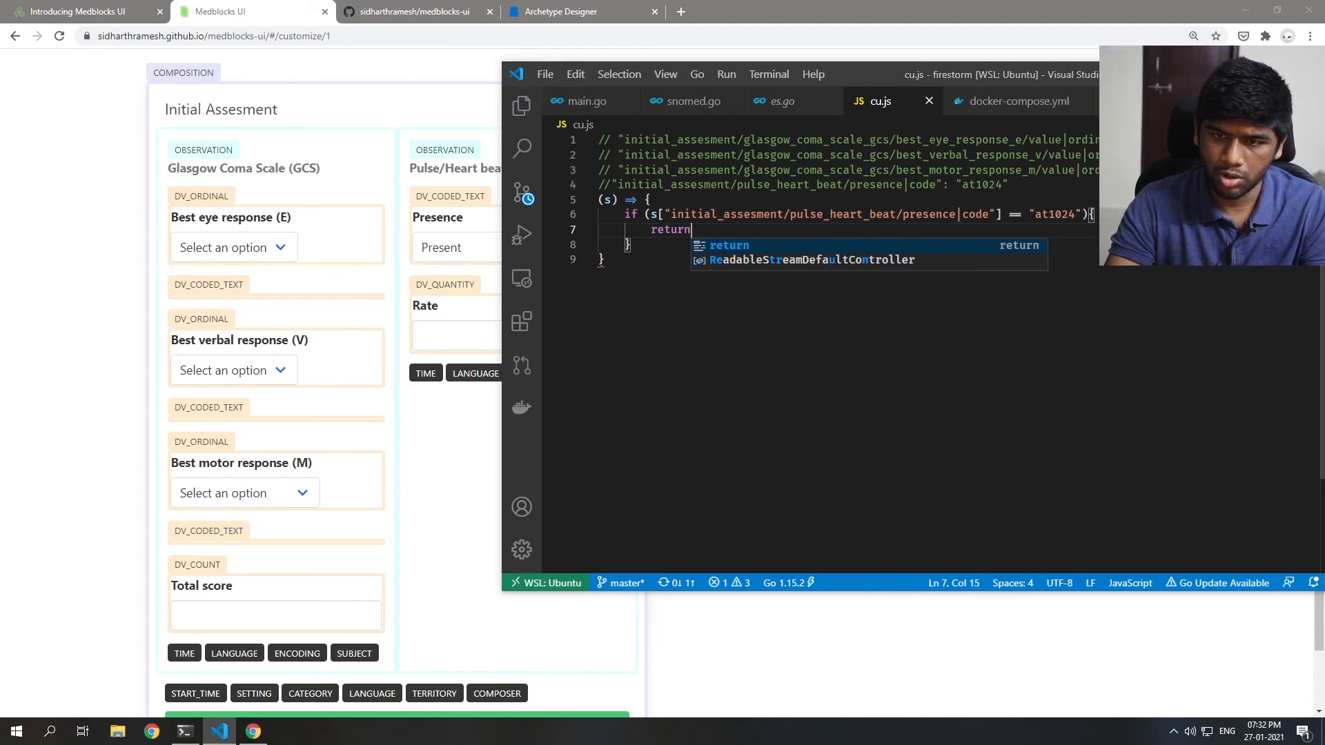
type("true")
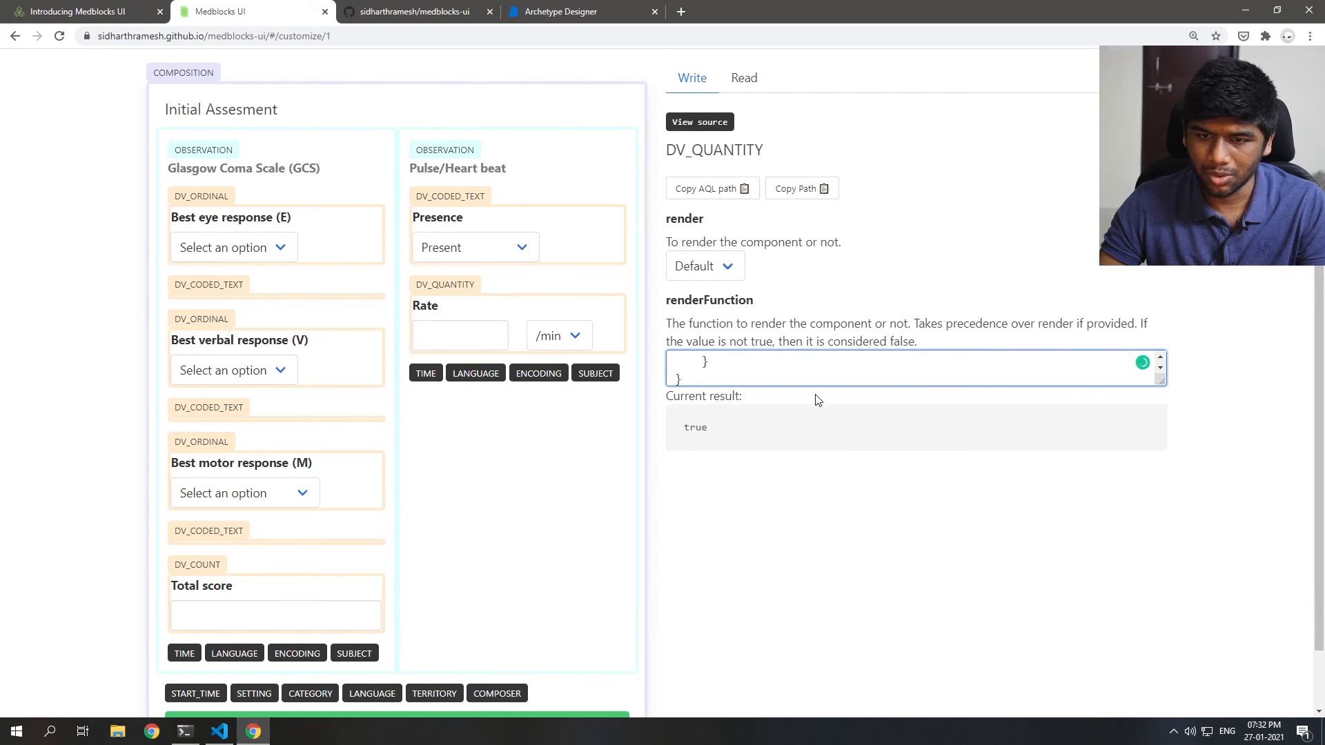
Step: Test Presence as Not detected, add 'return false' to the Rate render function, then restore Present
left_click(474, 247)
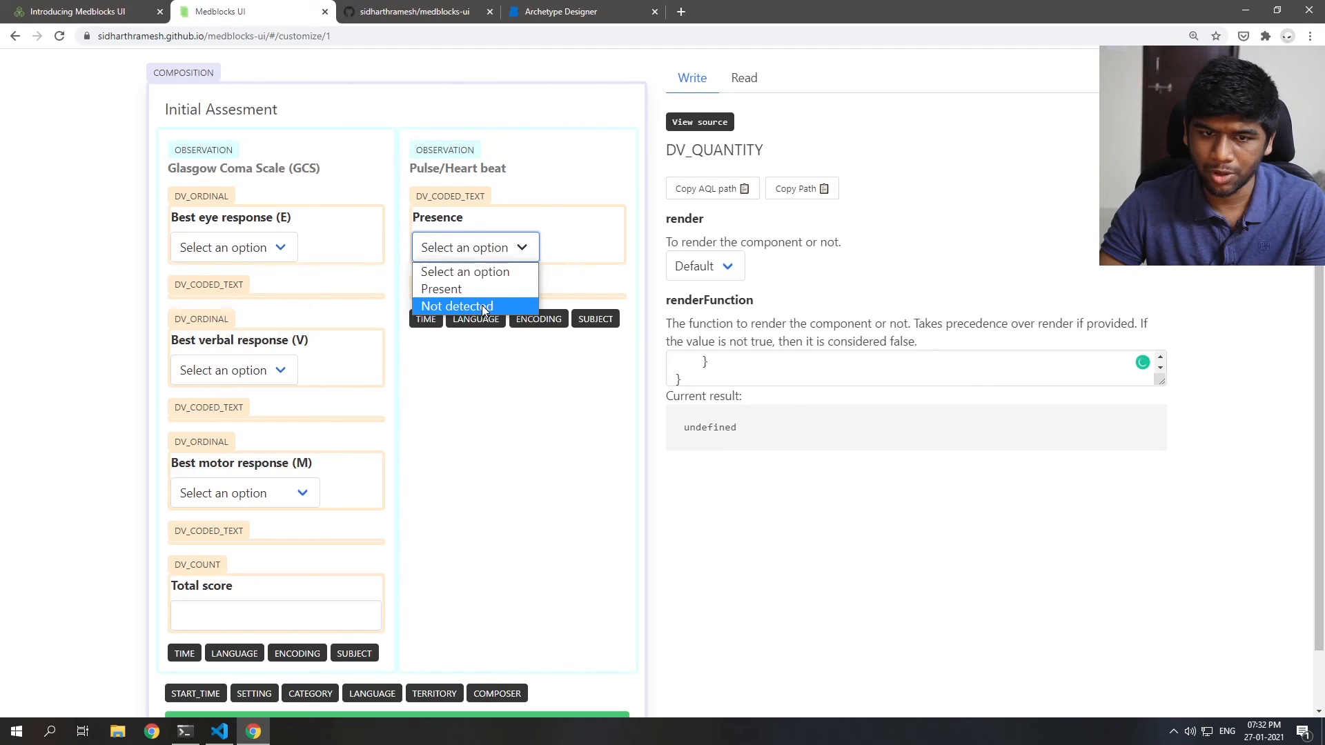
left_click(456, 305)
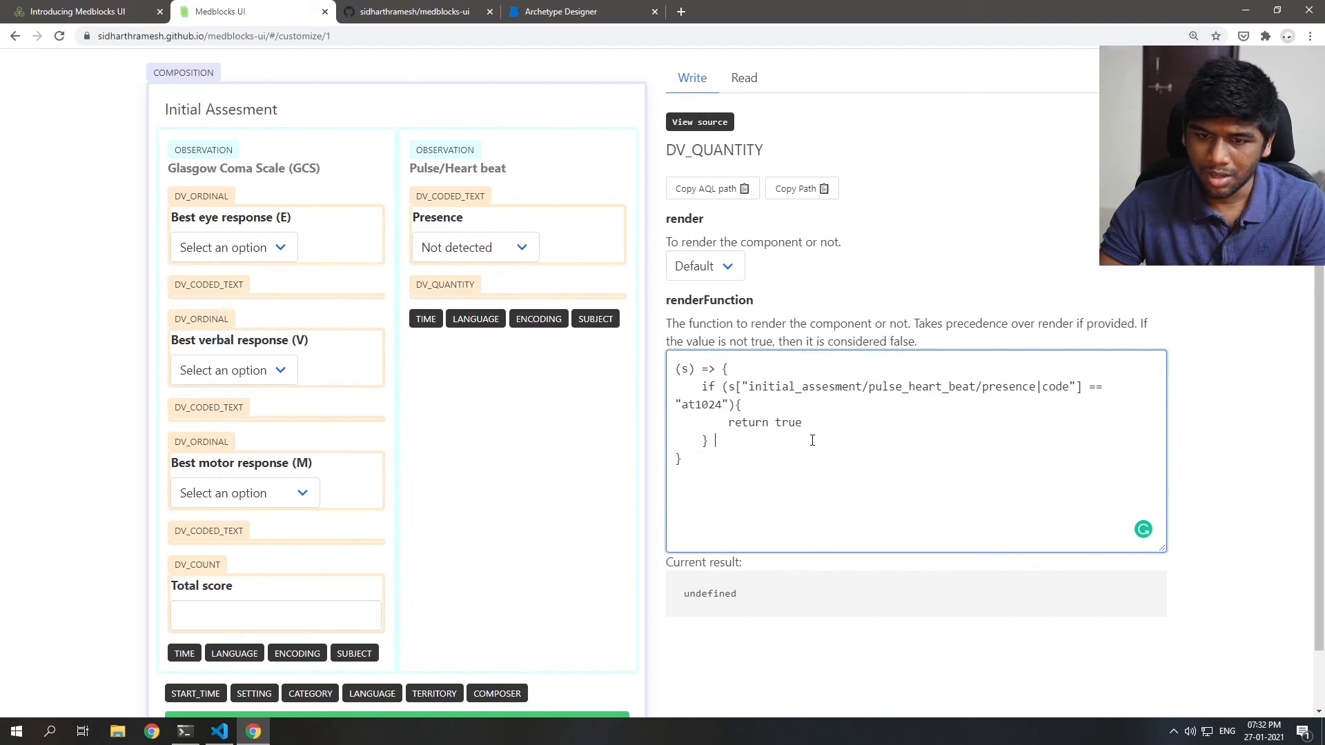
type("return fal")
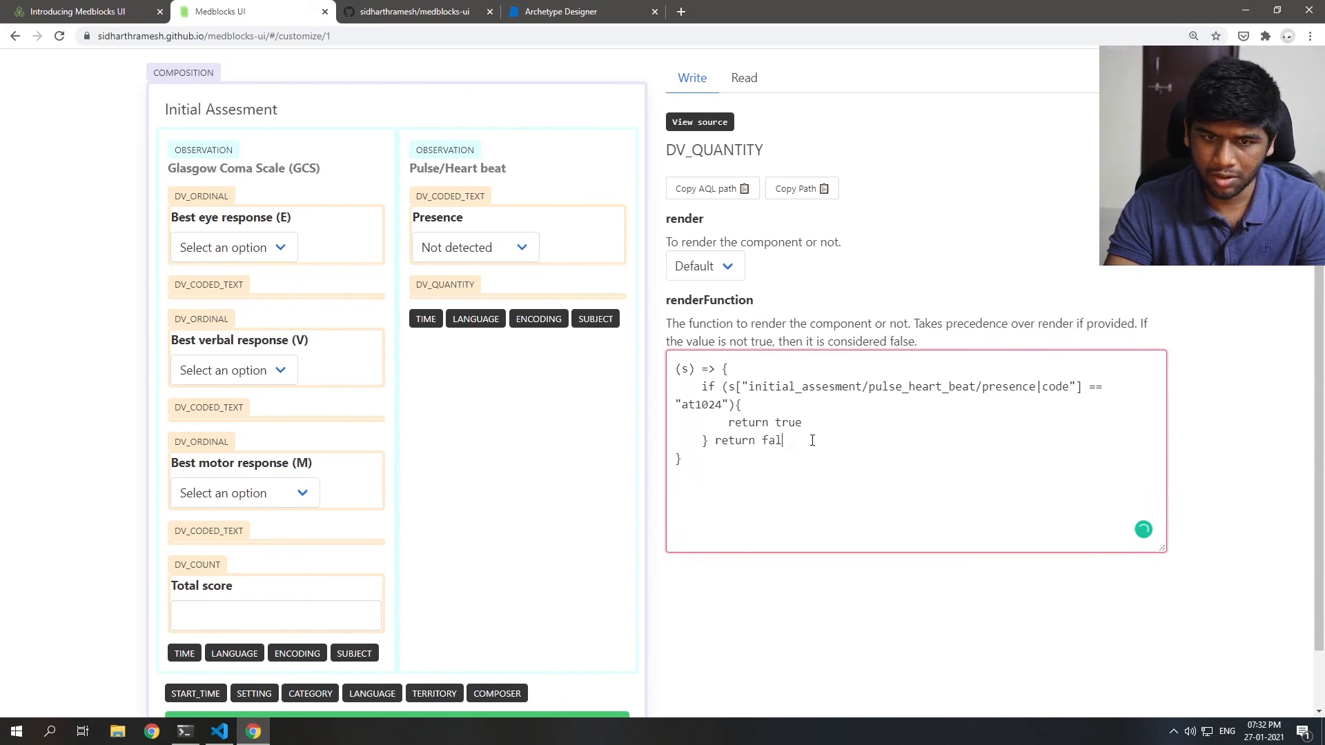
left_click(474, 247)
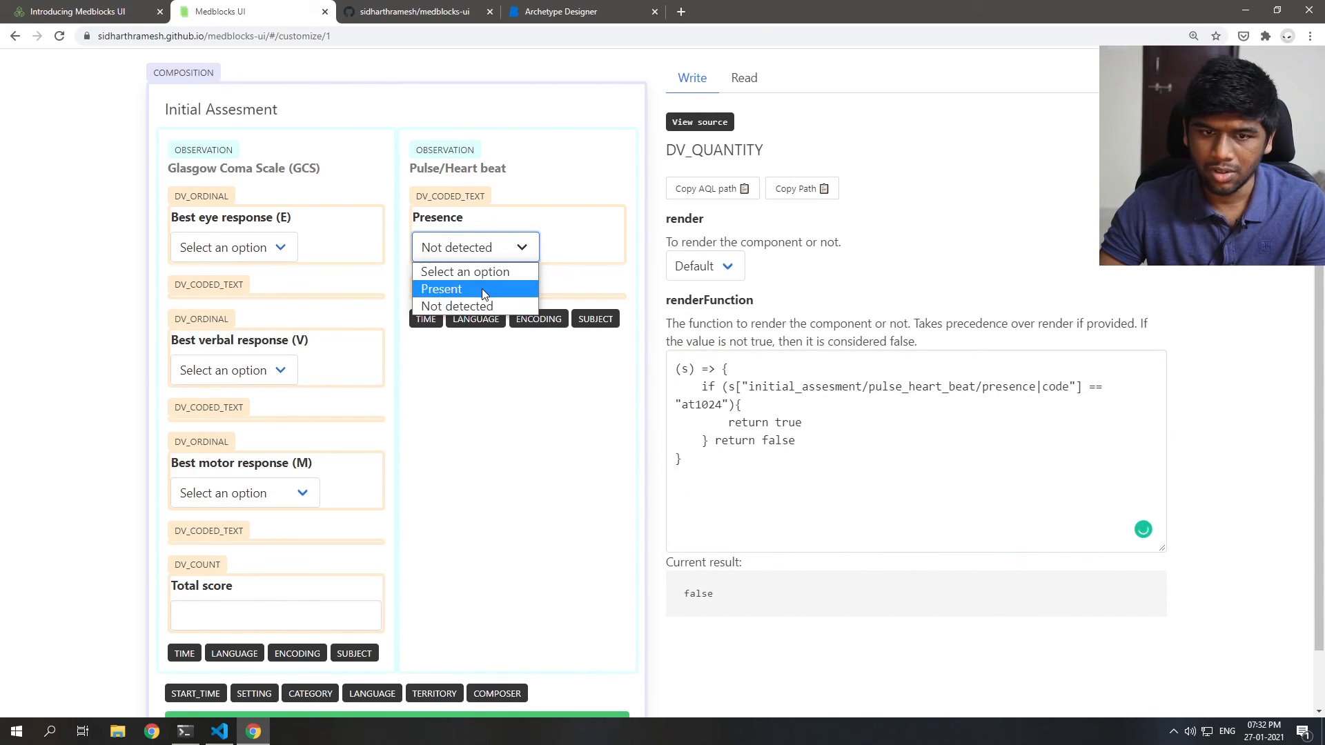
left_click(465, 271)
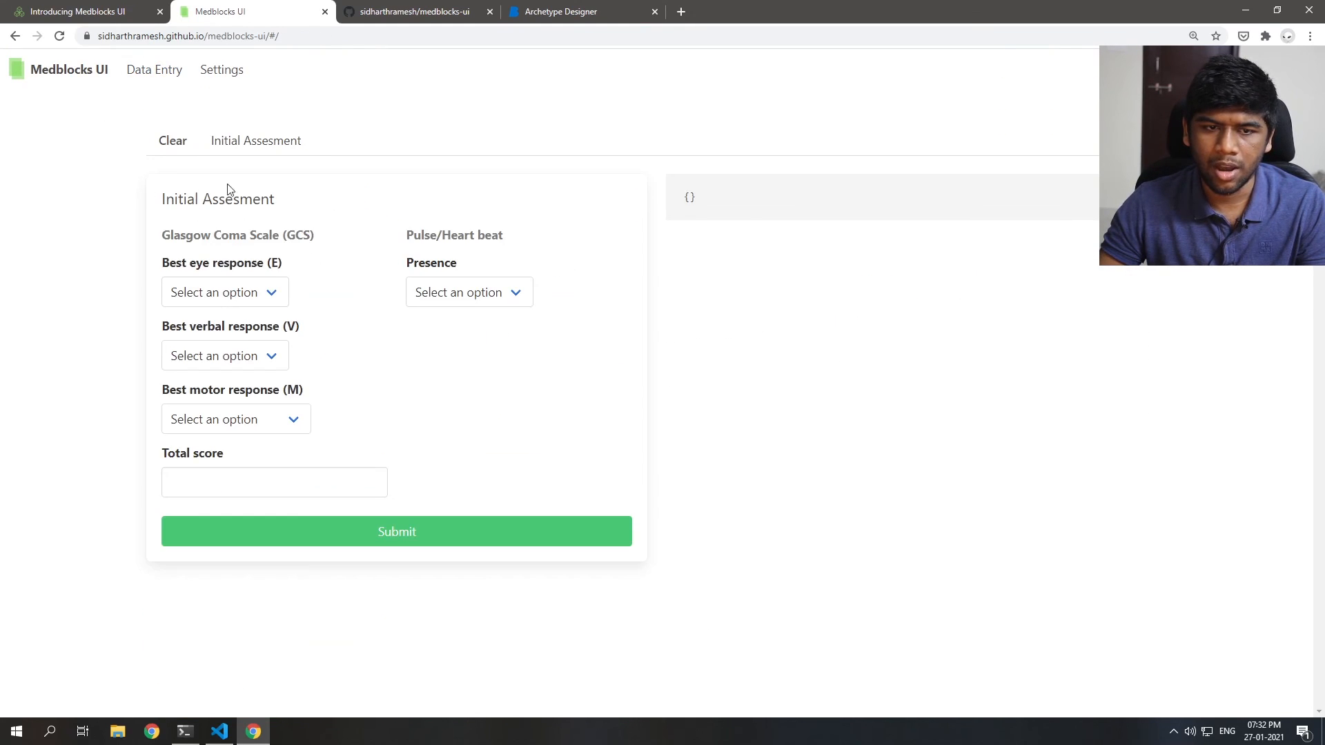
mouse_move(438, 178)
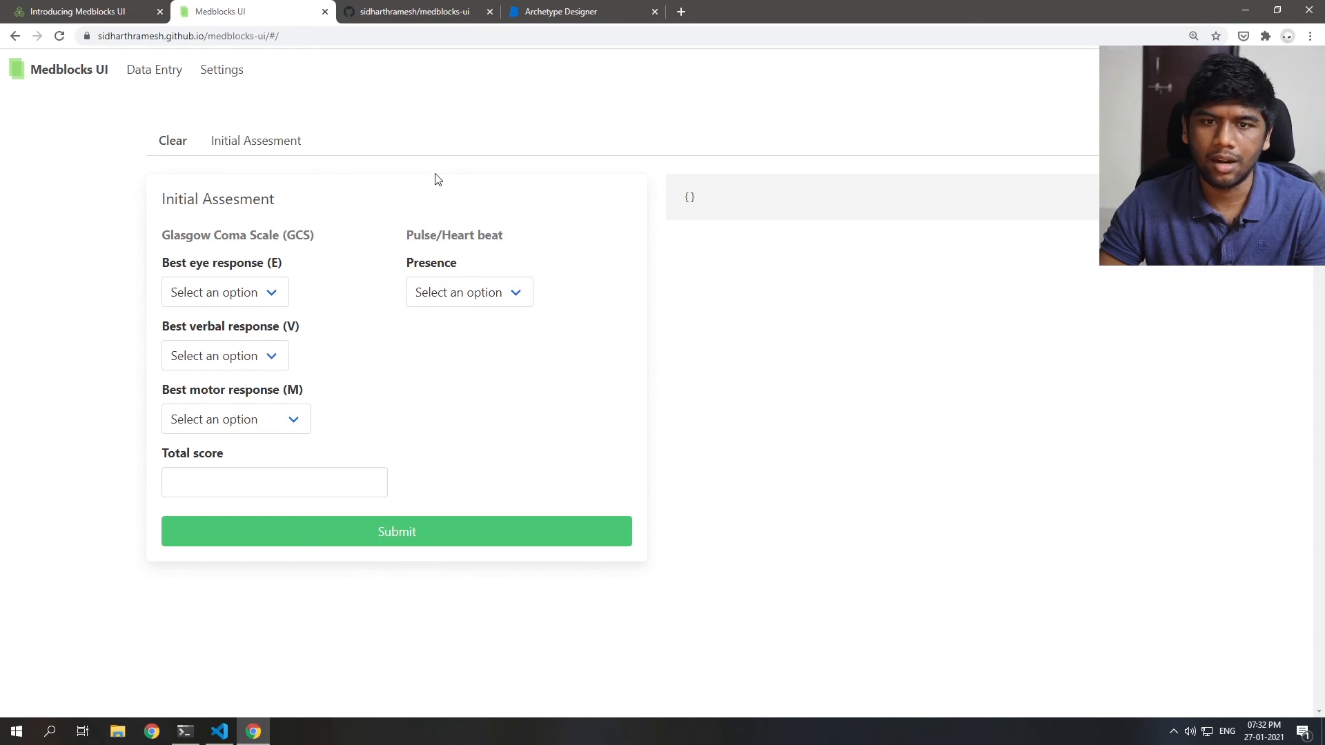
Step: Choose None for best eye response and set Presence to Present, revealing the Rate field
left_click(223, 292)
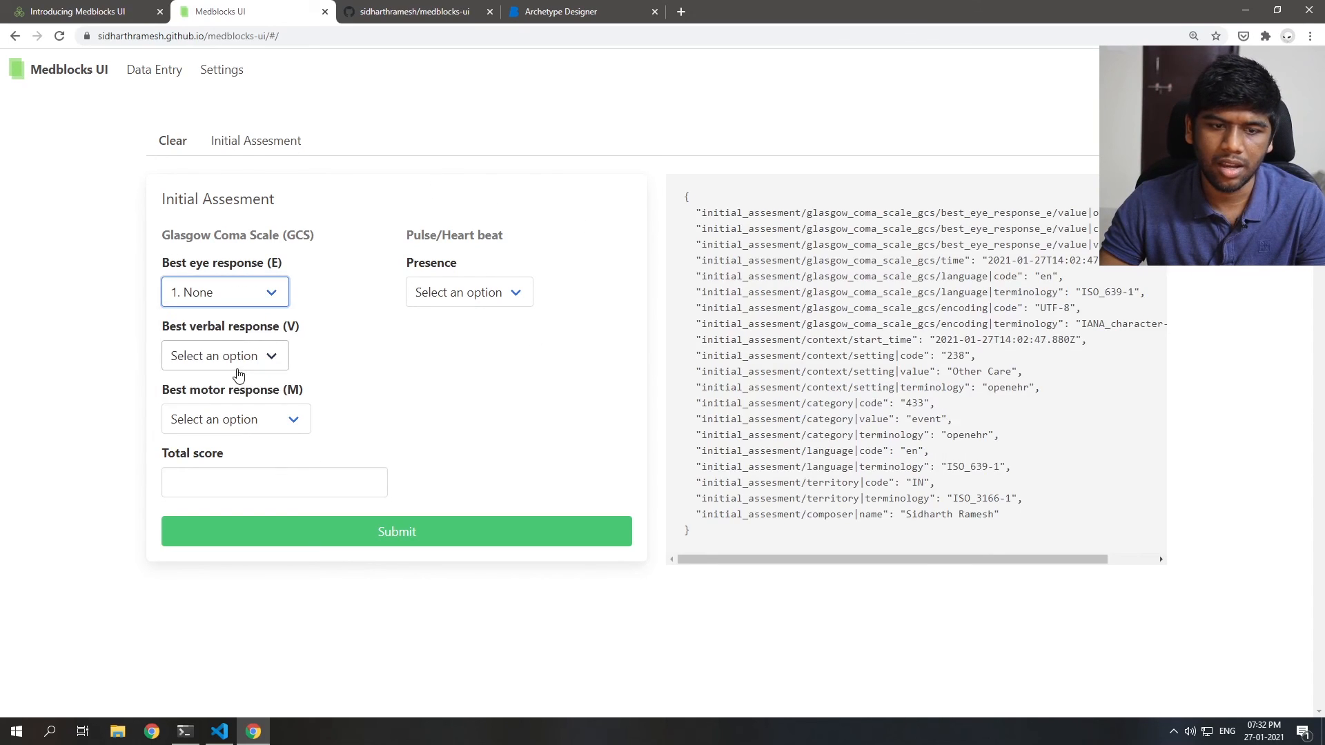
left_click(468, 291)
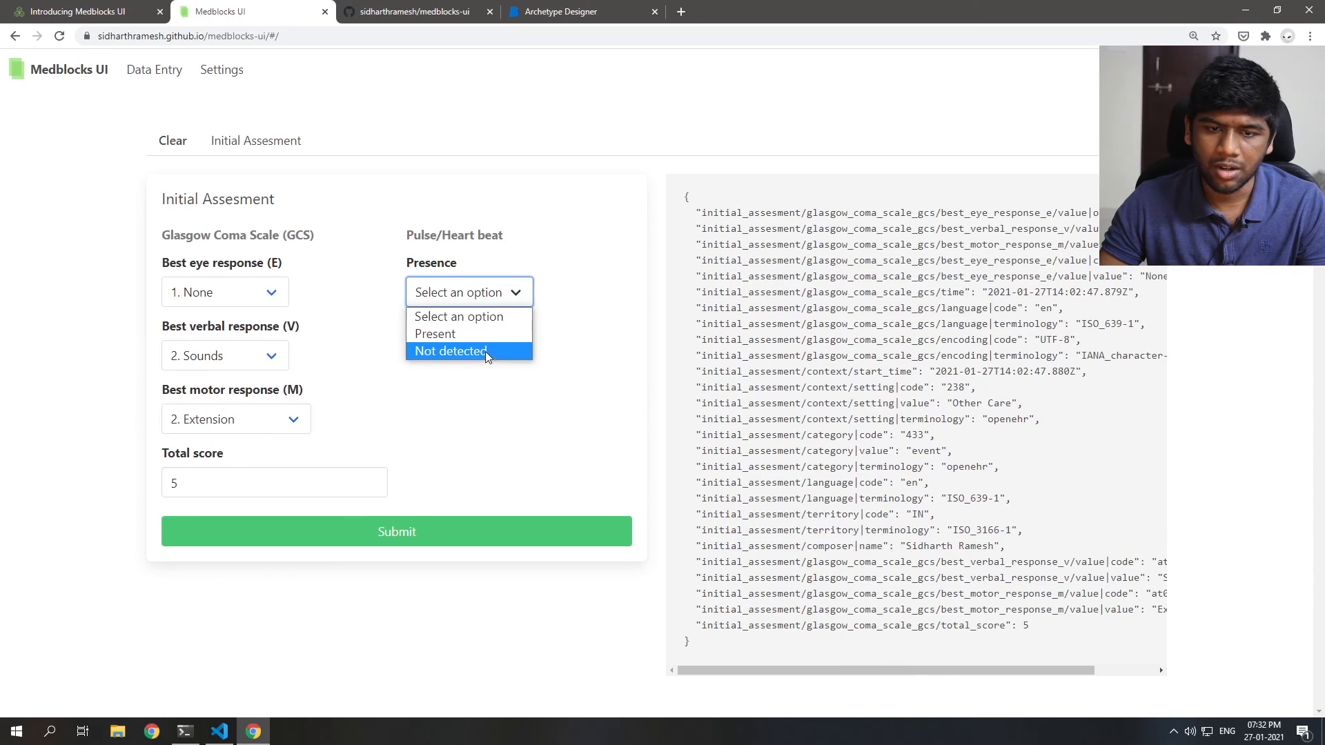
left_click(435, 332)
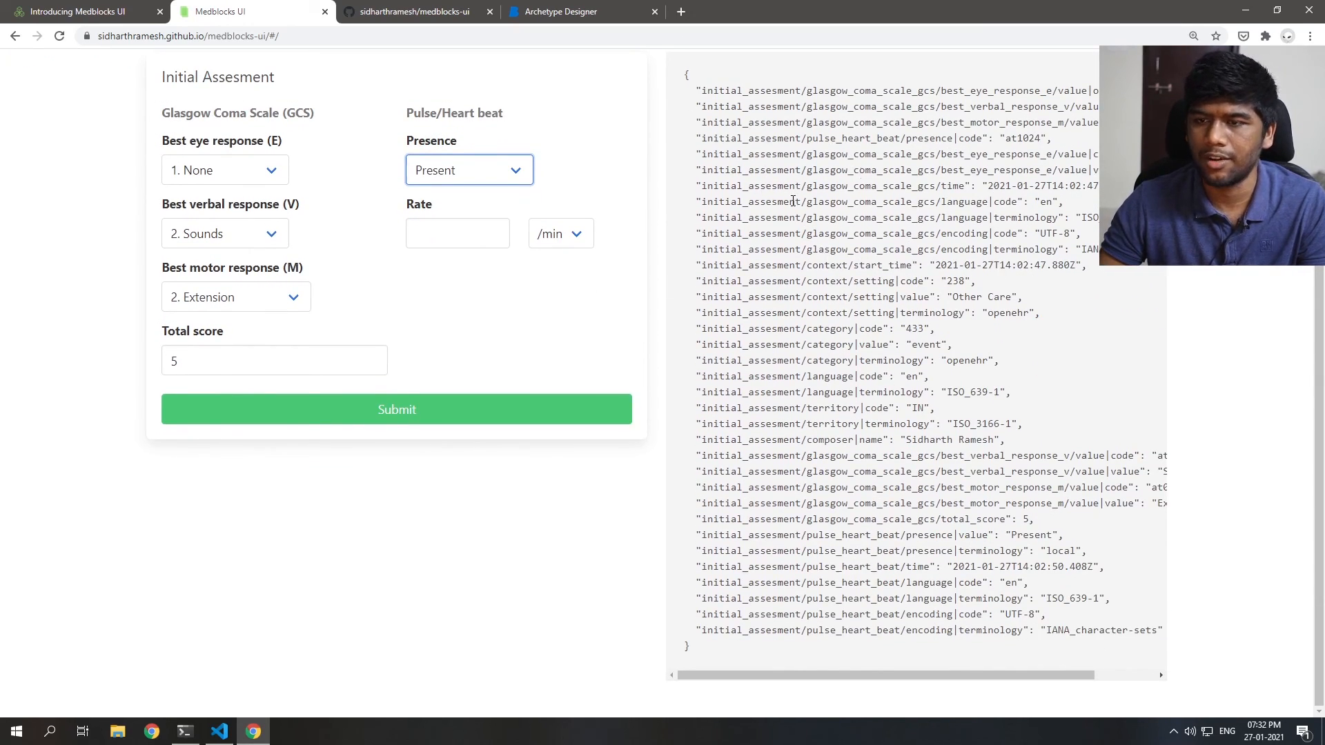
mouse_move(429, 414)
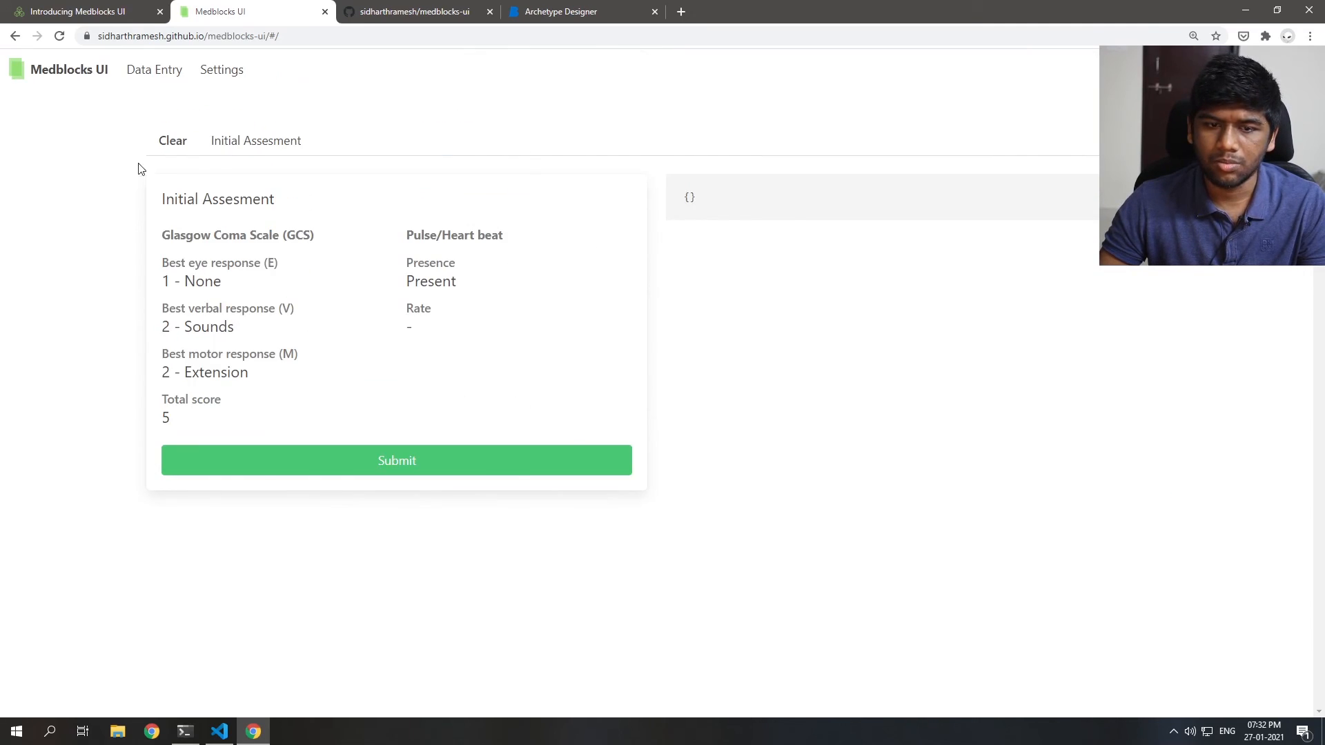
mouse_move(142, 253)
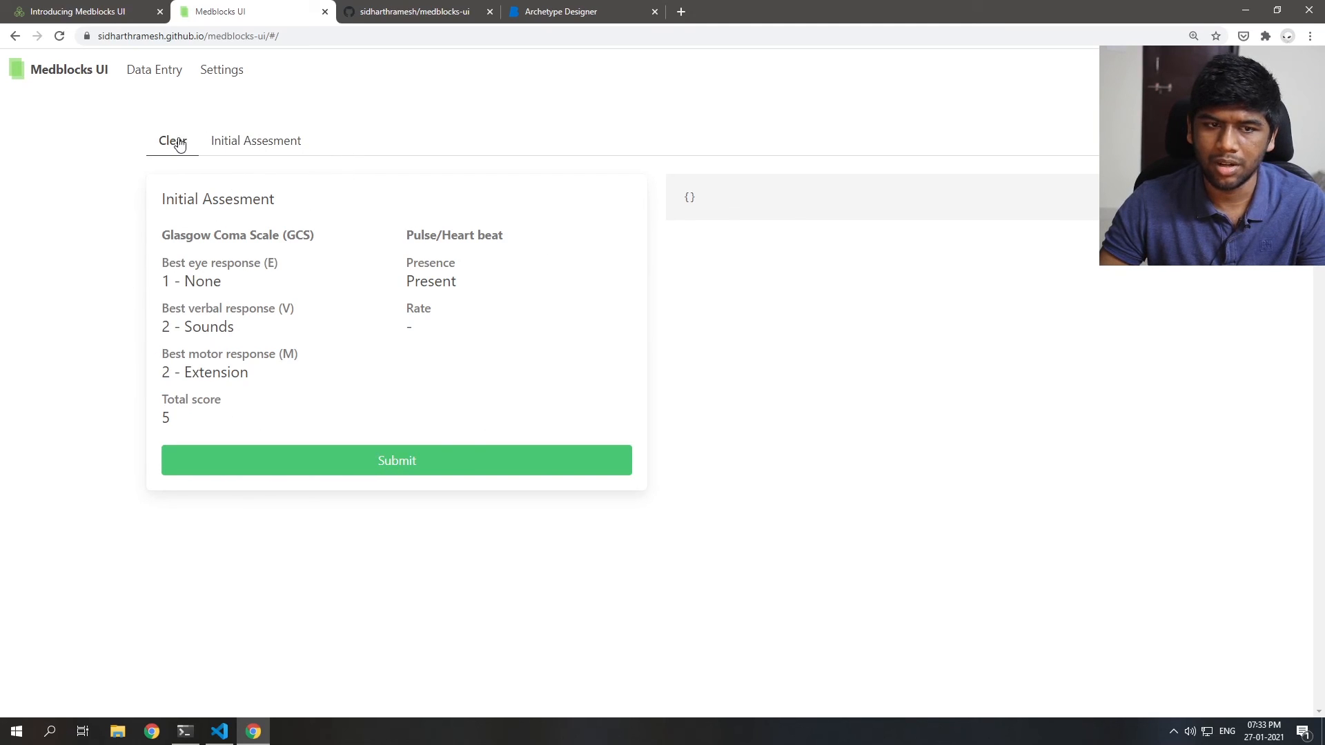
Step: Go through Settings back to a blank Data Entry form and enter 2
left_click(222, 69)
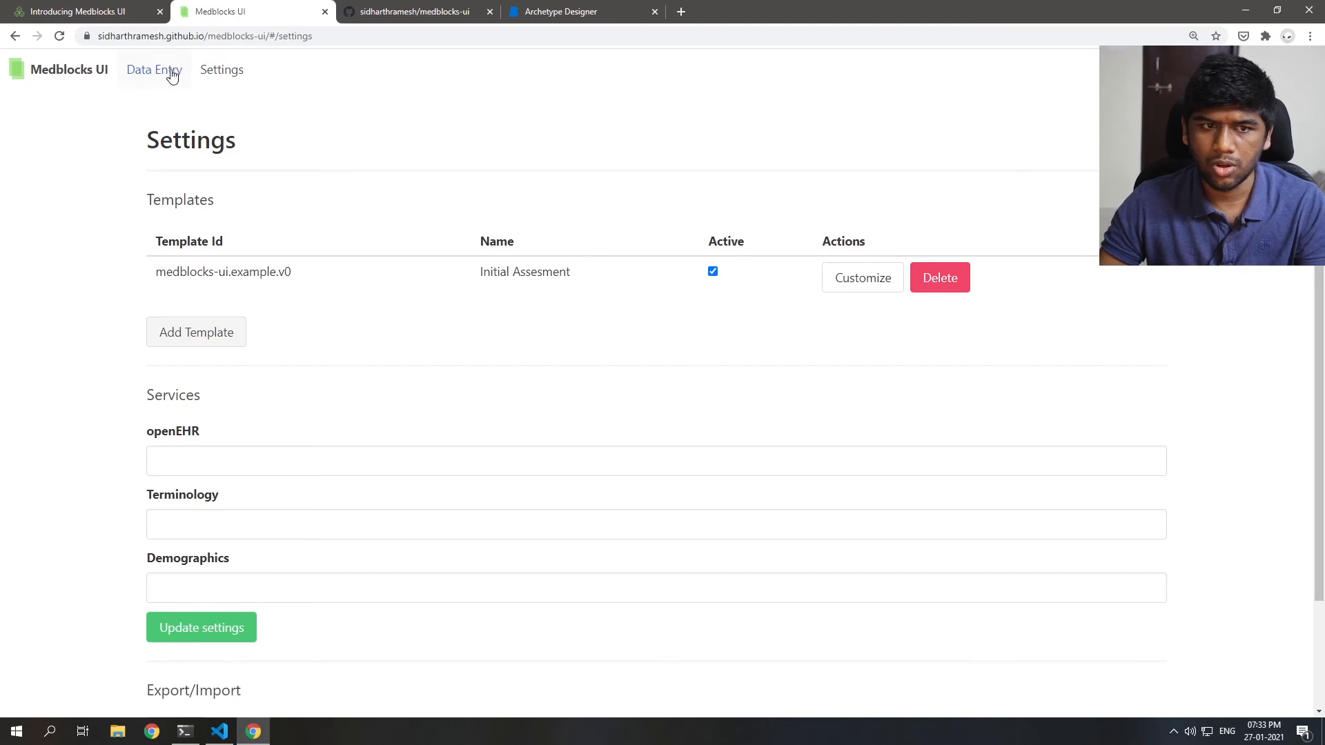
left_click(154, 69)
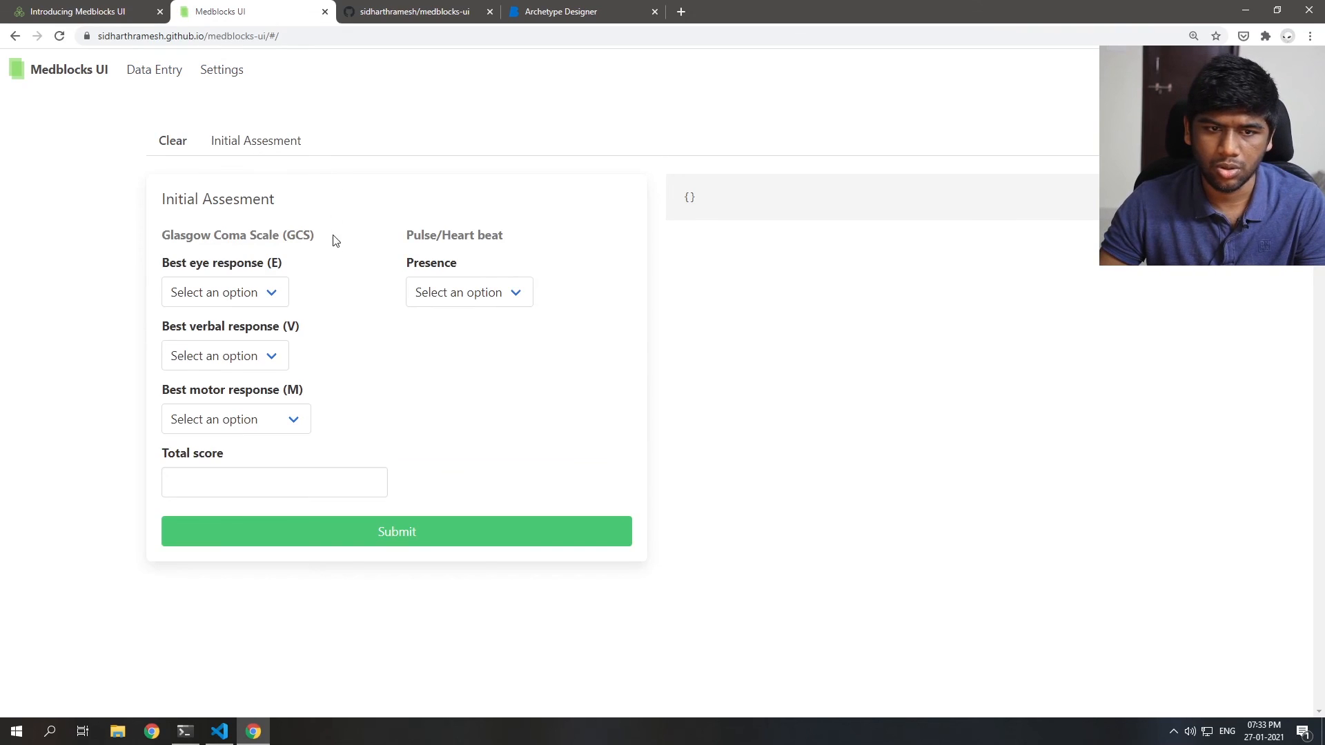
type("23")
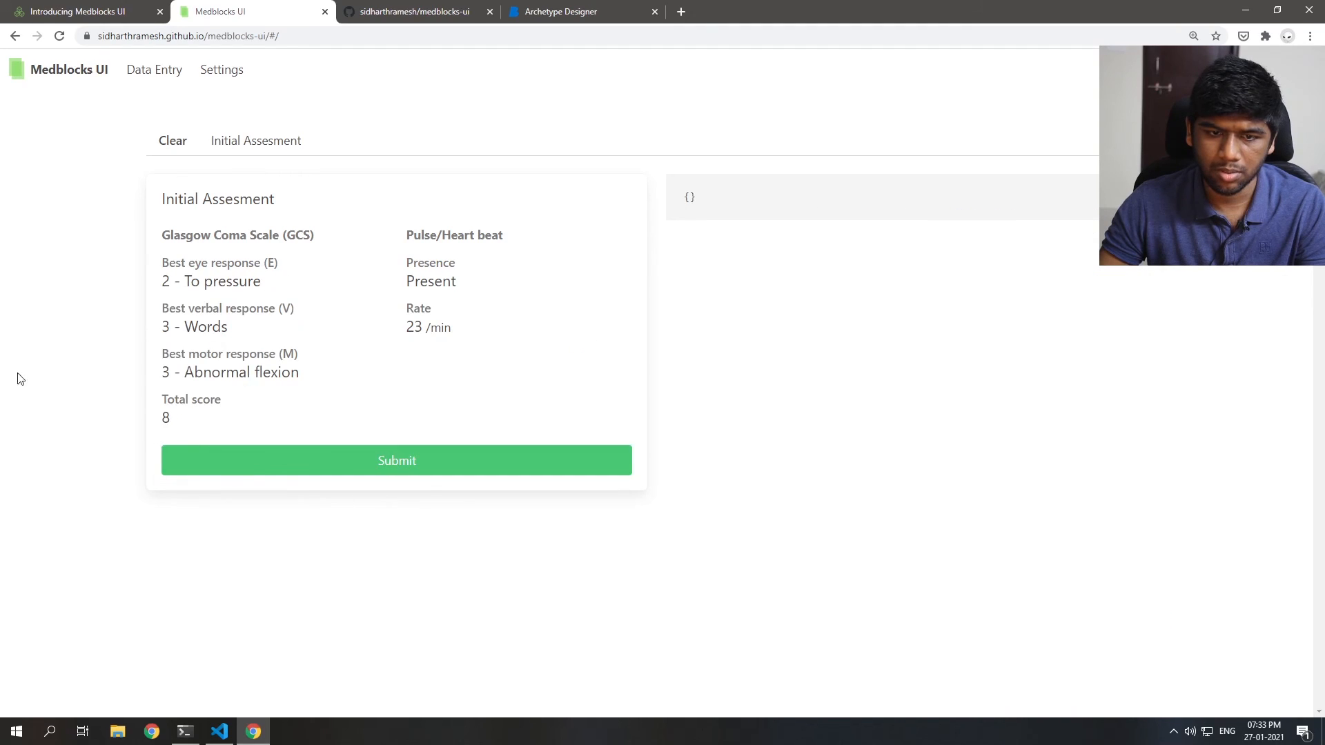
mouse_move(470, 381)
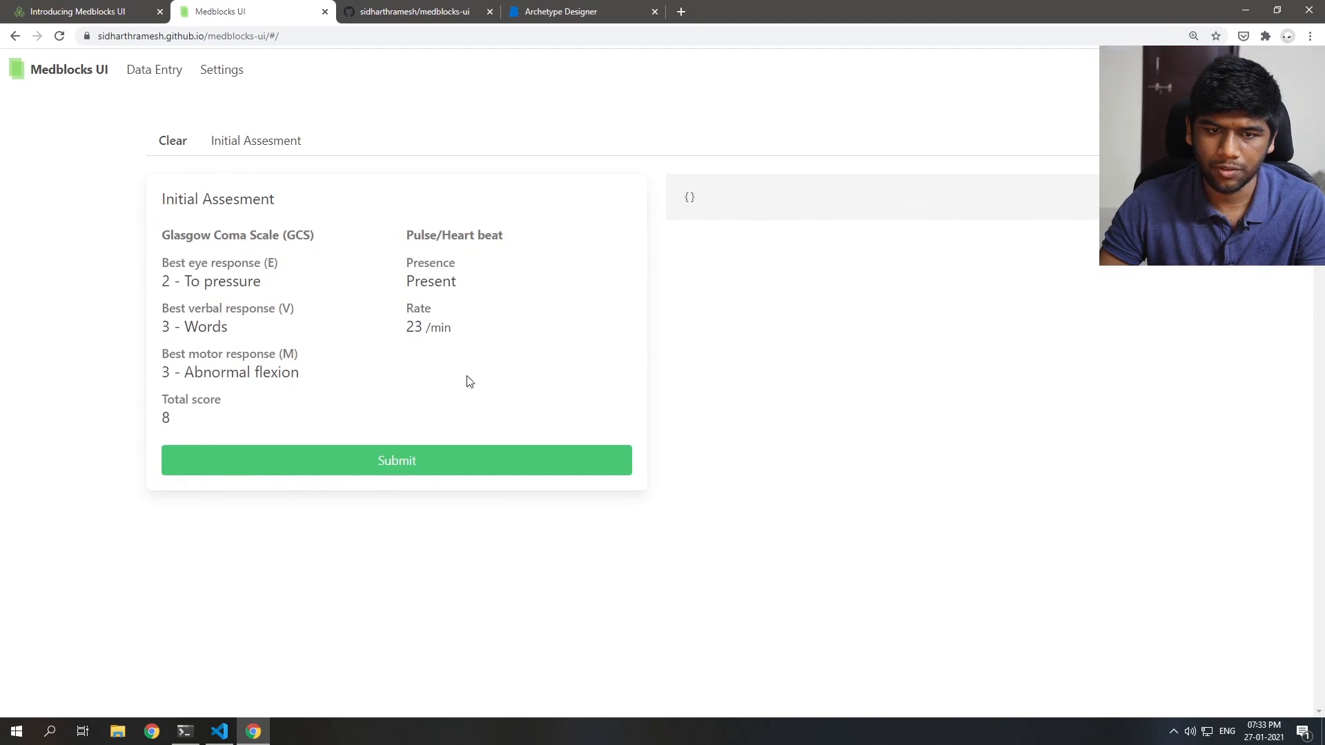
mouse_move(978, 233)
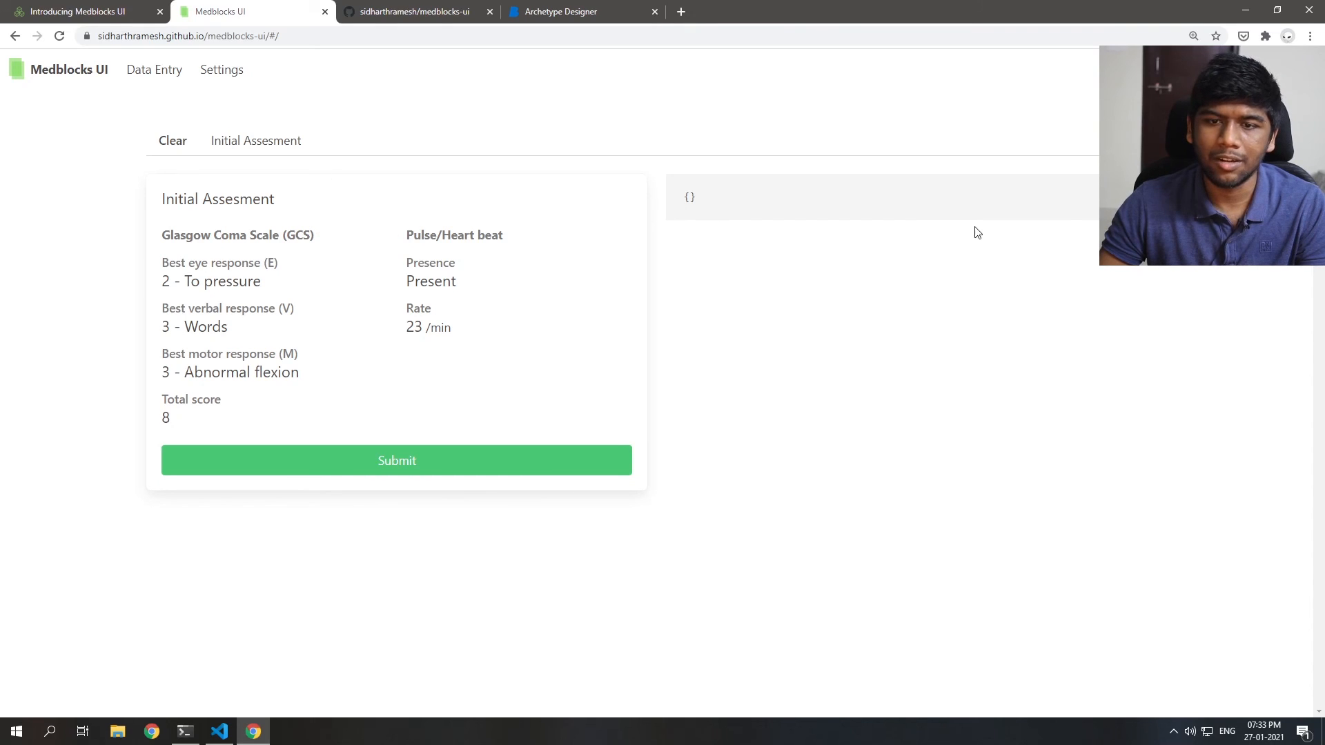
mouse_move(805, 203)
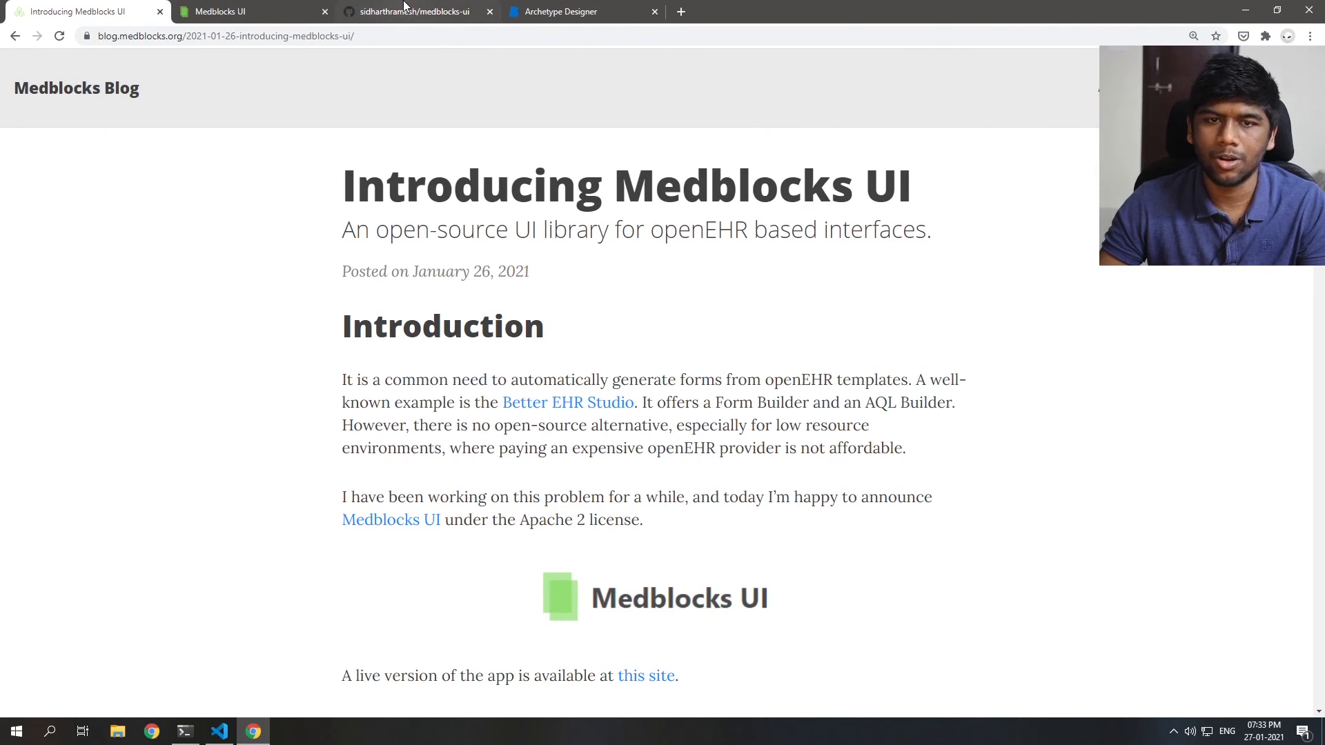
Step: Switch to the medblocks-ui GitHub repository tab and scroll down to its README
left_click(414, 11)
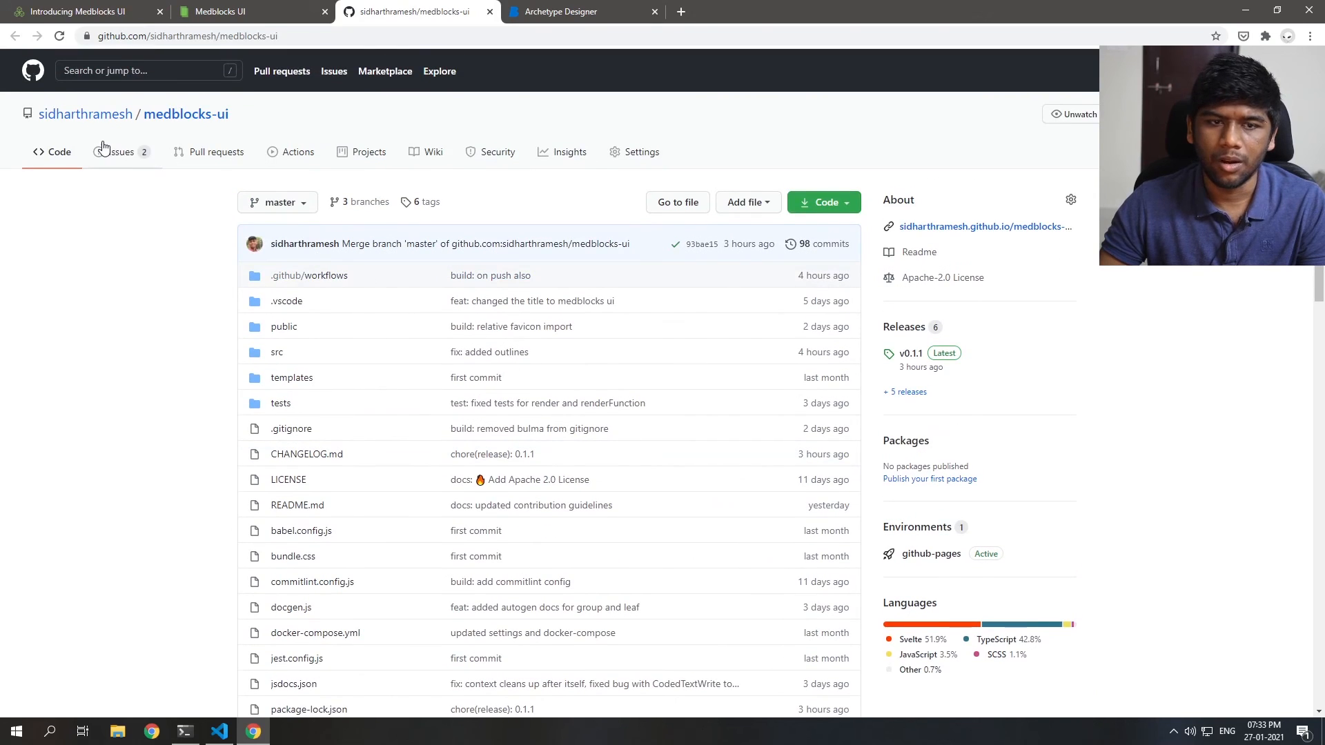
scroll("down", 3)
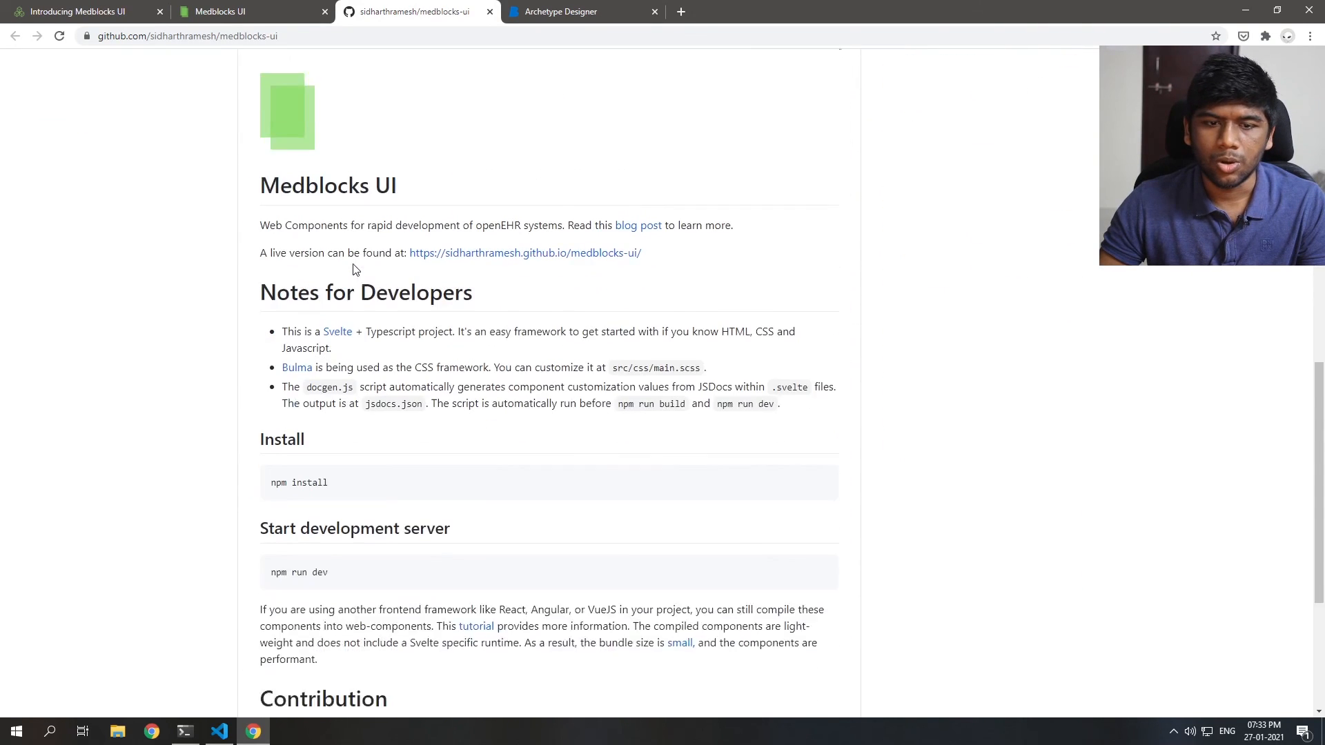
scroll("down", 3)
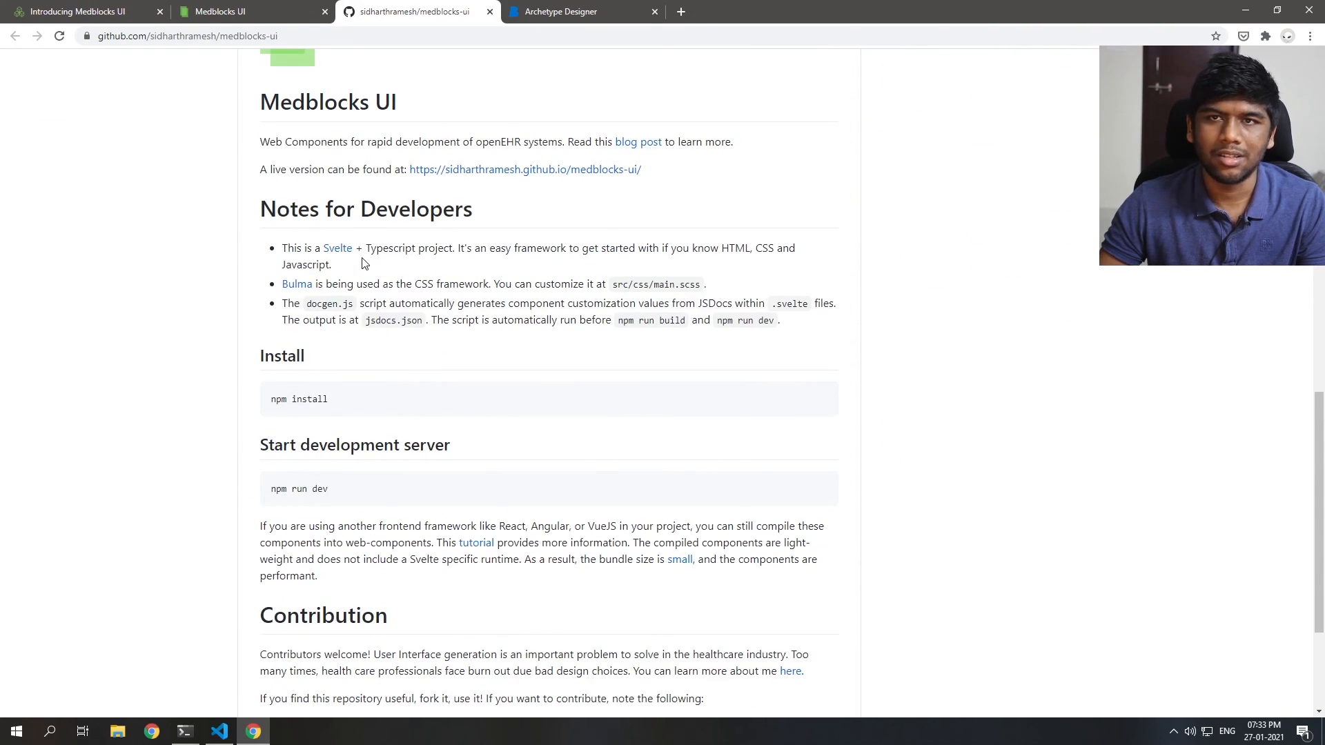